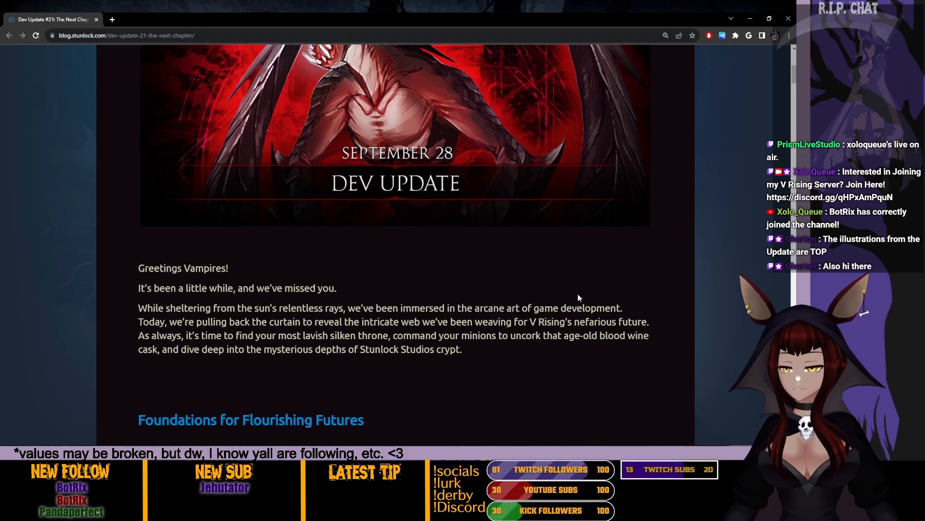
# Scroll from the greeting down to 'Foundations for Flourishing Futures' and the castle artwork
pyautogui.scroll(-3)
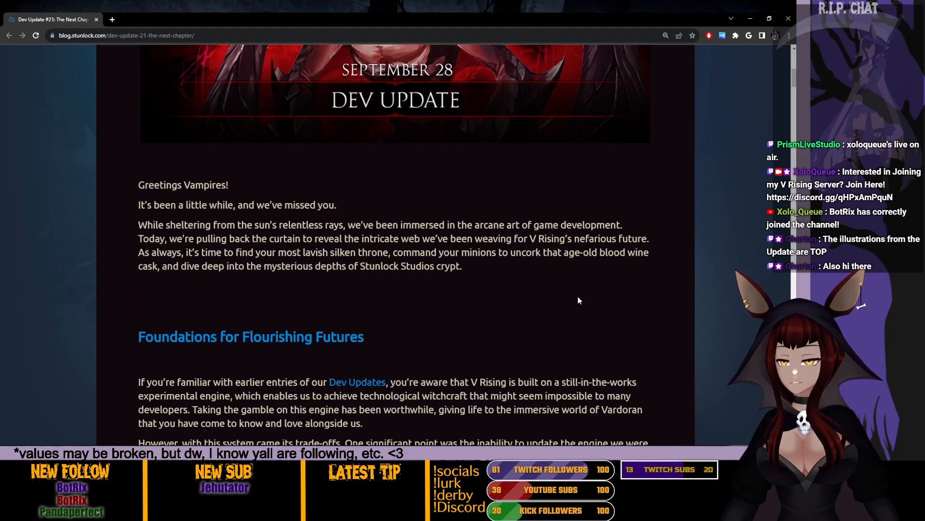
pyautogui.scroll(-3)
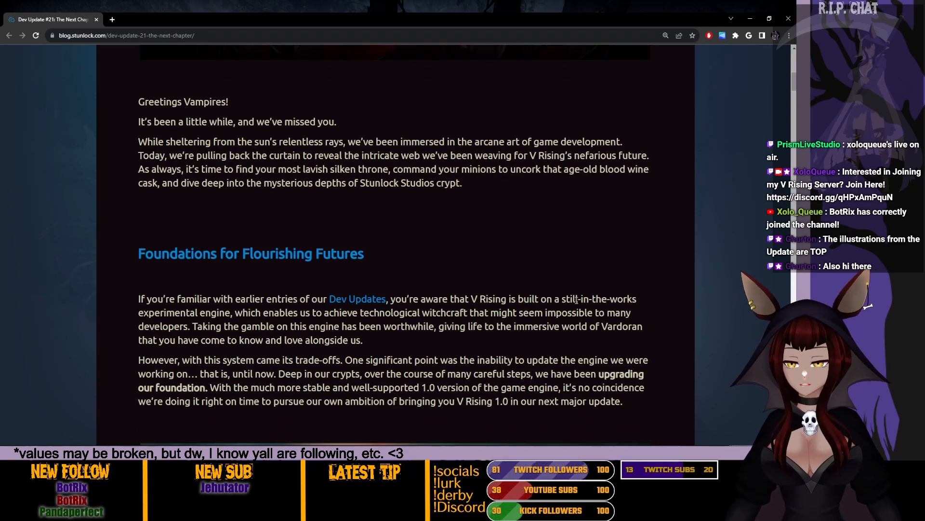
pyautogui.scroll(-3)
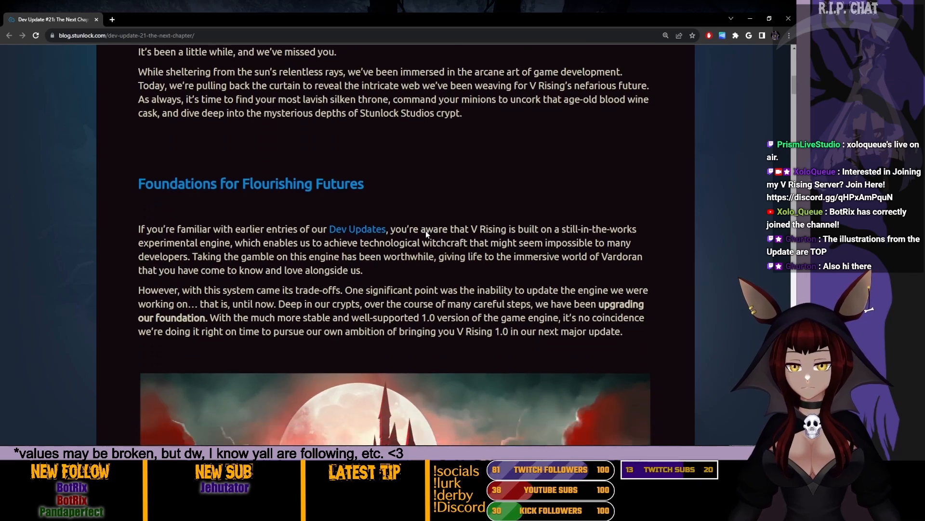
pyautogui.scroll(-3)
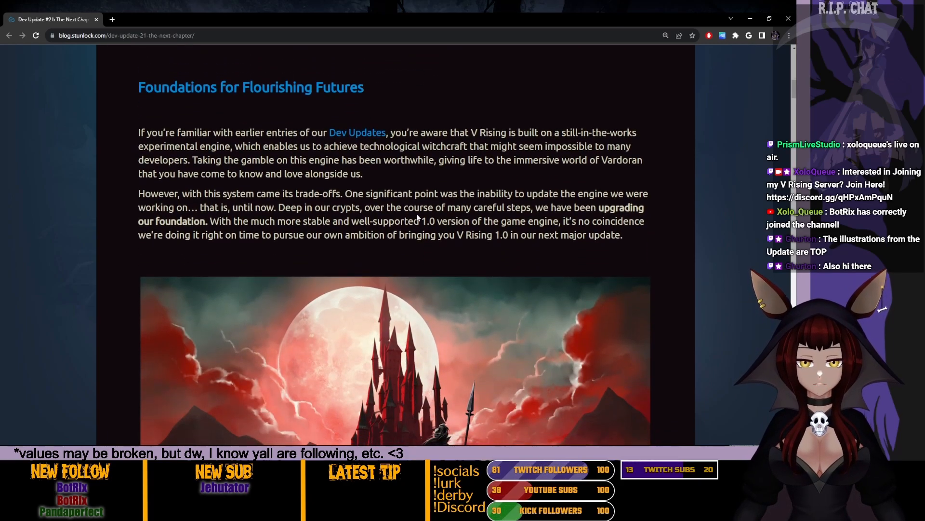
pyautogui.moveTo(630, 308)
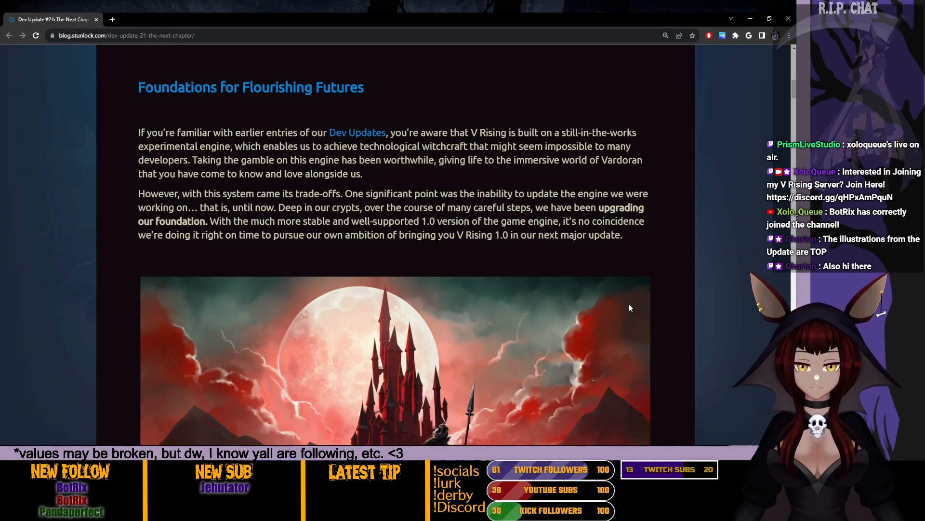
# Scroll past the optimization paragraphs and workshop image to 'Here Comes the Big One (V Rising 1.0)'
pyautogui.scroll(-3)
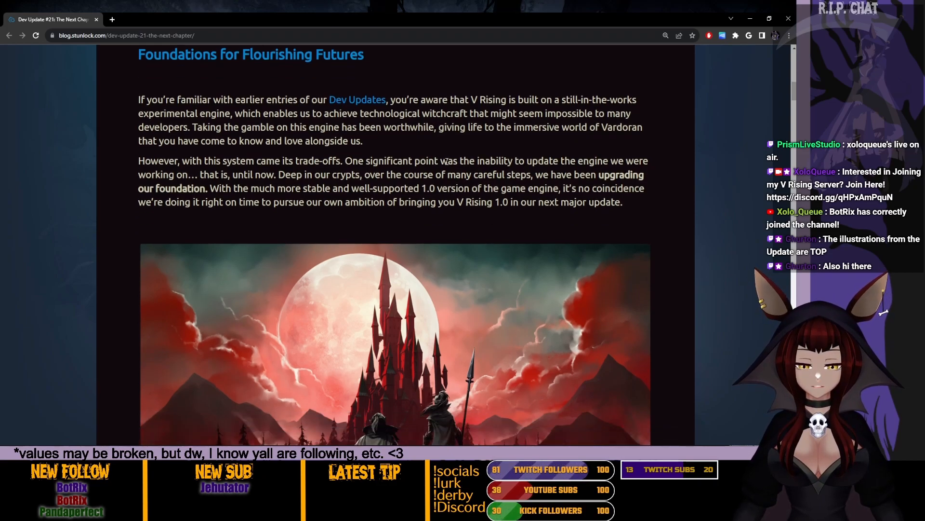
pyautogui.scroll(-3)
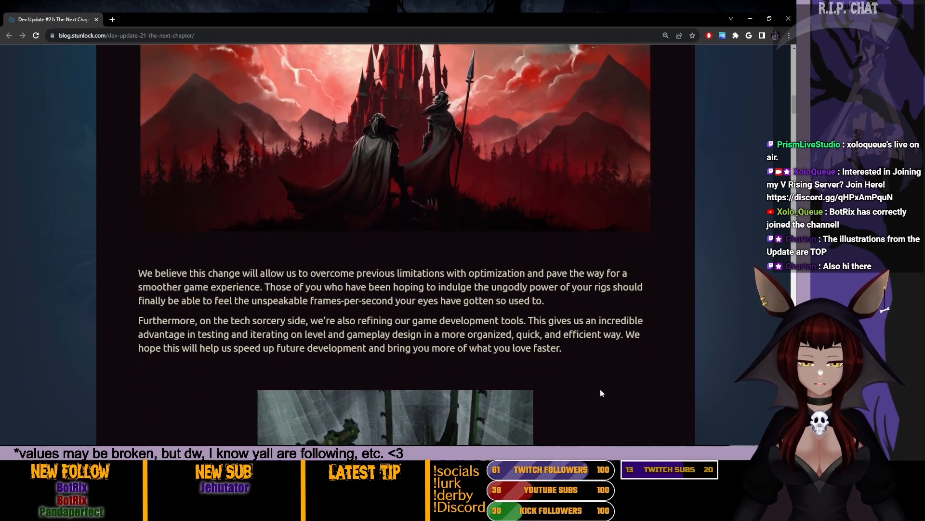
pyautogui.scroll(-3)
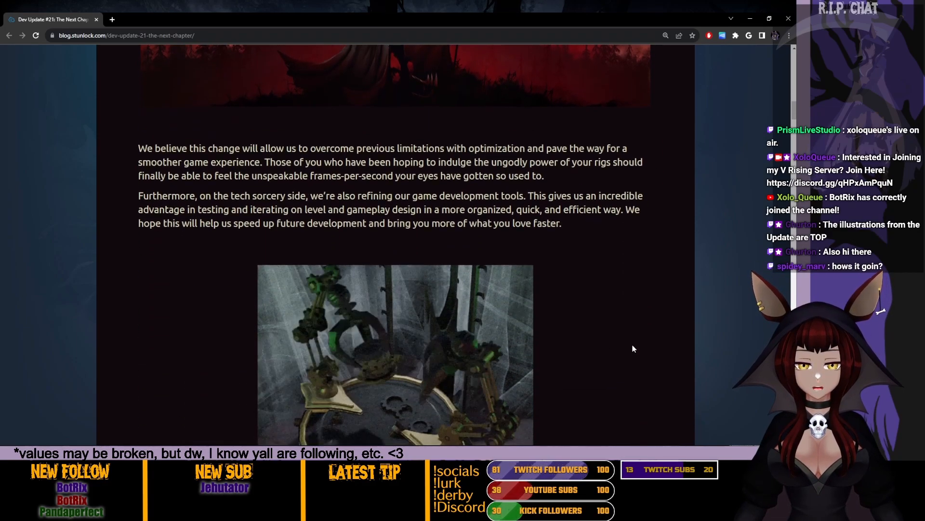
pyautogui.scroll(-3)
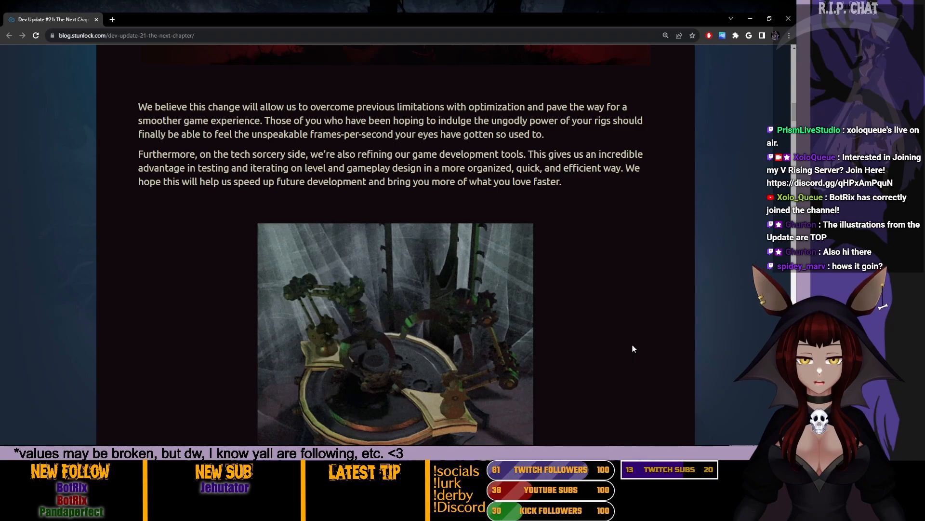
pyautogui.scroll(-3)
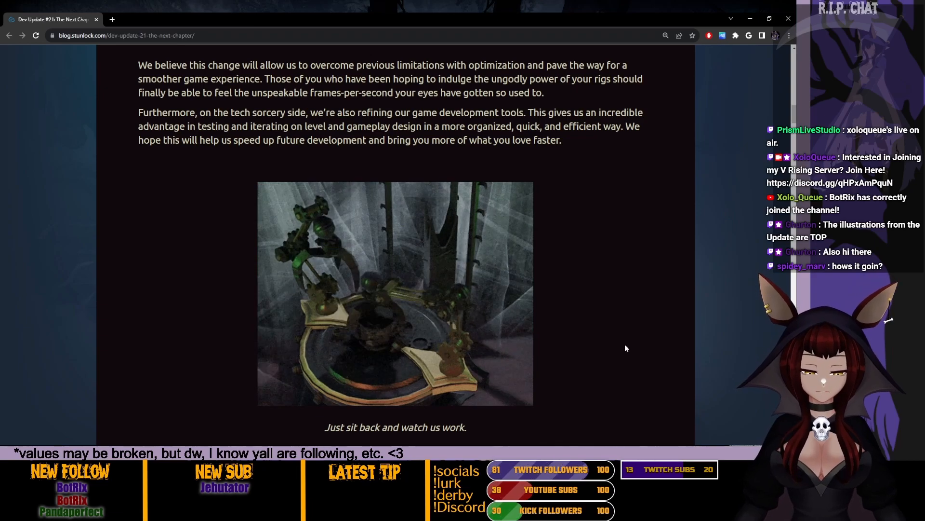
pyautogui.scroll(-3)
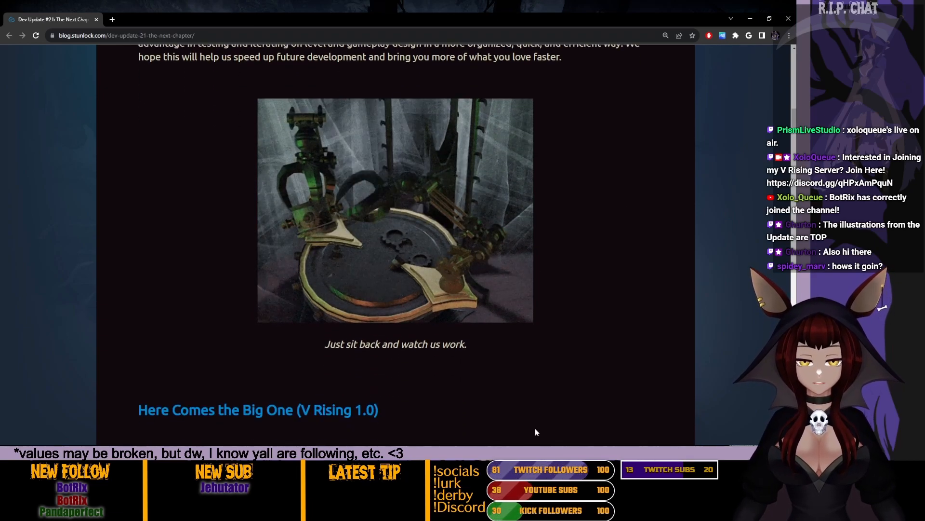
pyautogui.scroll(-3)
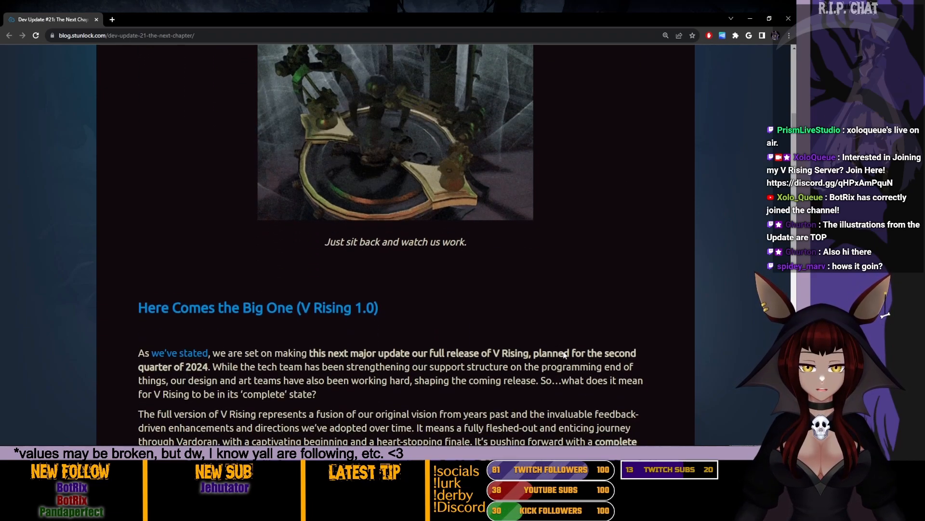
pyautogui.scroll(-3)
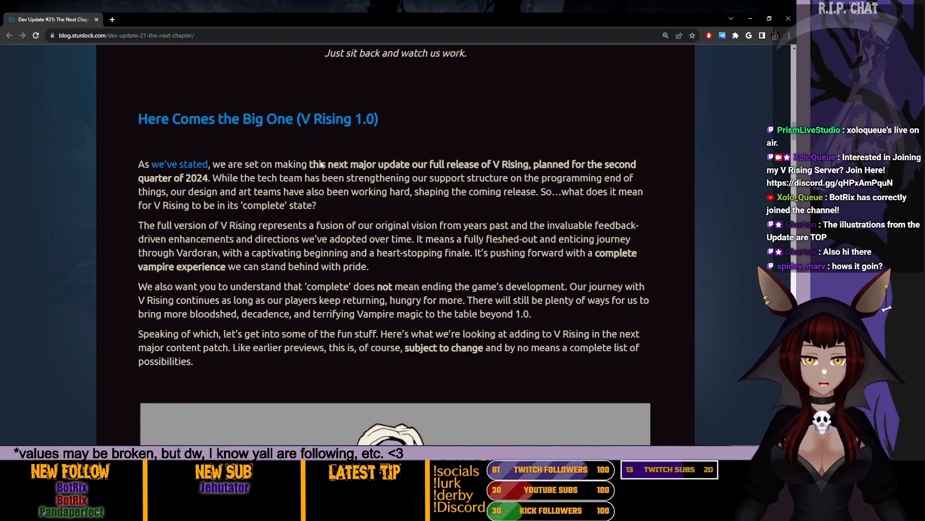
pyautogui.scroll(-3)
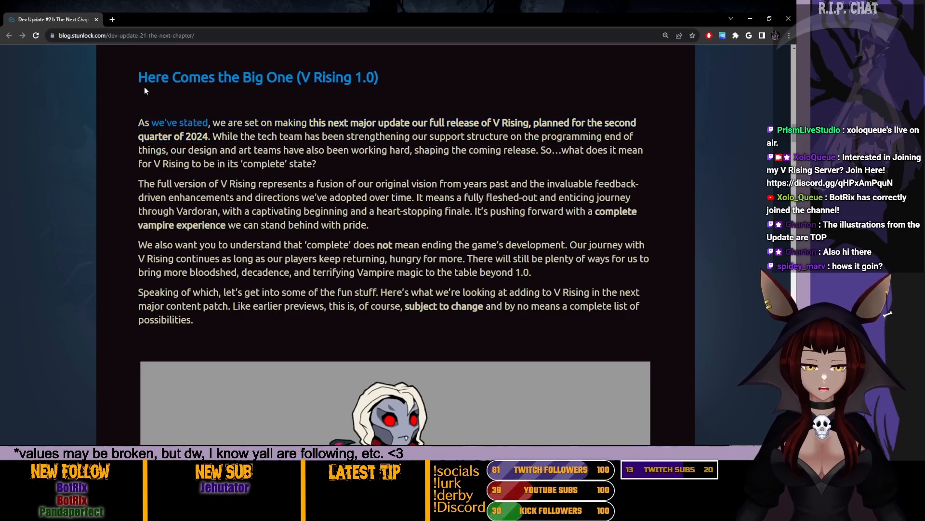
pyautogui.moveTo(132, 121)
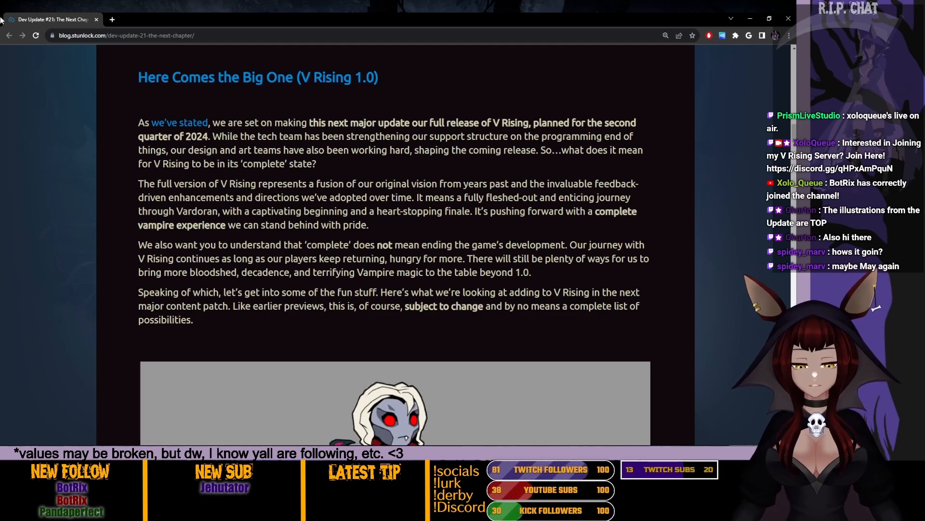
# Scroll past the 1.0 paragraphs to the 2019 vampire concept art and the throne artwork
pyautogui.scroll(-3)
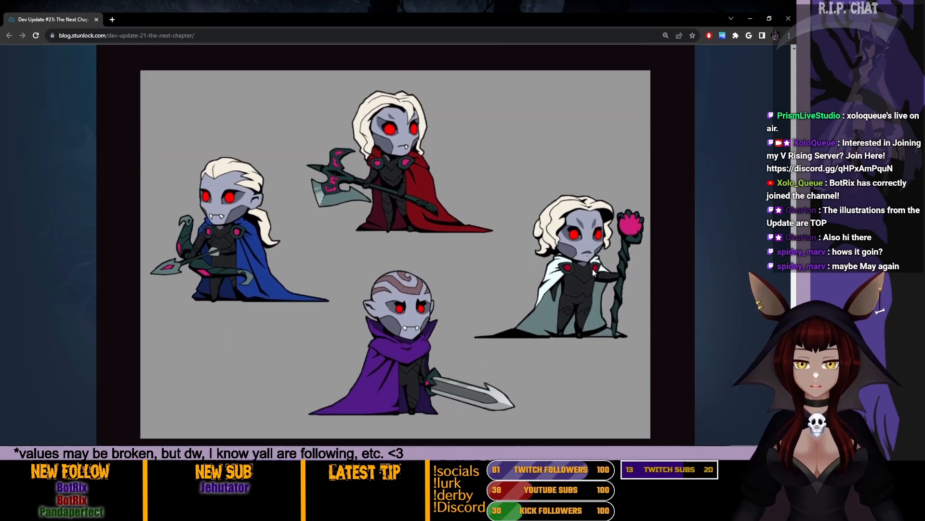
pyautogui.scroll(-3)
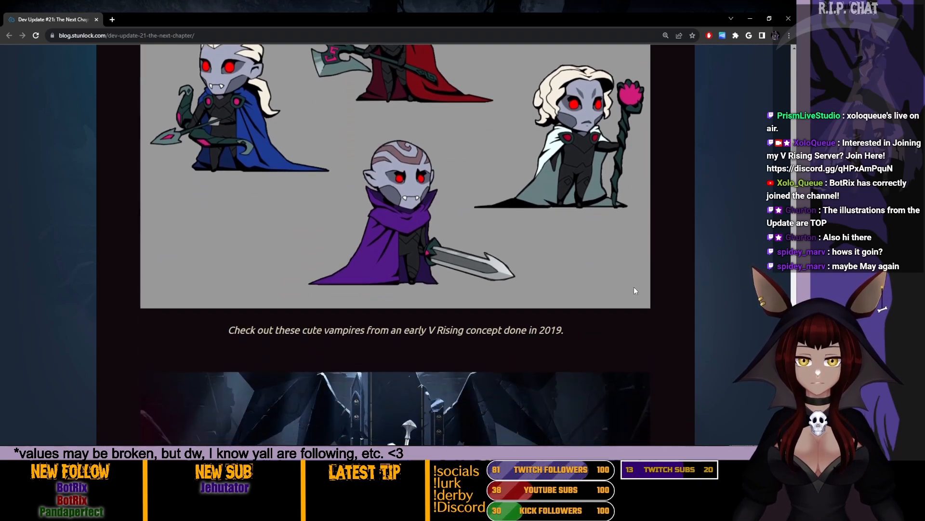
pyautogui.scroll(-3)
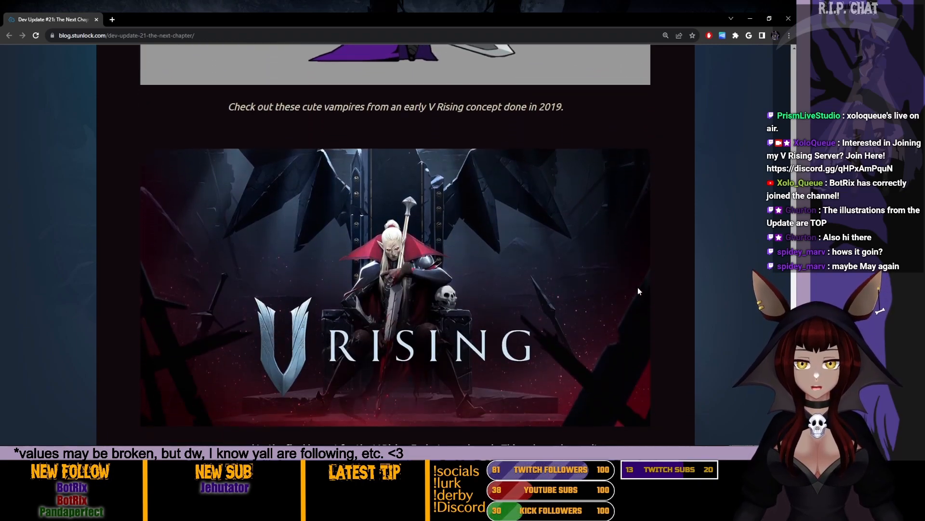
pyautogui.scroll(-3)
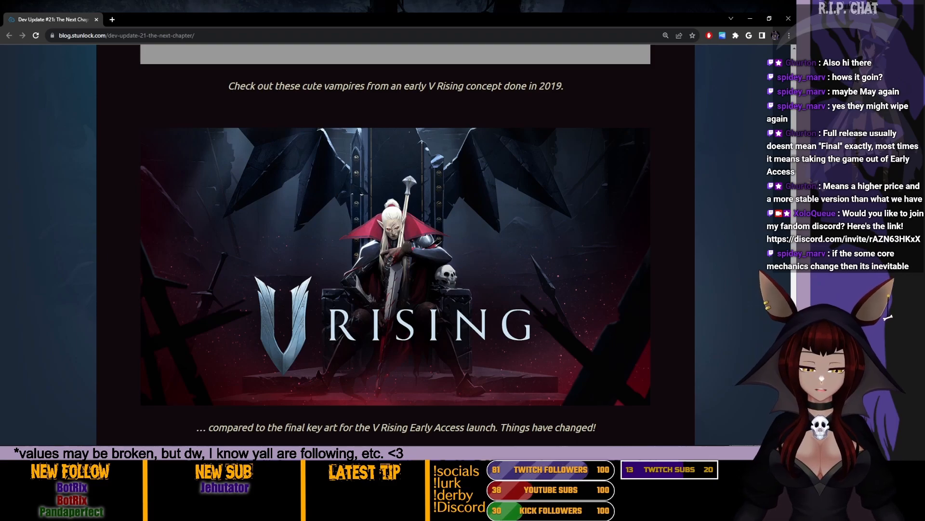
# Scroll past the key art to 'Rule the Vampire Realm' and the snowy new-zone artwork
pyautogui.scroll(-3)
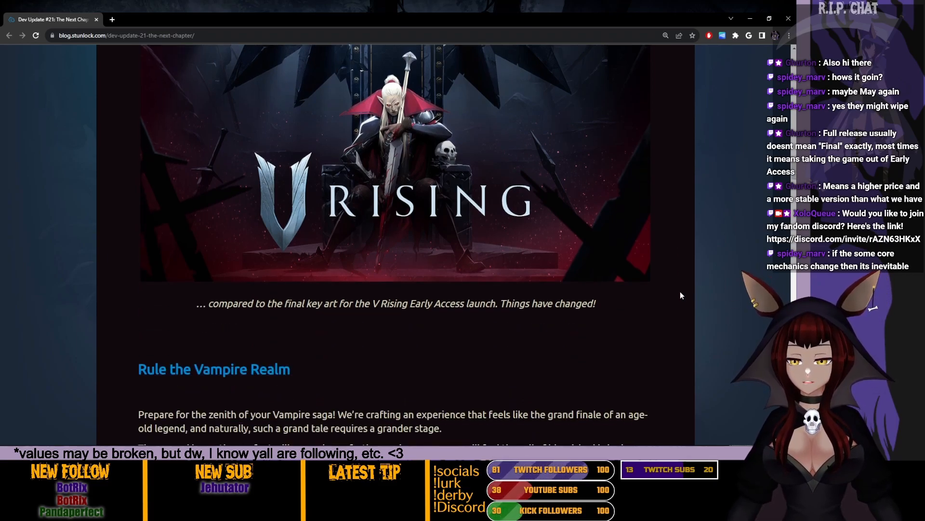
pyautogui.scroll(-3)
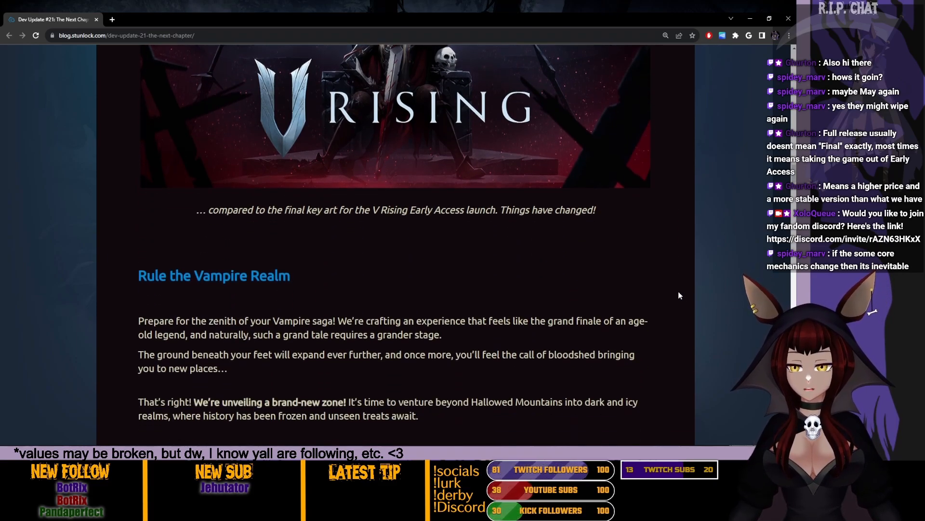
pyautogui.scroll(-3)
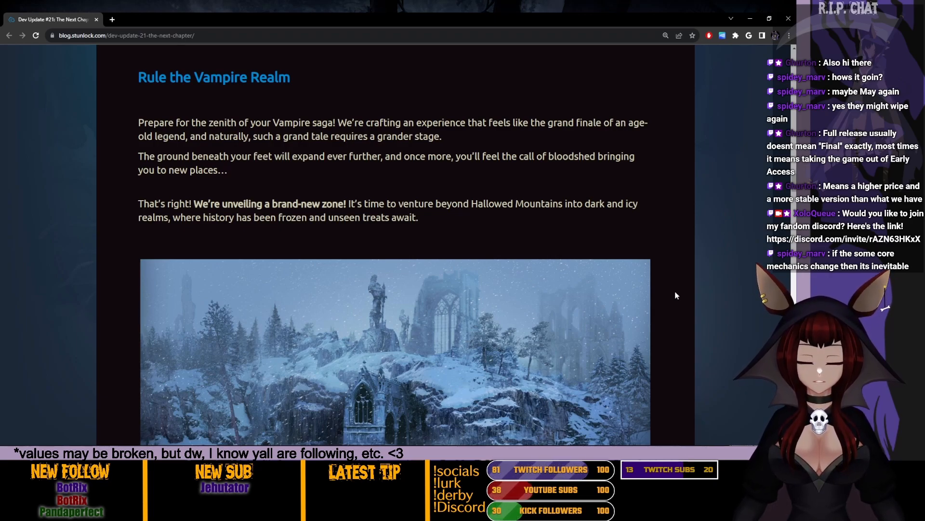
pyautogui.moveTo(203, 217)
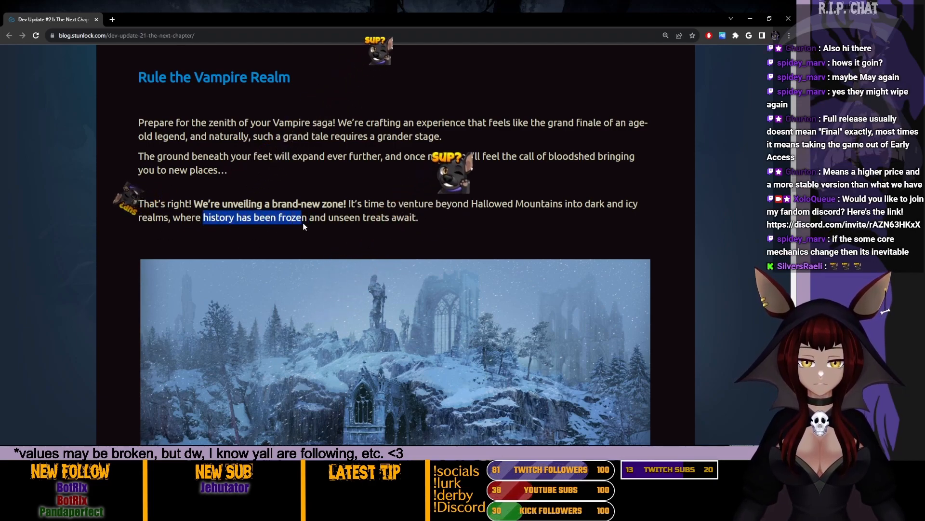
# Scroll past the new-biome caption to the lines about Vardoran's throne awaiting a challenger
pyautogui.scroll(-3)
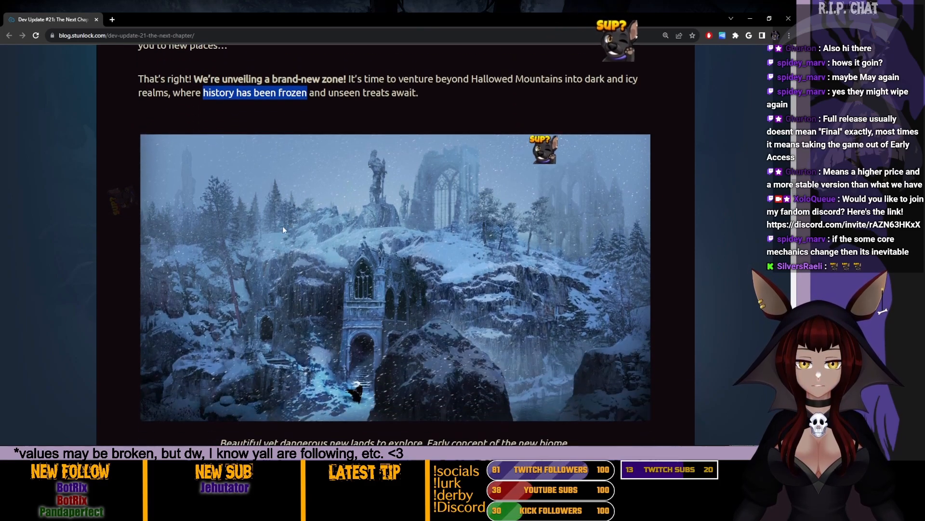
pyautogui.scroll(-3)
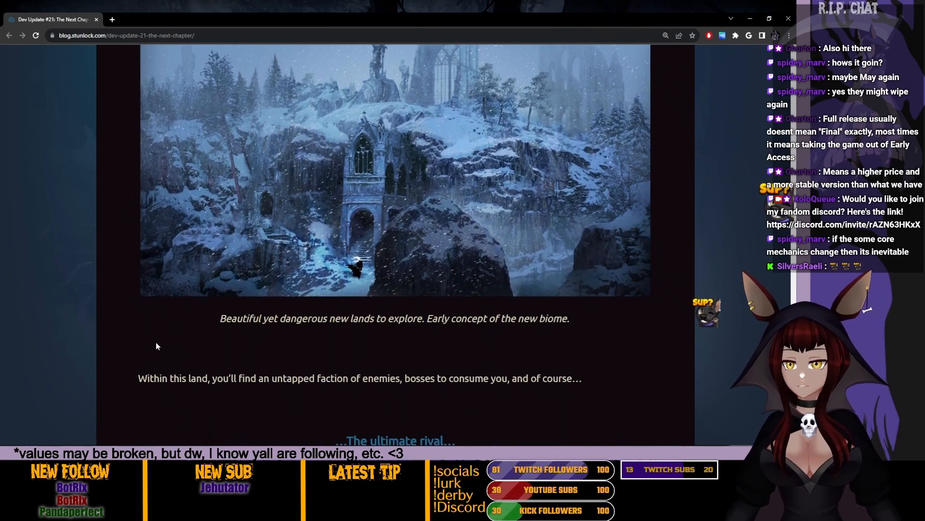
pyautogui.moveTo(168, 352)
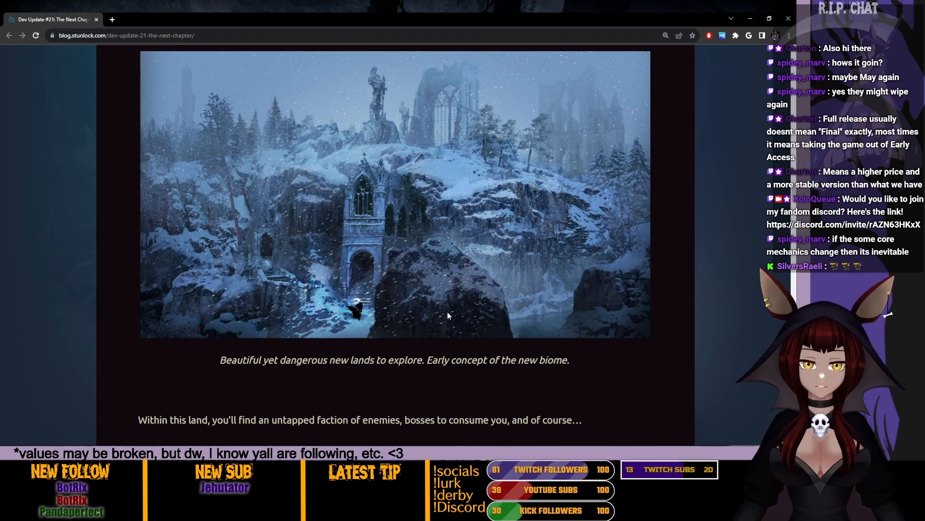
pyautogui.scroll(-3)
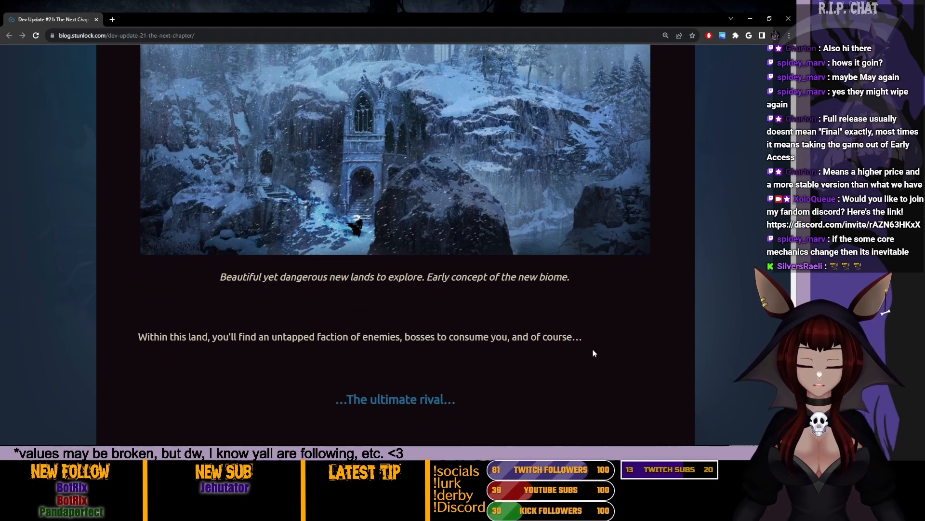
pyautogui.scroll(3)
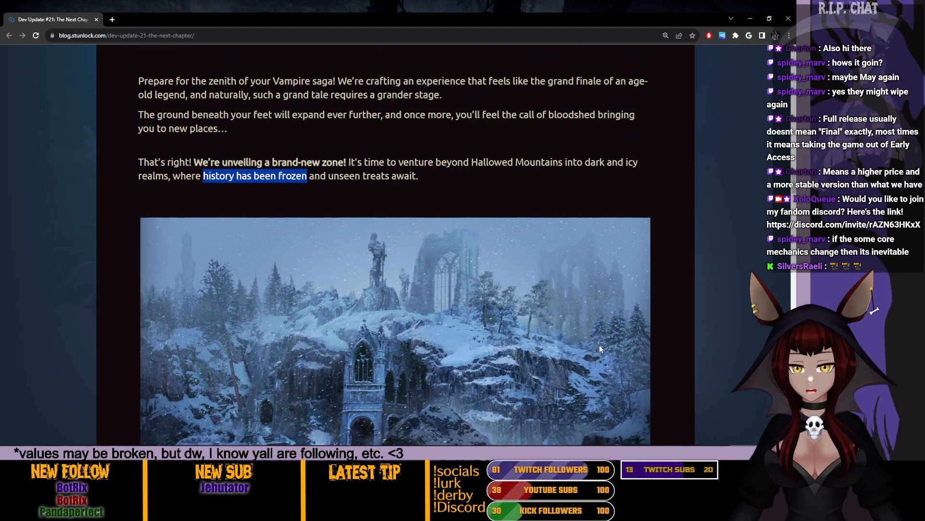
pyautogui.scroll(-3)
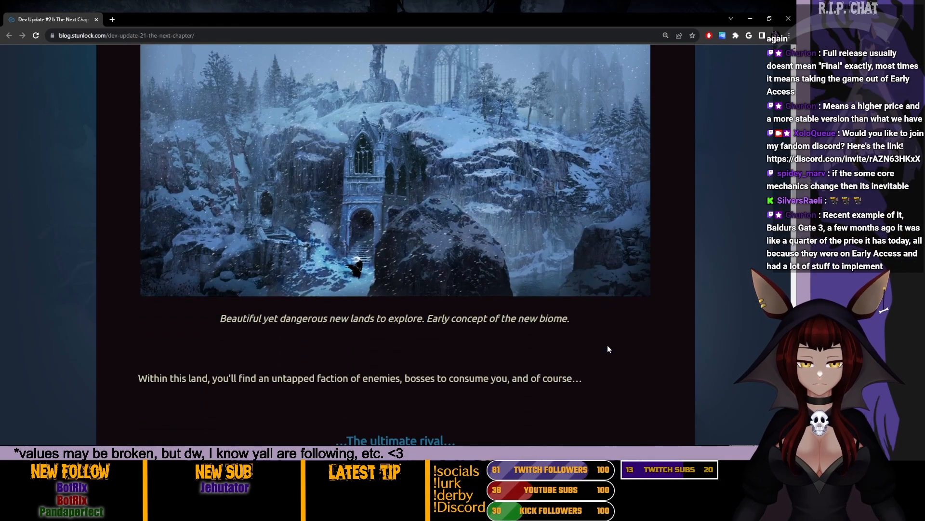
pyautogui.scroll(-3)
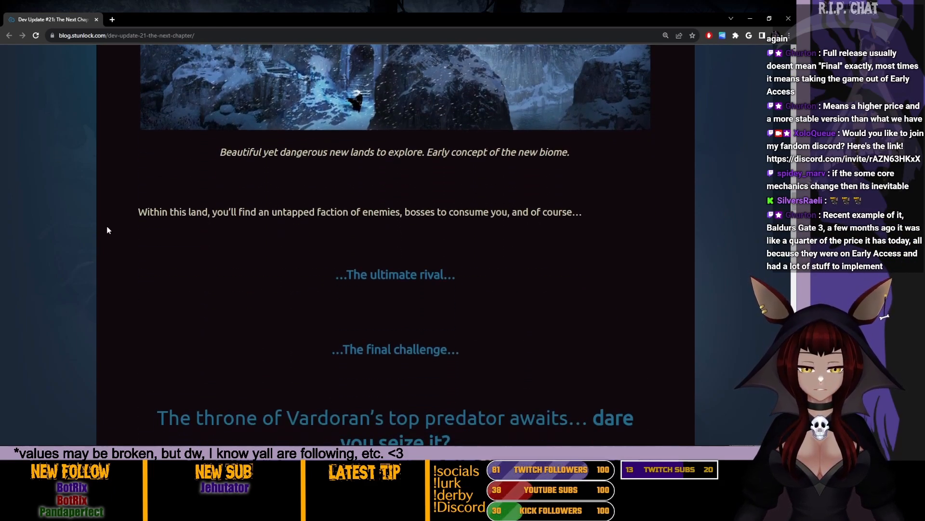
pyautogui.scroll(-3)
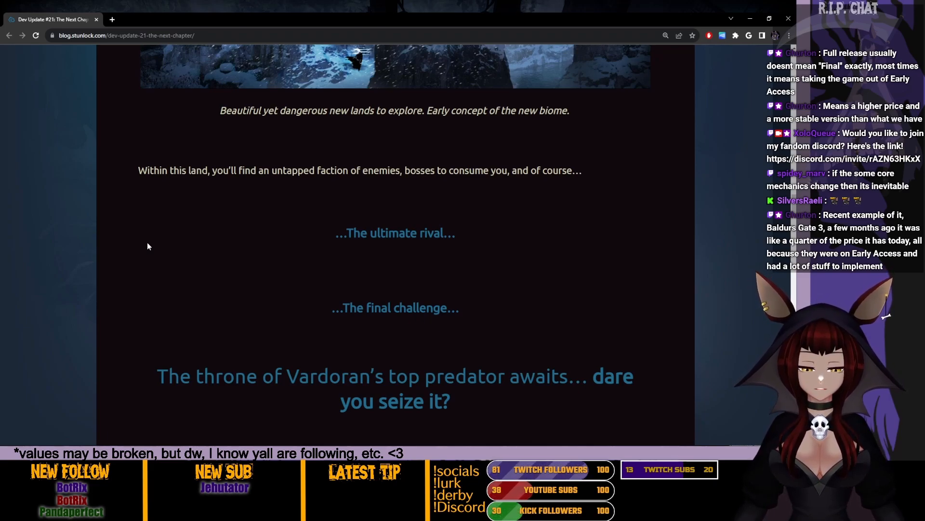
# Scroll until the crimson throne-room artwork and the 1.0 patch paragraph are in view
pyautogui.scroll(-3)
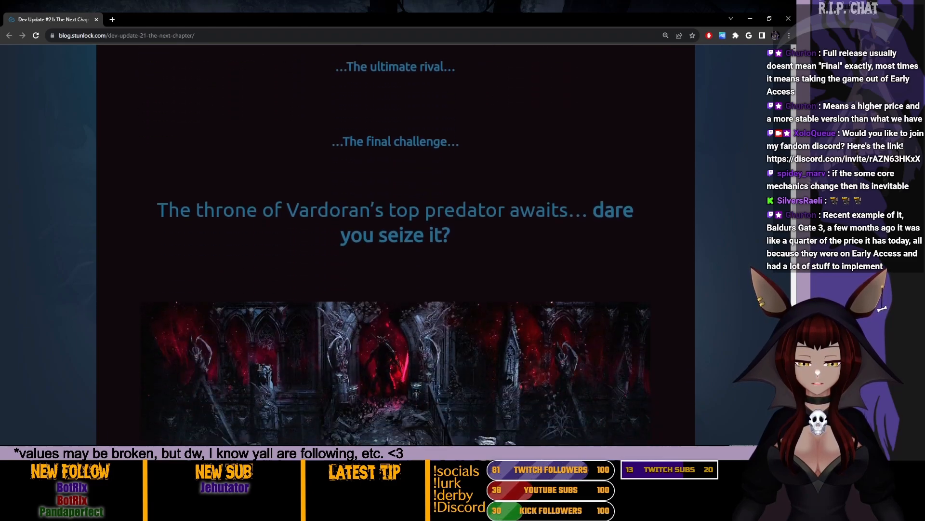
pyautogui.scroll(-3)
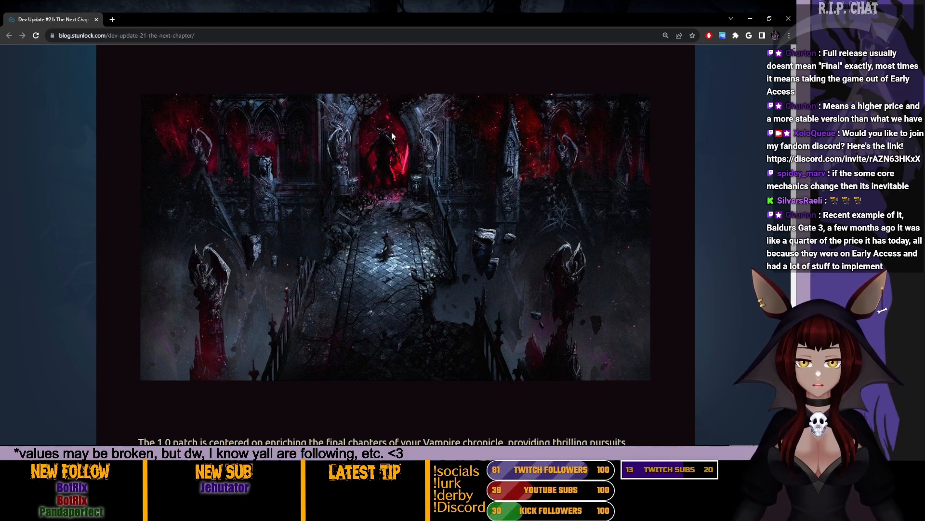
pyautogui.moveTo(300, 125)
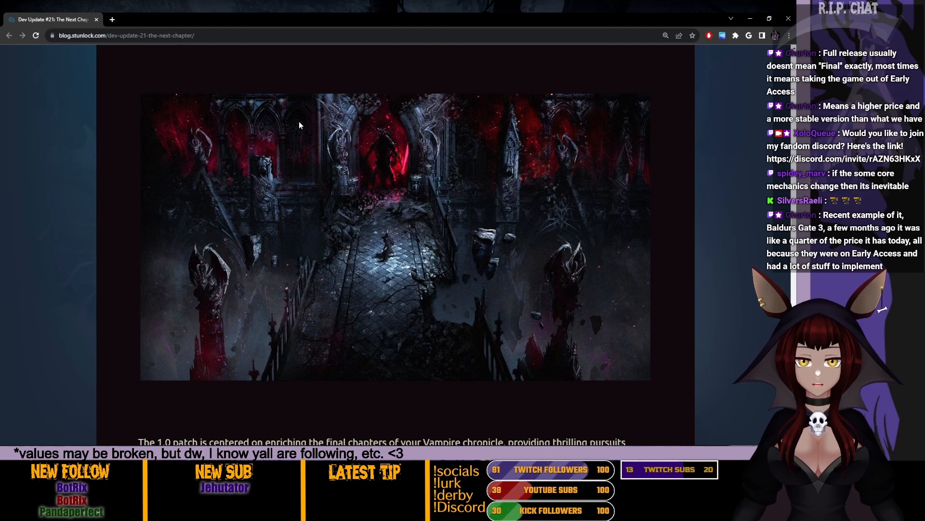
pyautogui.moveTo(587, 168)
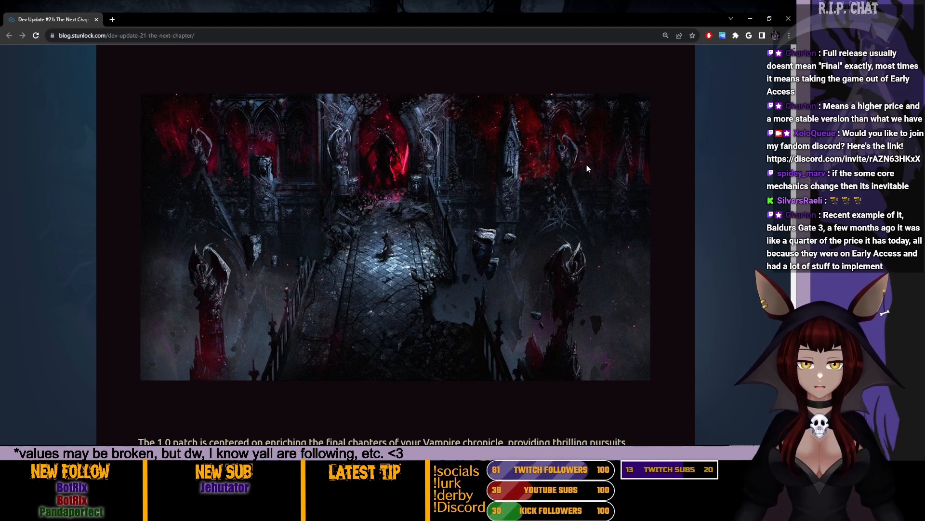
pyautogui.moveTo(355, 312)
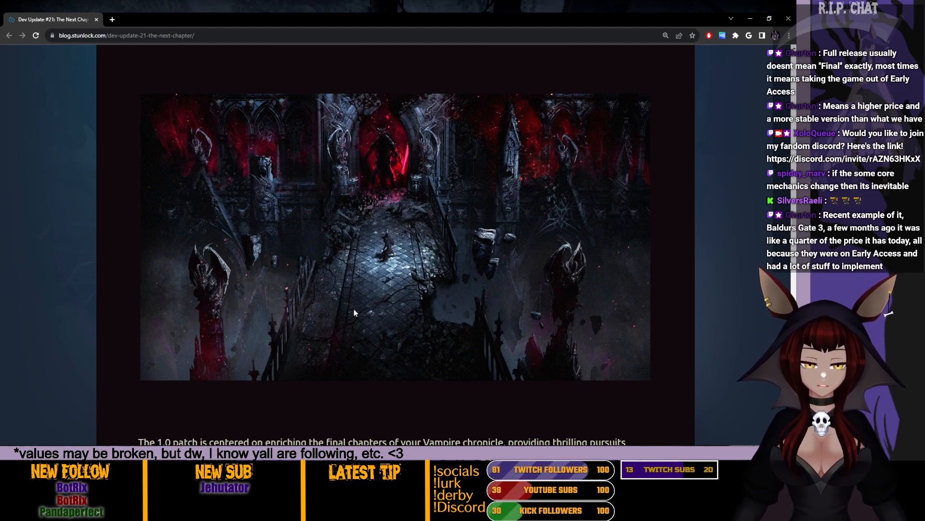
pyautogui.moveTo(559, 131)
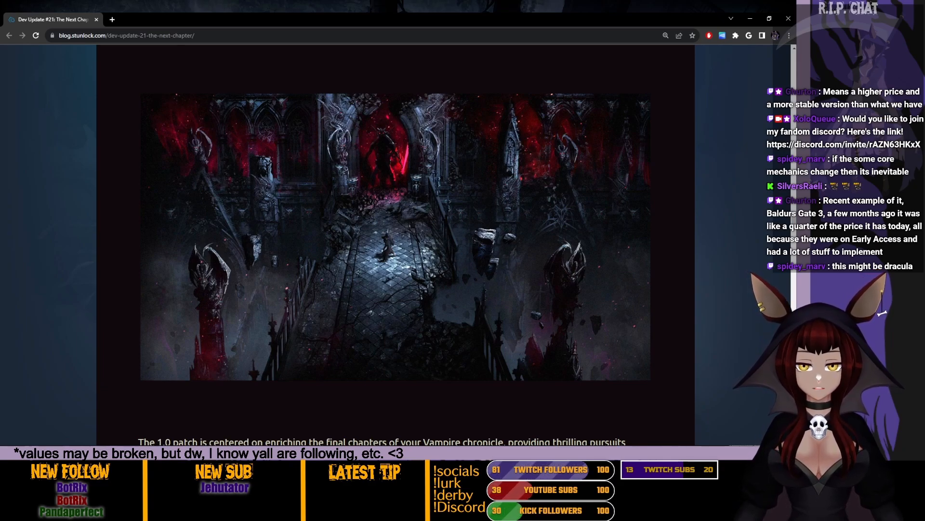
pyautogui.moveTo(381, 151)
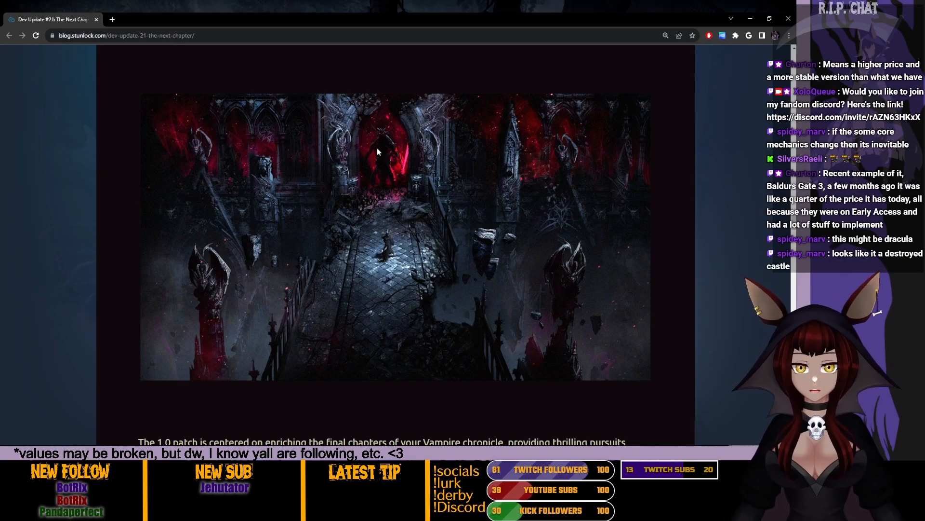
pyautogui.moveTo(403, 256)
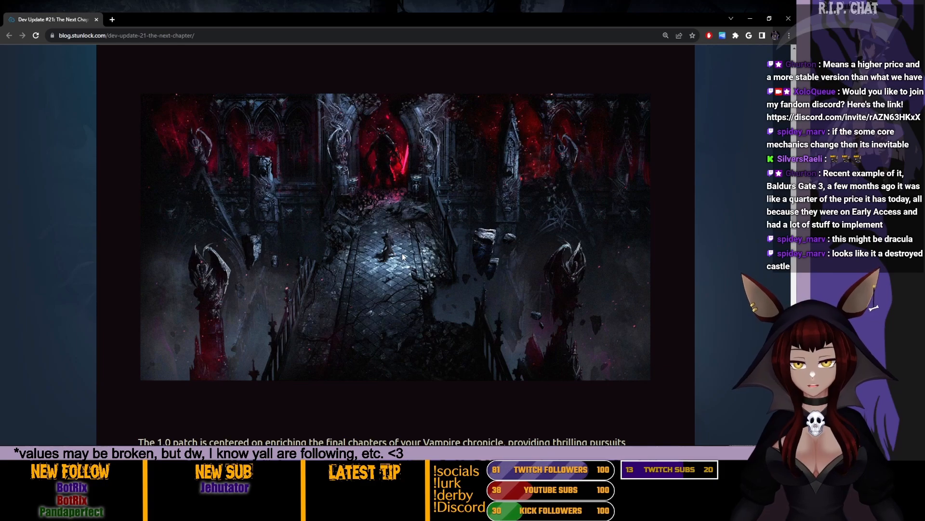
pyautogui.moveTo(317, 192)
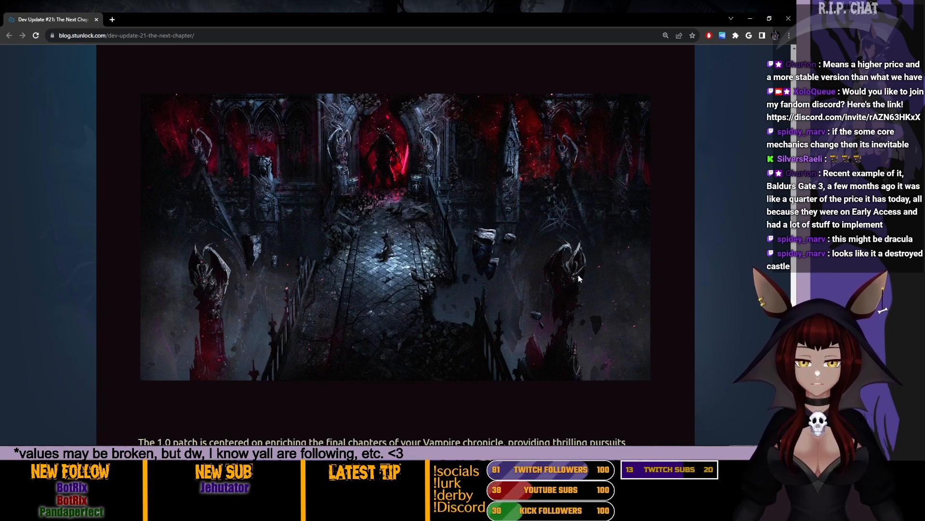
pyautogui.moveTo(264, 200)
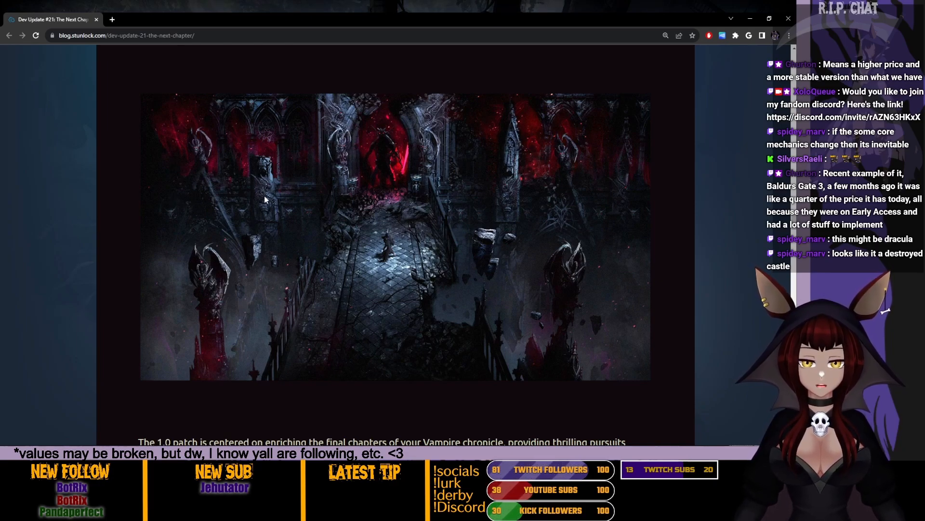
pyautogui.moveTo(445, 149)
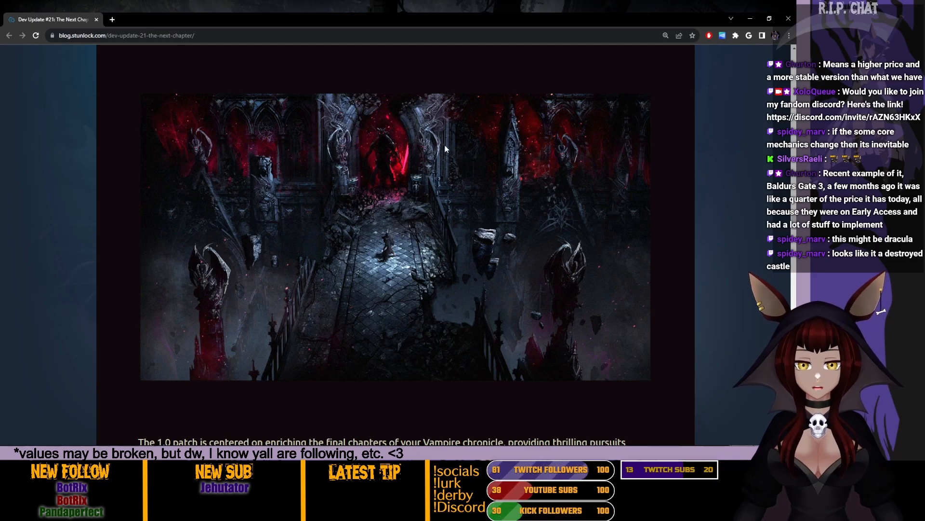
pyautogui.moveTo(378, 289)
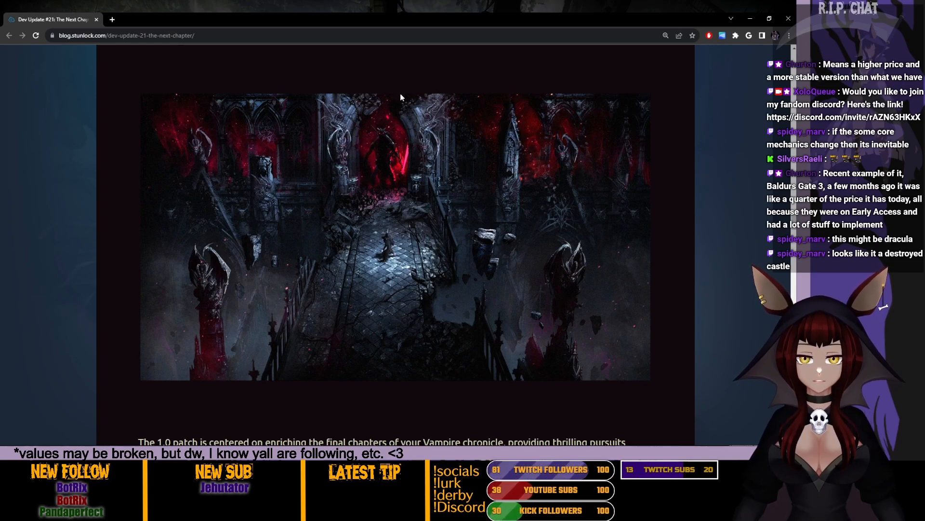
# Scroll past the 1.0 patch paragraph to the three armored trident-wielding warrior concepts
pyautogui.scroll(-3)
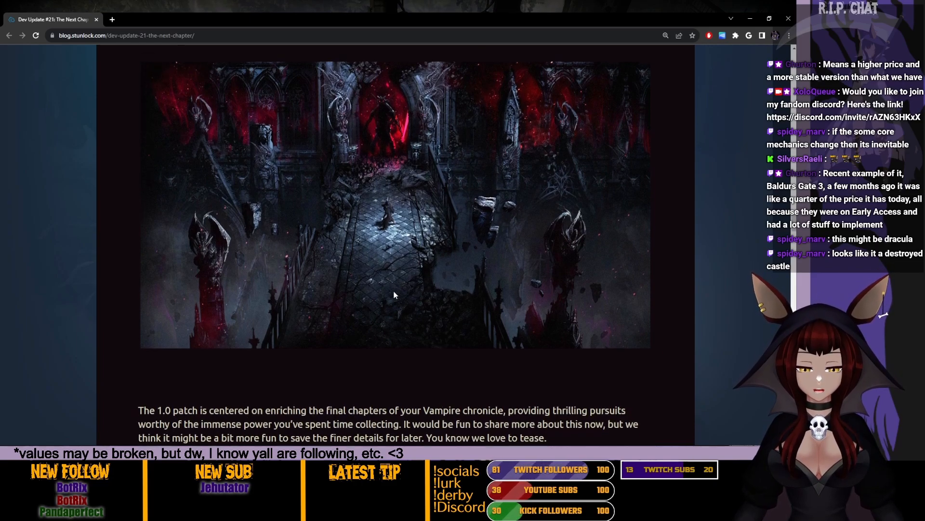
pyautogui.scroll(-3)
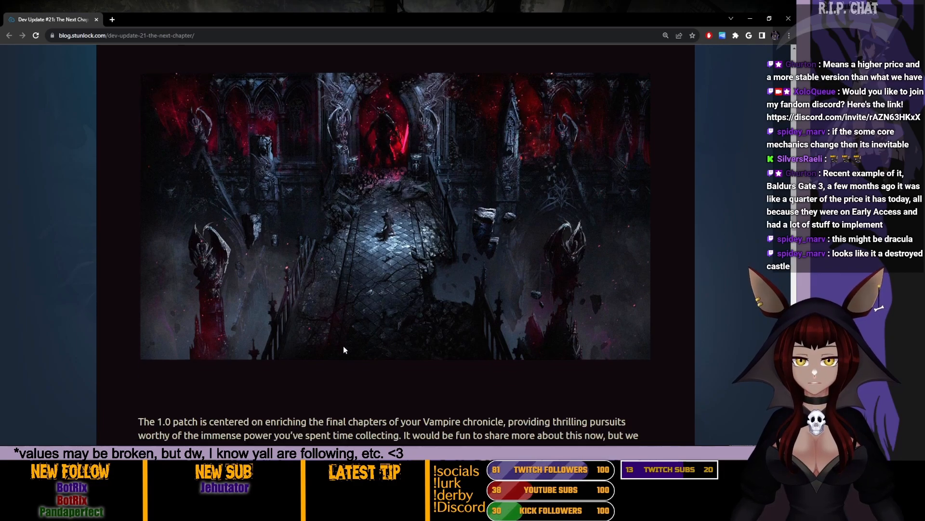
pyautogui.scroll(-3)
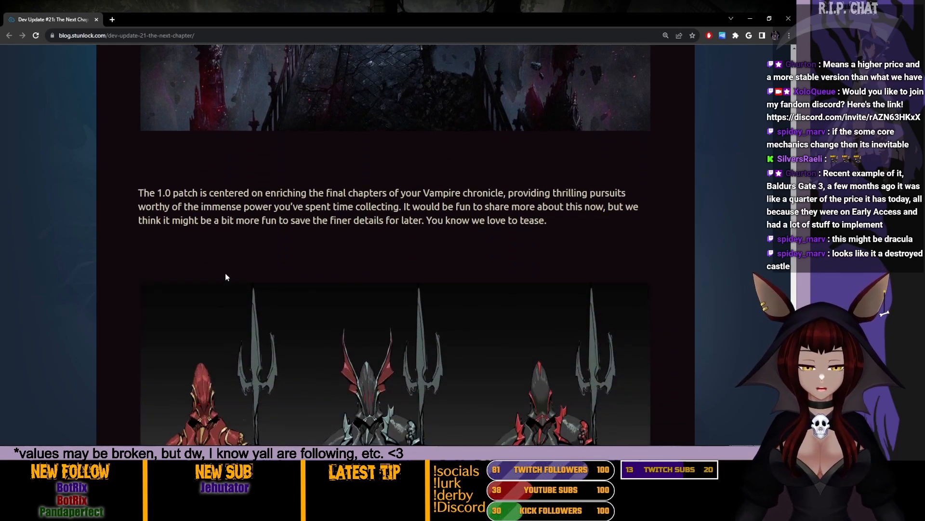
pyautogui.scroll(-3)
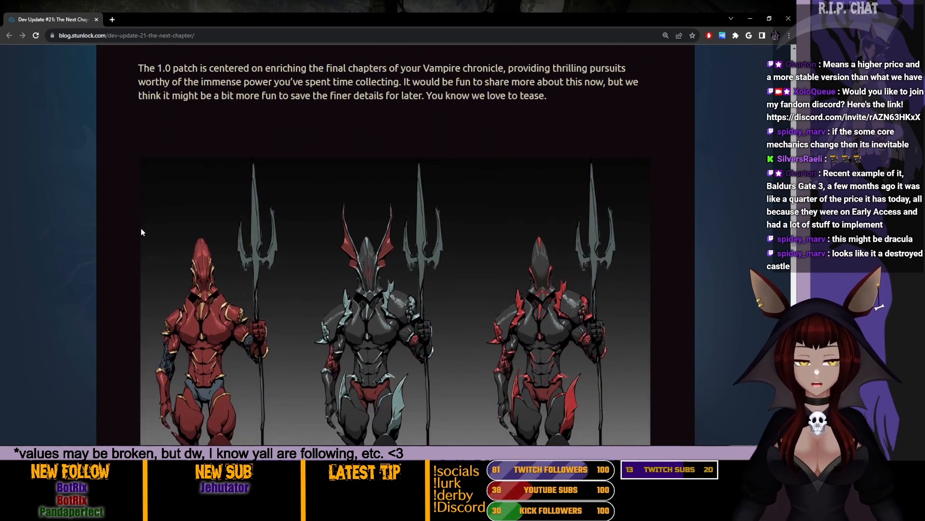
pyautogui.moveTo(121, 188)
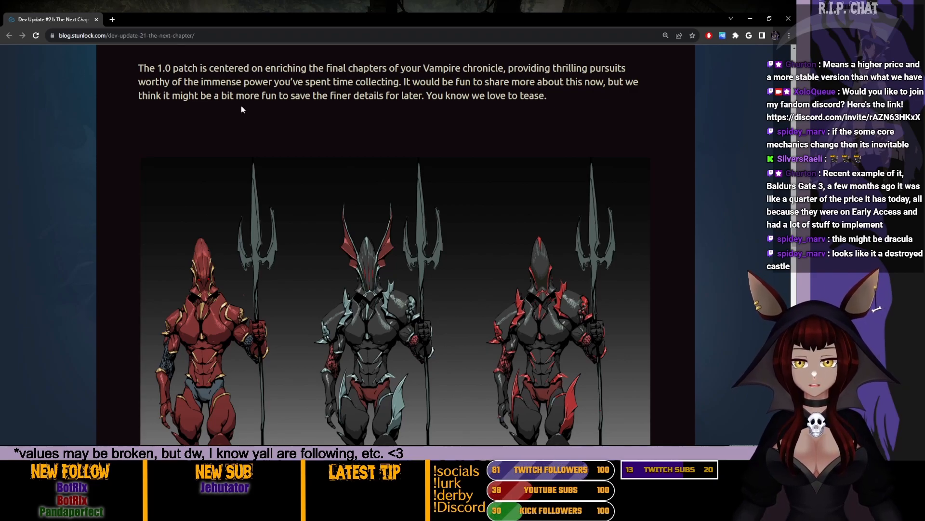
pyautogui.scroll(-3)
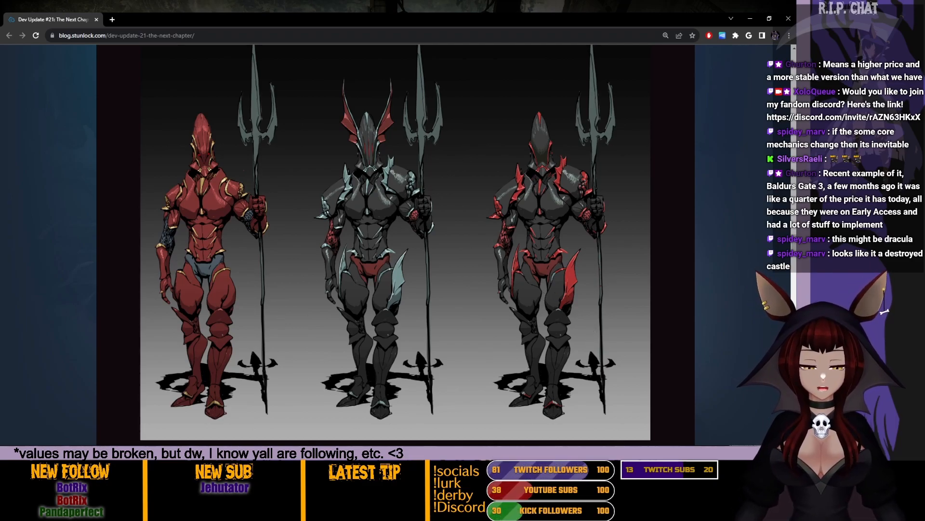
pyautogui.moveTo(542, 375)
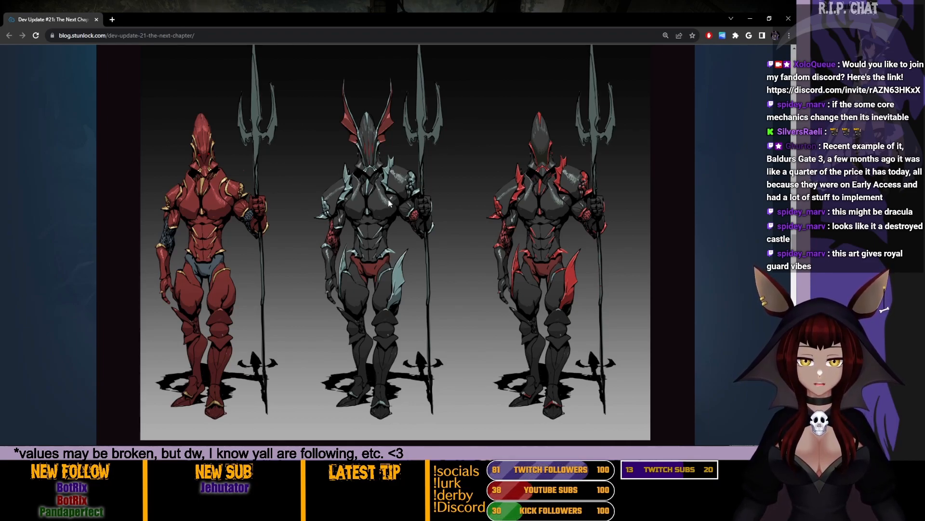
pyautogui.moveTo(554, 323)
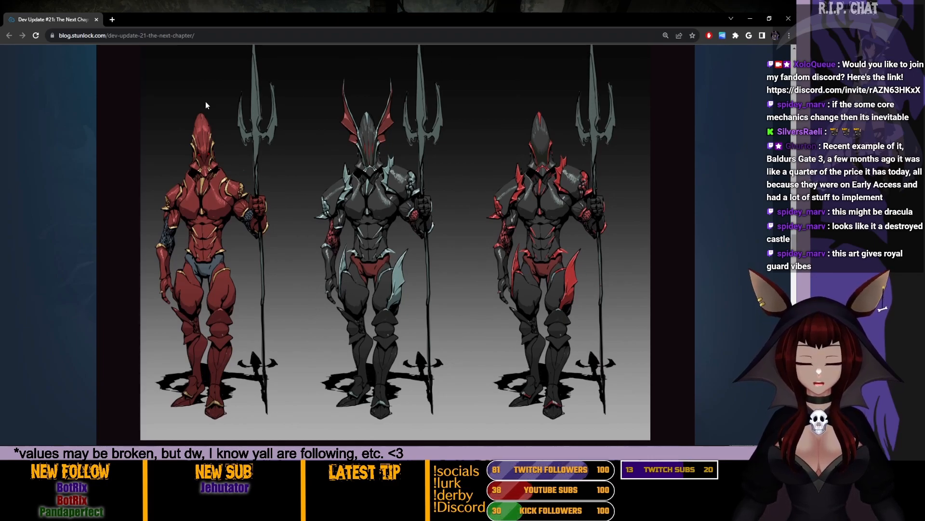
pyautogui.moveTo(289, 307)
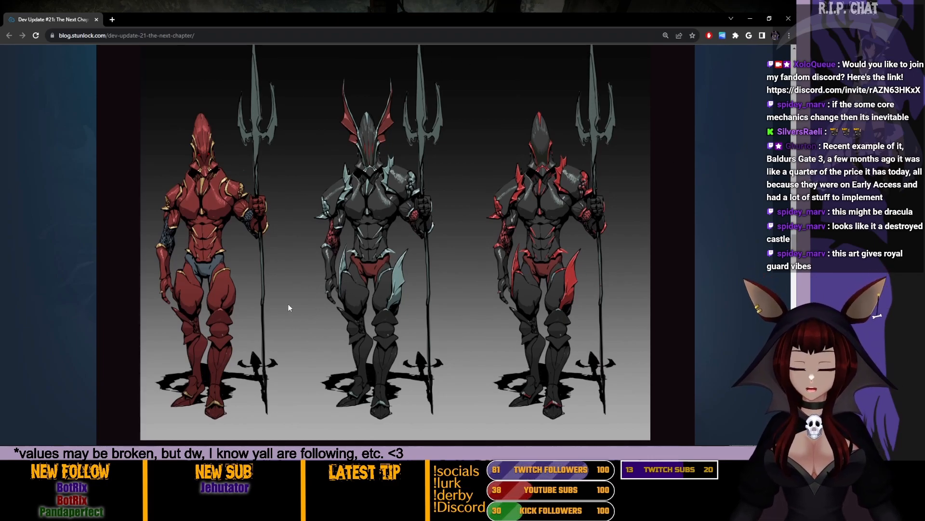
# Scroll past the royal guard art to '… And Look Good Doing It' and the outfit models
pyautogui.scroll(-3)
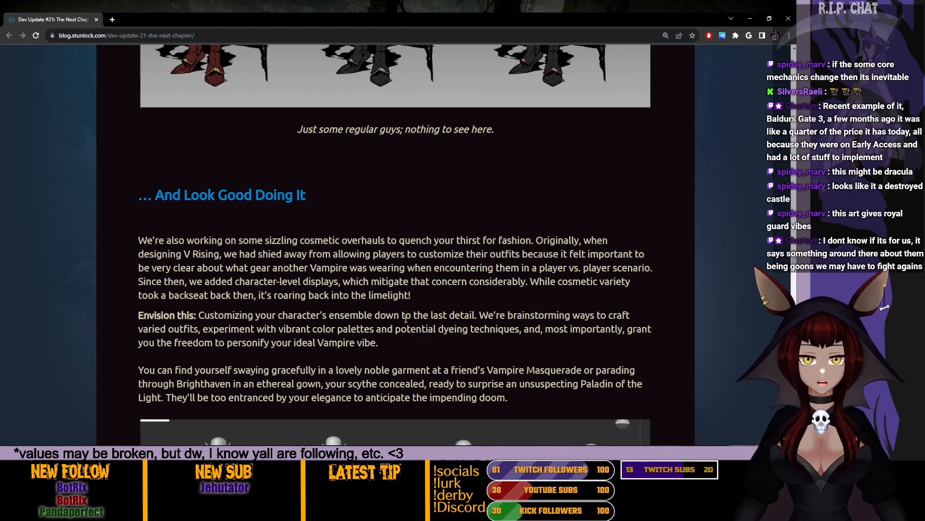
pyautogui.scroll(3)
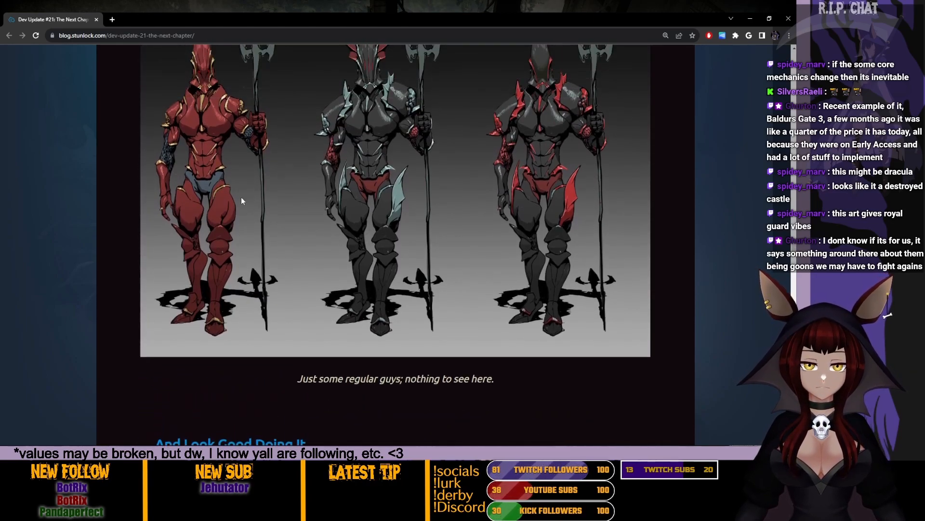
pyautogui.scroll(3)
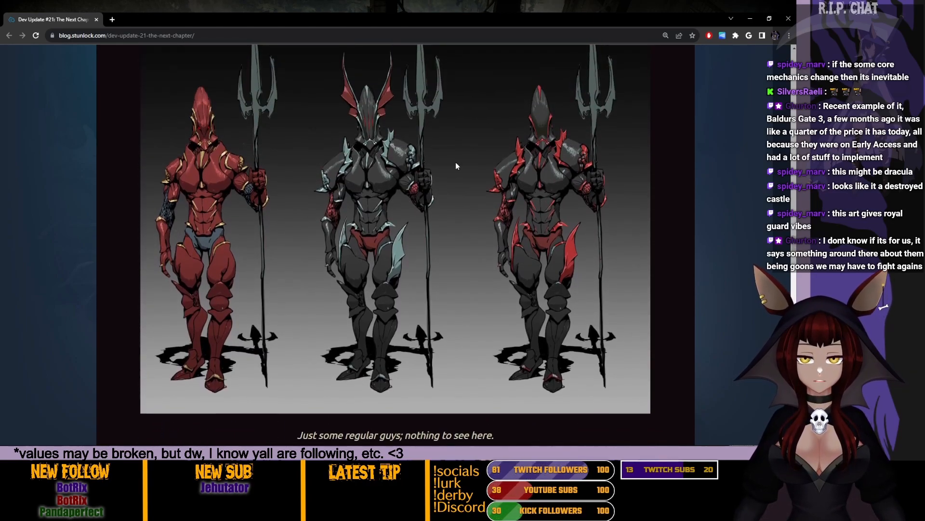
pyautogui.scroll(-3)
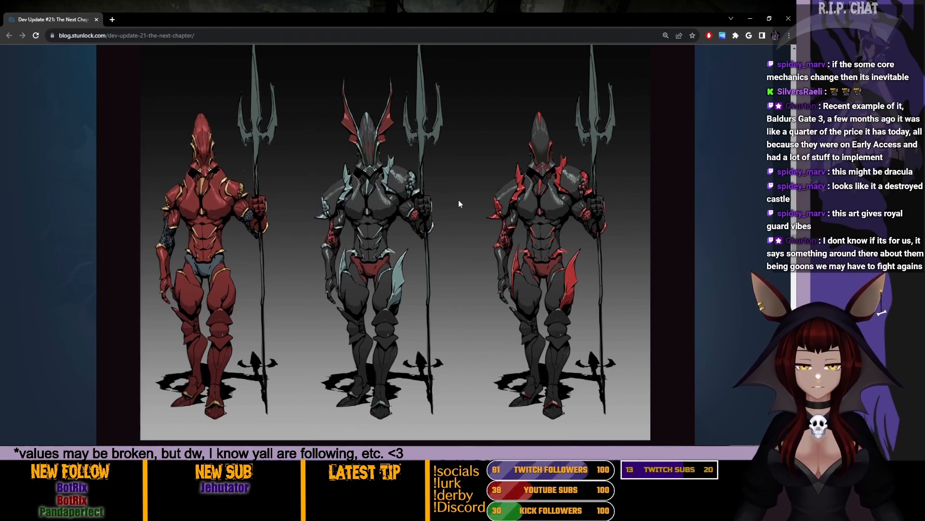
pyautogui.moveTo(433, 152)
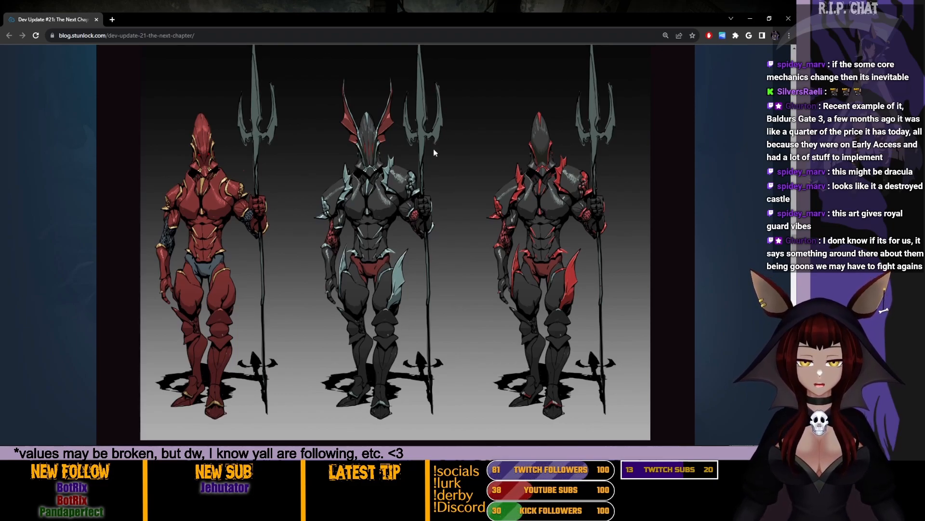
pyautogui.scroll(-3)
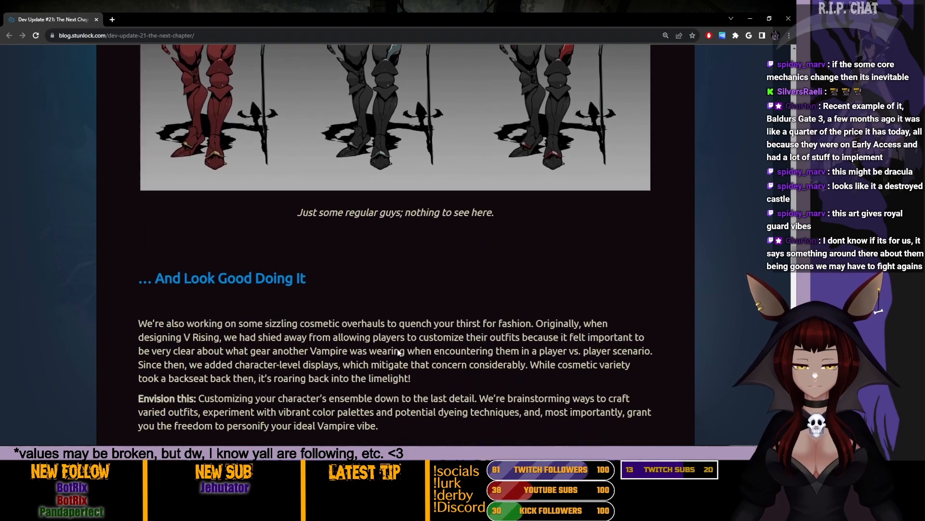
pyautogui.scroll(-3)
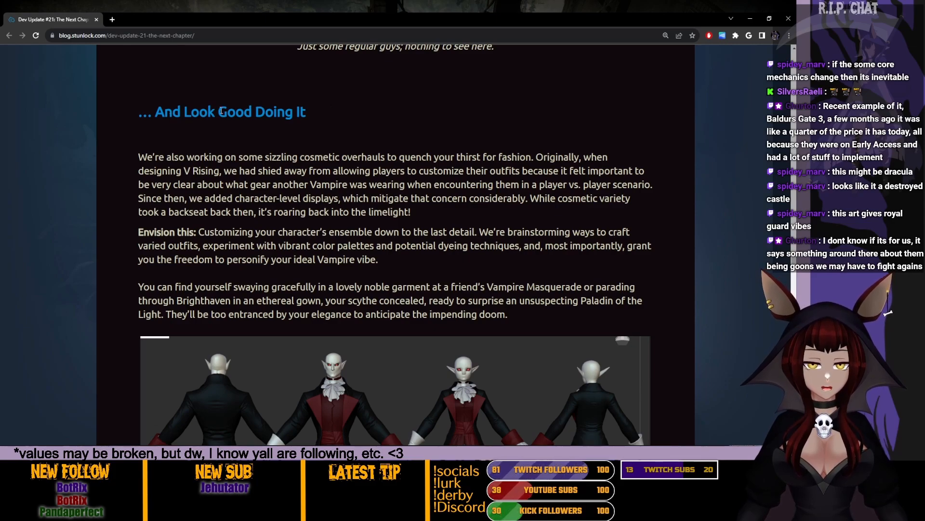
pyautogui.scroll(-3)
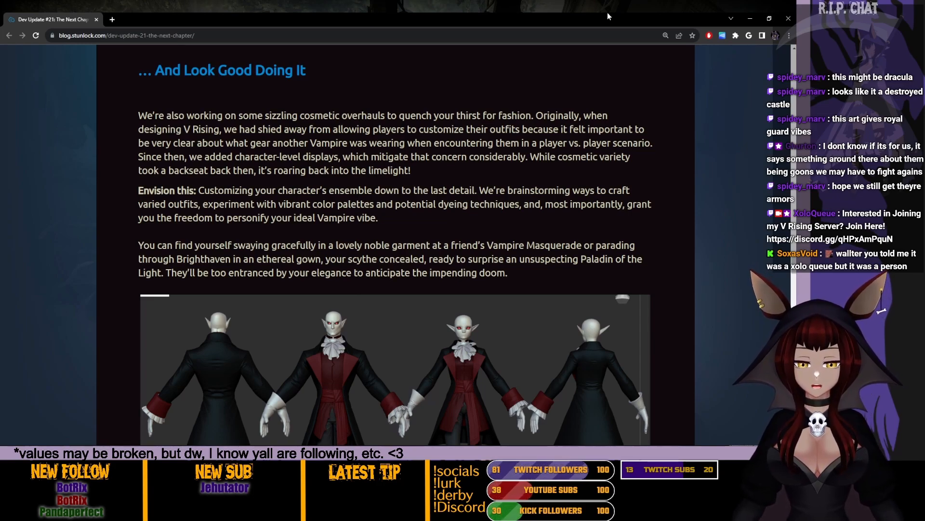
pyautogui.scroll(-3)
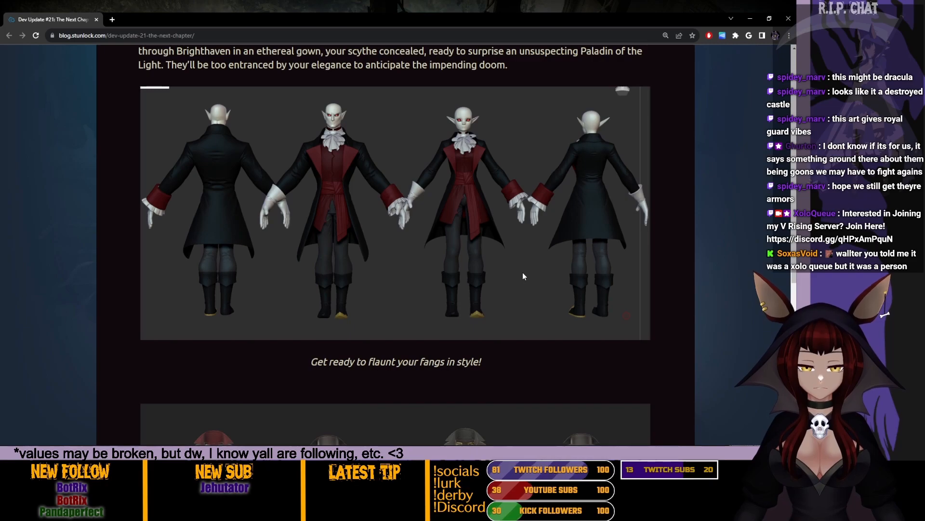
pyautogui.scroll(3)
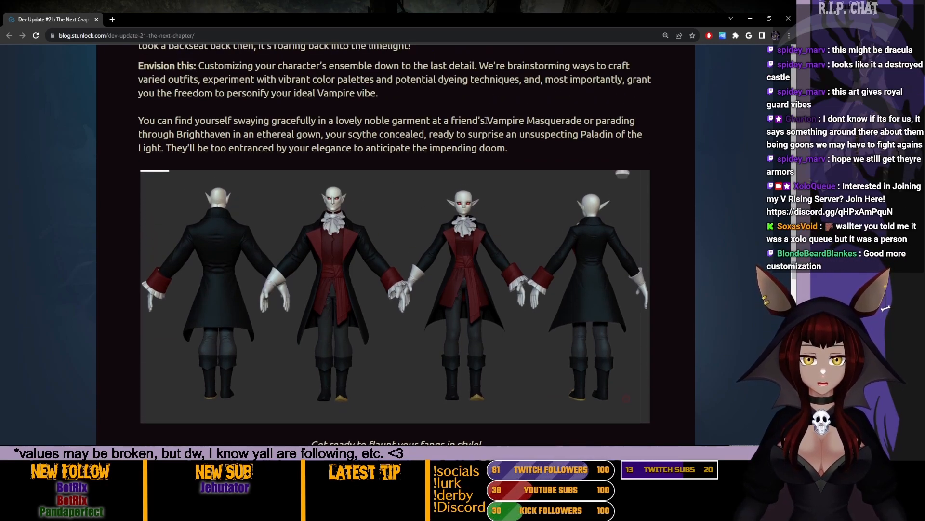
pyautogui.scroll(3)
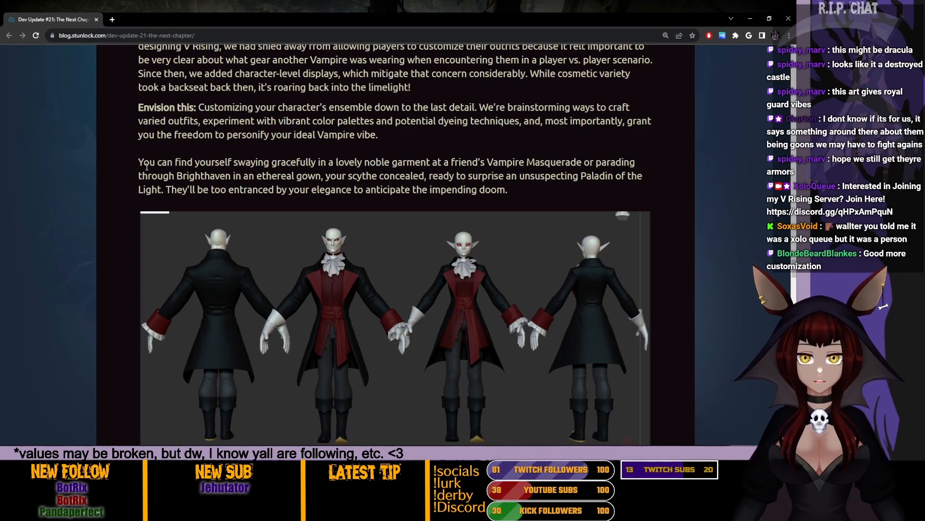
pyautogui.moveTo(511, 147)
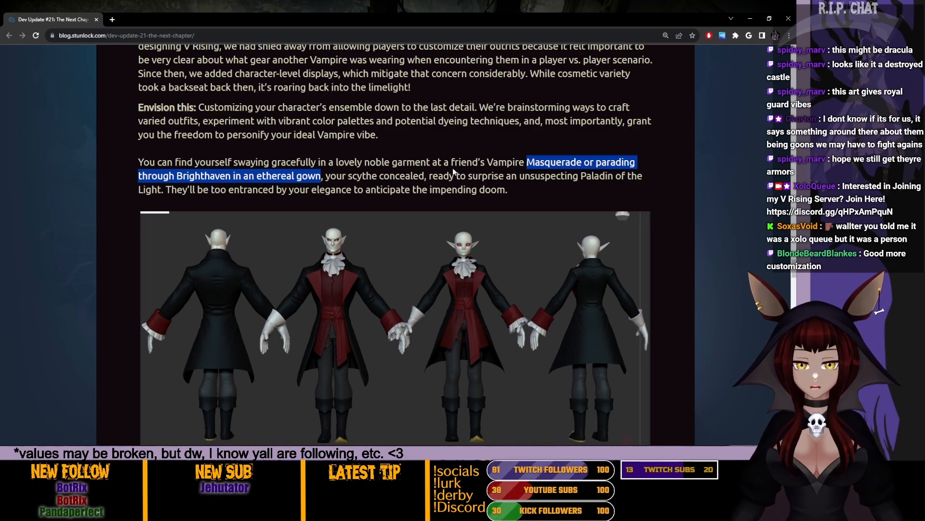
pyautogui.moveTo(356, 184)
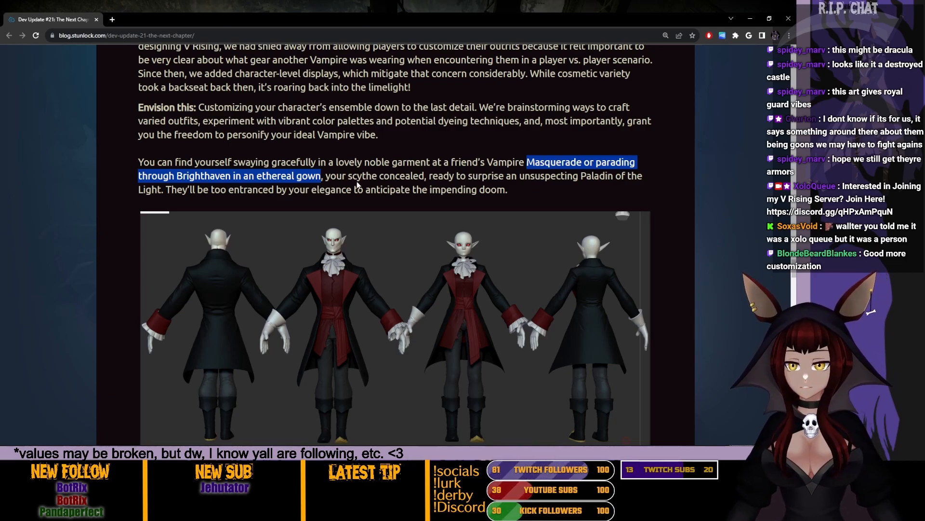
pyautogui.click(385, 189)
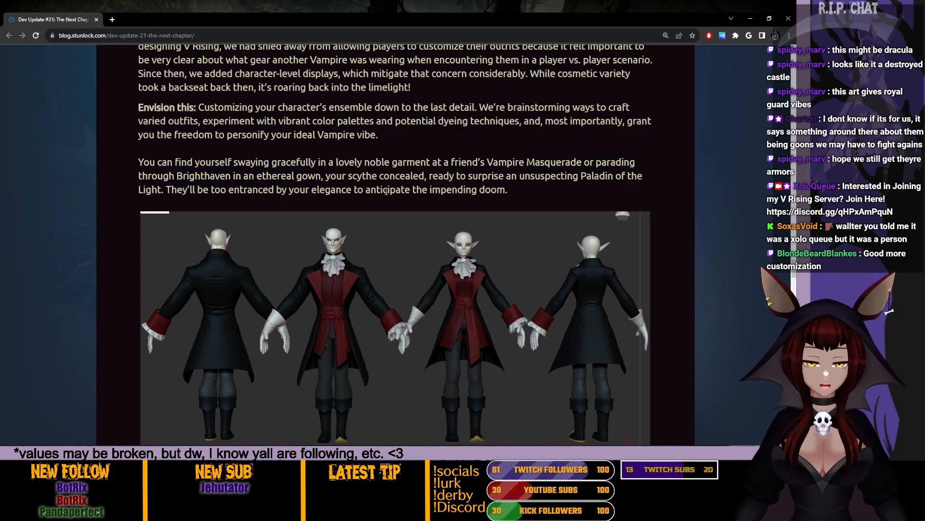
# Scroll back and forth comparing the original and redesigned outfit images
pyautogui.scroll(-3)
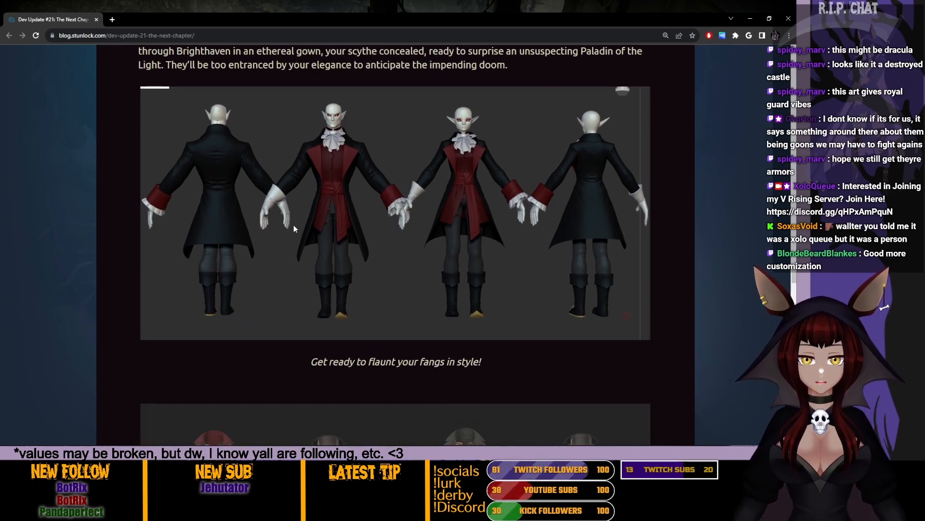
pyautogui.moveTo(545, 250)
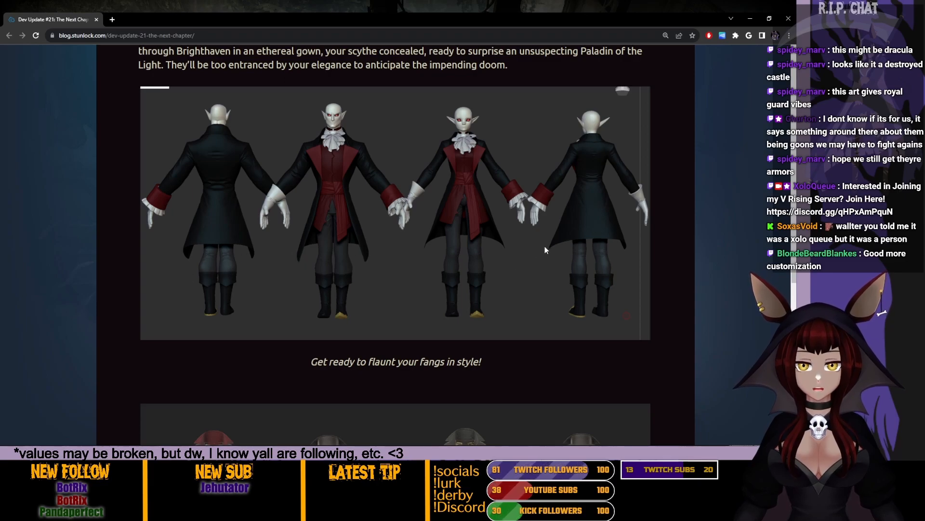
pyautogui.moveTo(571, 235)
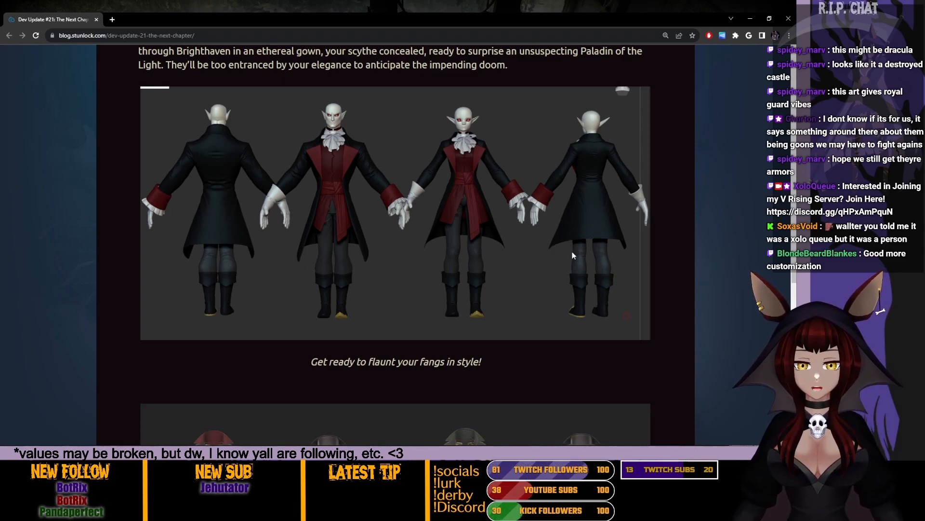
pyautogui.moveTo(300, 255)
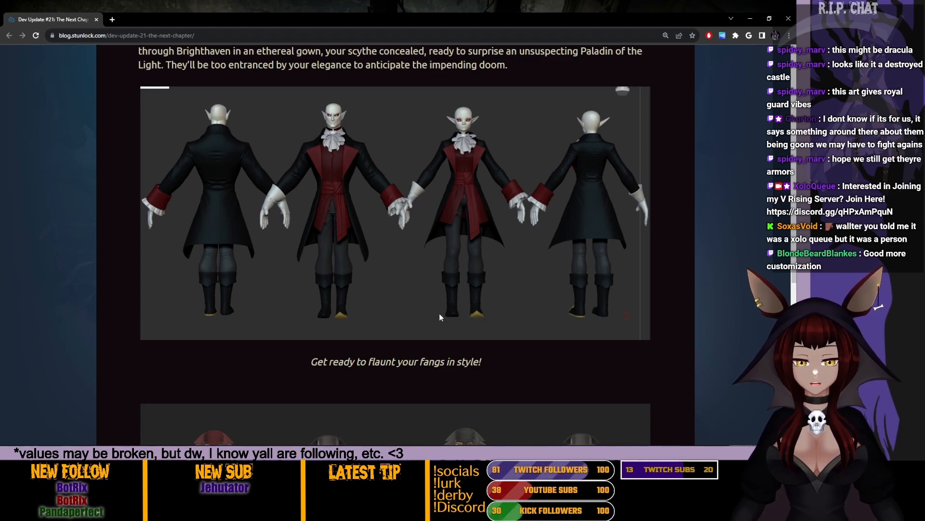
pyautogui.scroll(3)
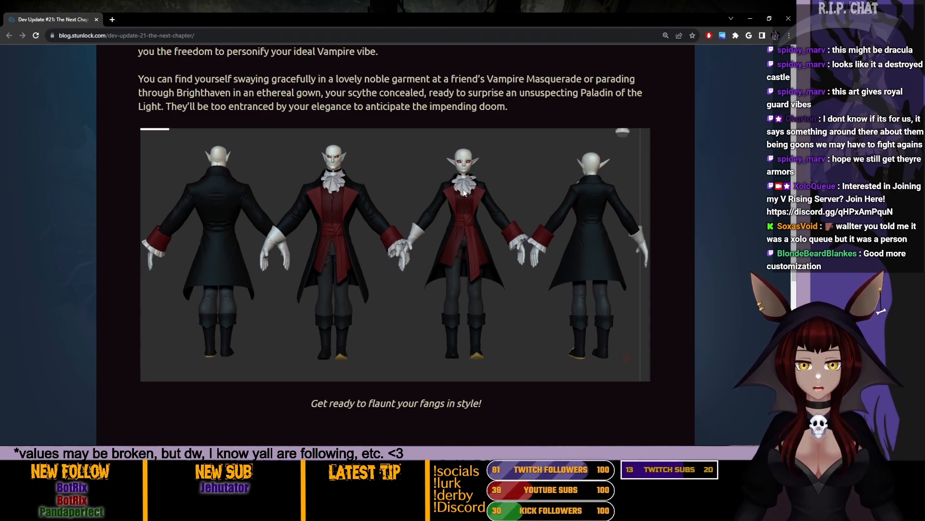
pyautogui.scroll(-3)
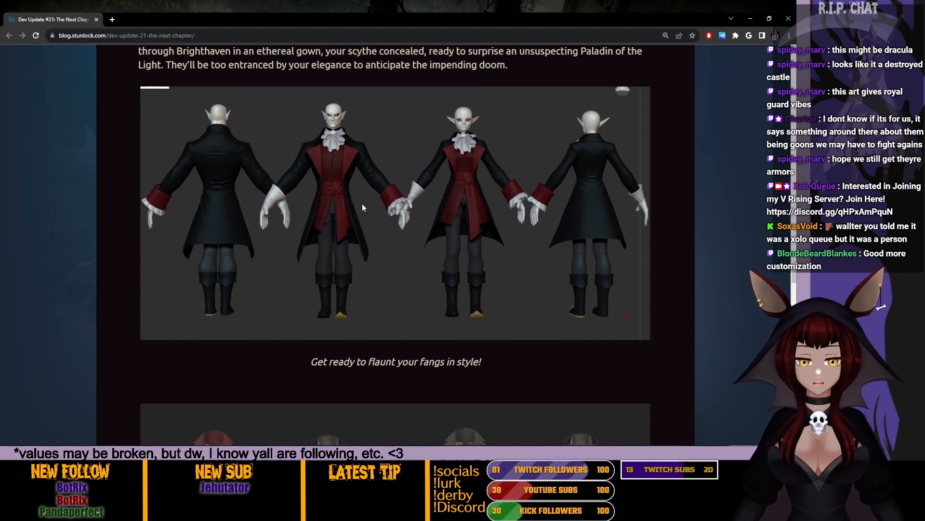
pyautogui.scroll(3)
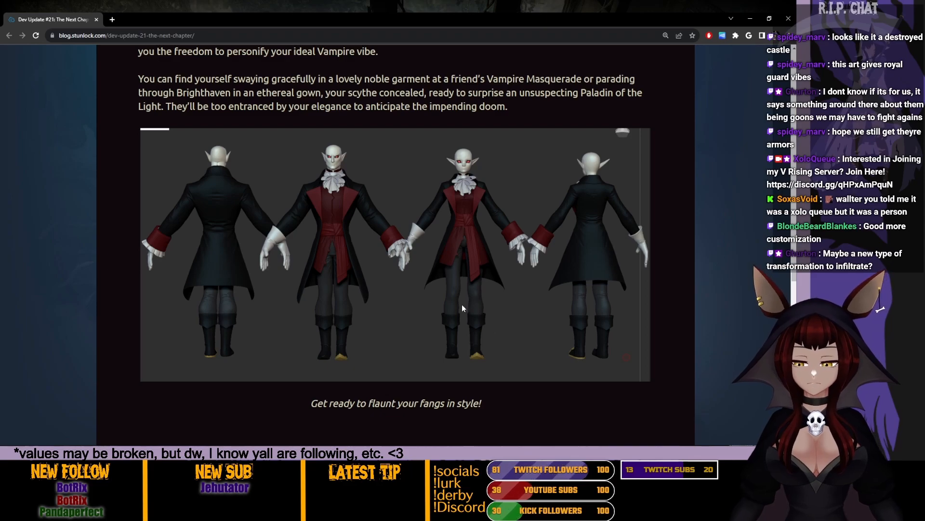
pyautogui.scroll(-3)
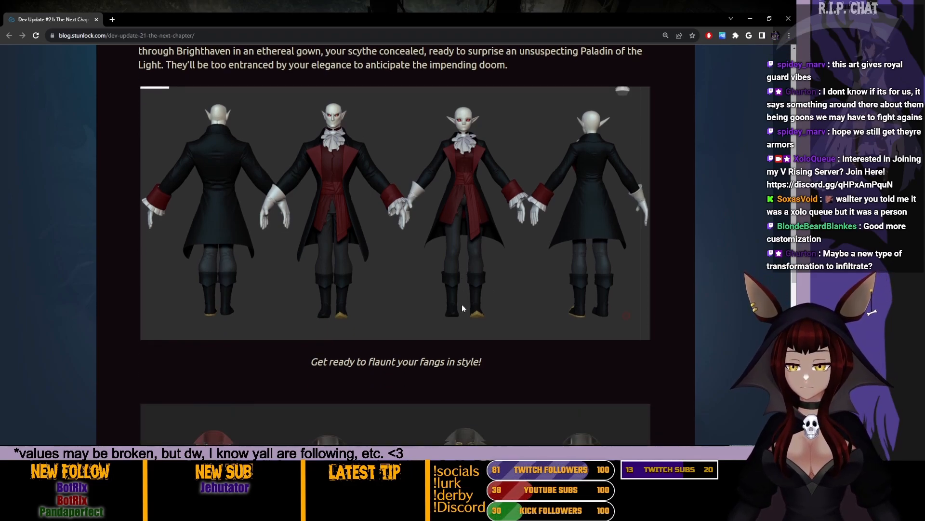
pyautogui.moveTo(466, 305)
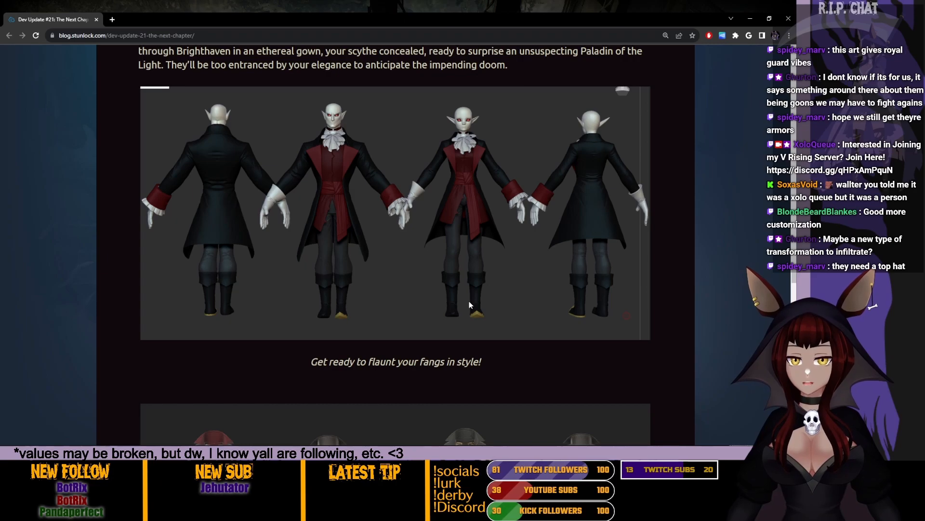
pyautogui.scroll(3)
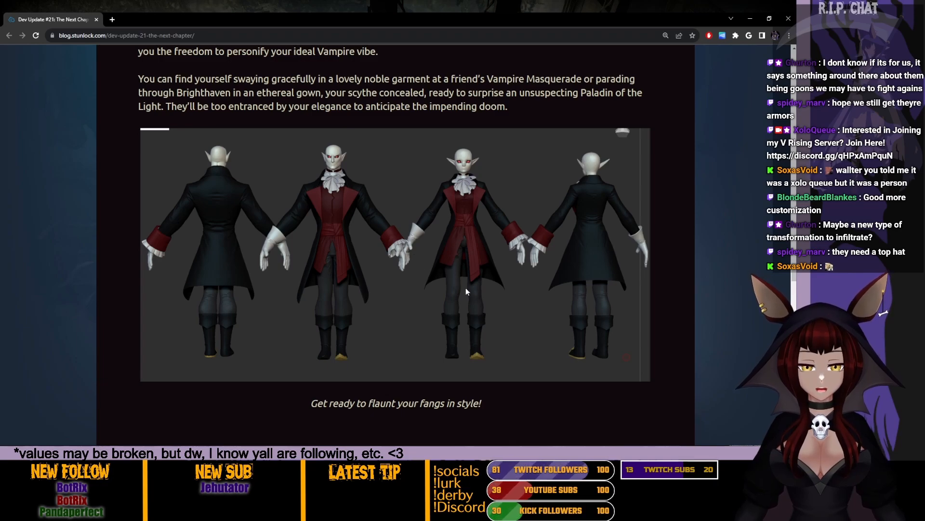
pyautogui.moveTo(460, 278)
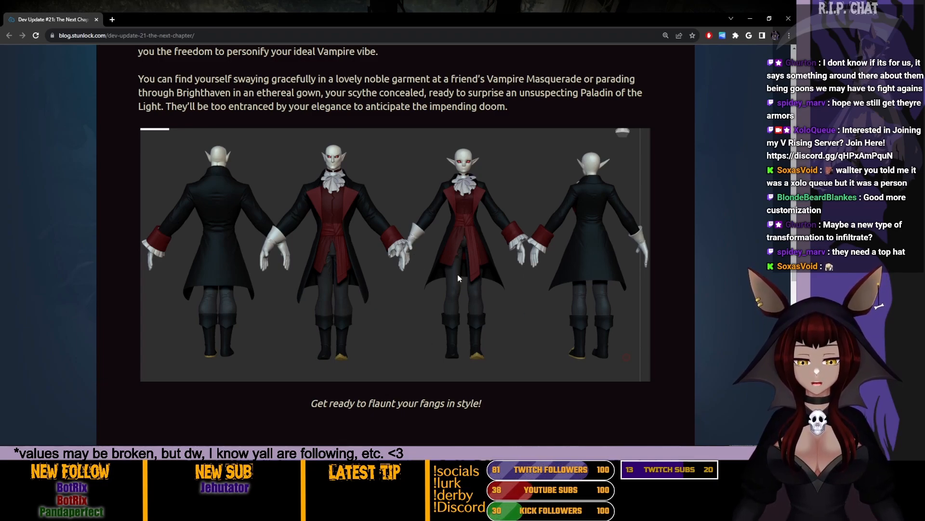
pyautogui.moveTo(521, 244)
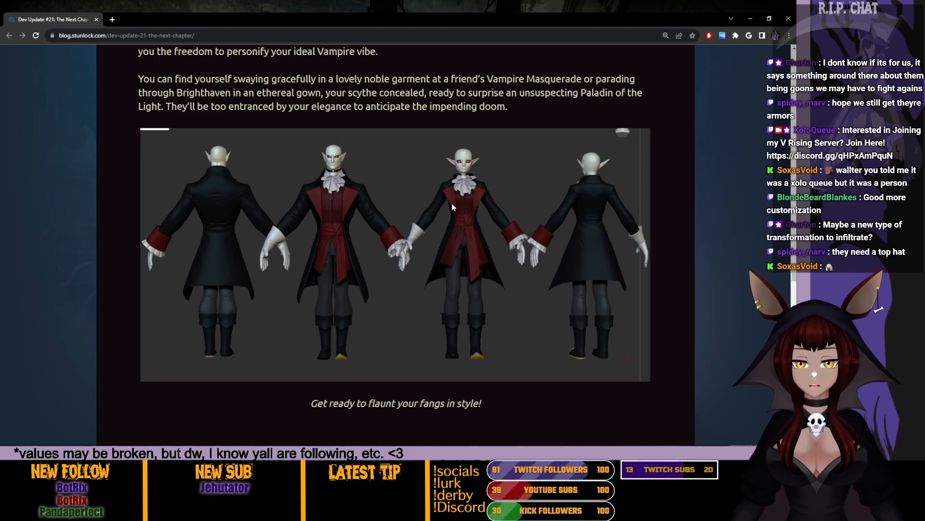
pyautogui.moveTo(321, 250)
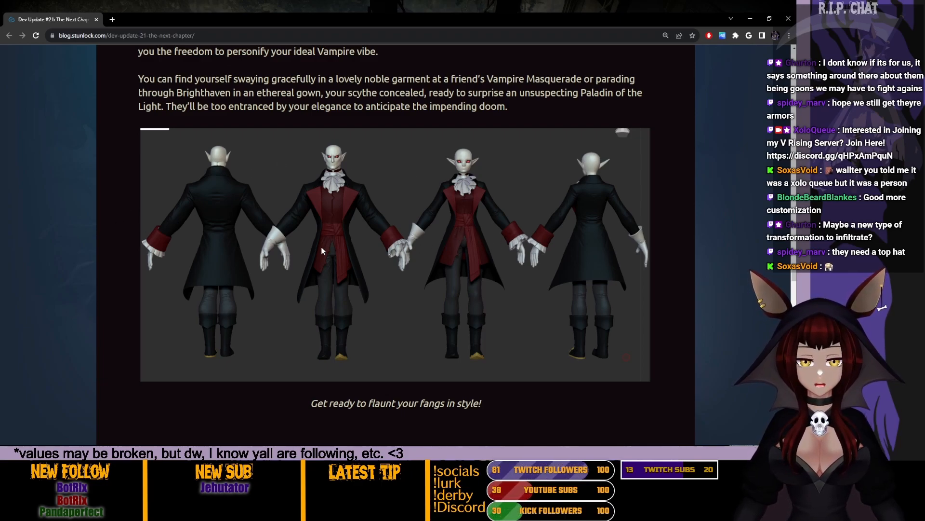
# Scroll on to the variant 1-3 armor art and the 'Bringing an unfamiliar take' caption
pyautogui.scroll(-3)
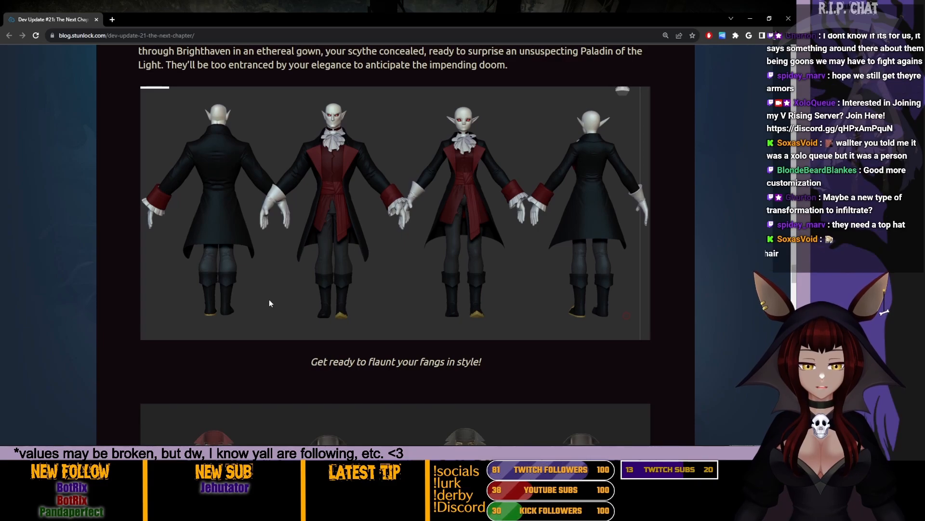
pyautogui.scroll(-3)
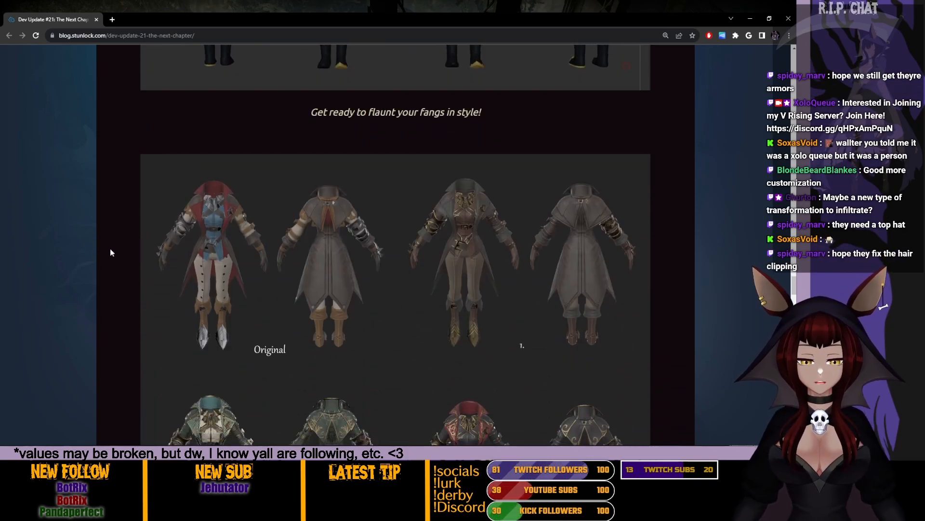
pyautogui.scroll(-3)
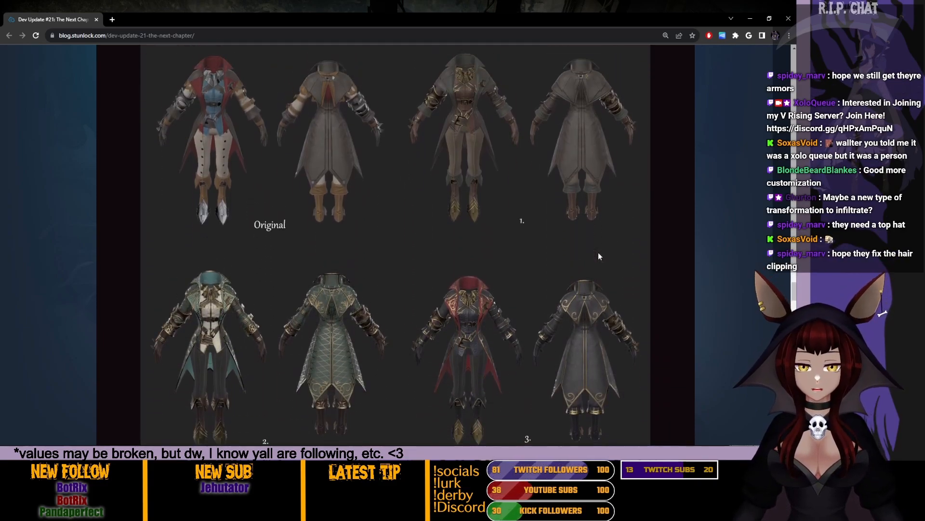
pyautogui.moveTo(649, 268)
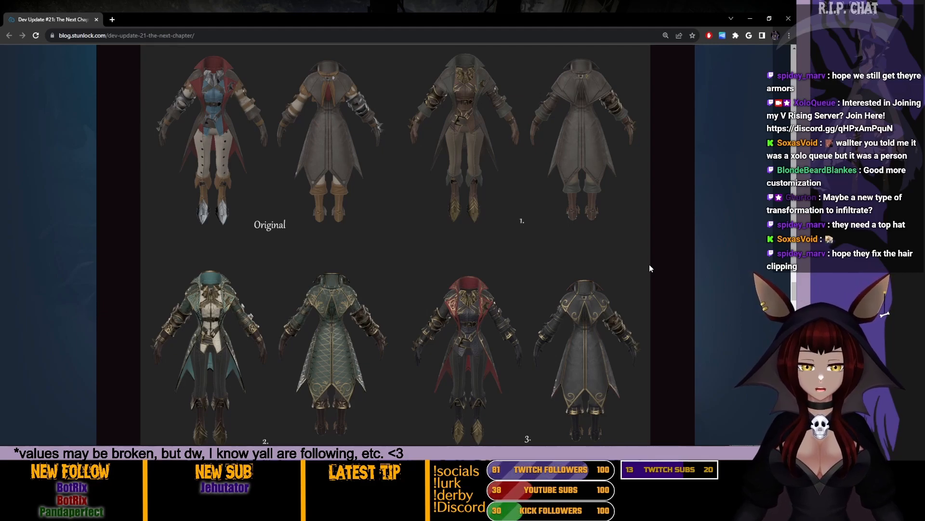
pyautogui.scroll(-3)
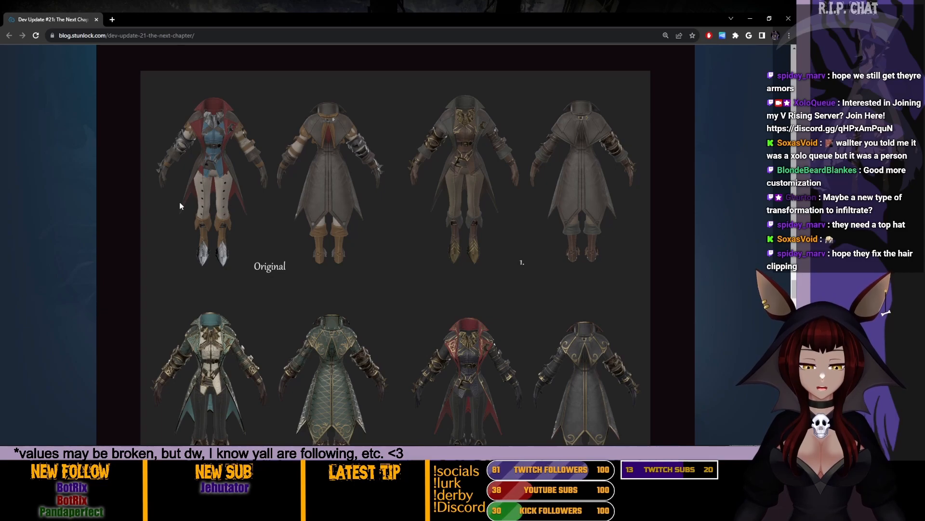
pyautogui.moveTo(449, 185)
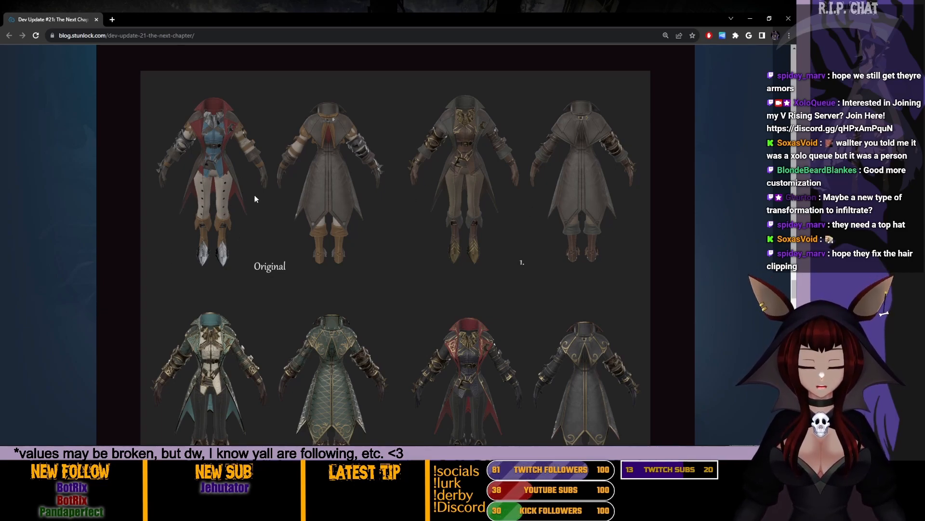
pyautogui.scroll(-3)
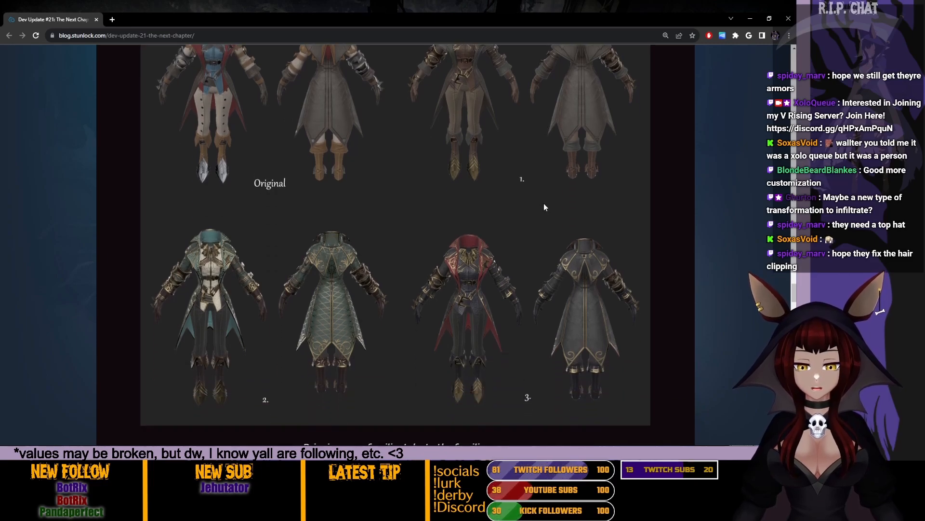
pyautogui.moveTo(274, 337)
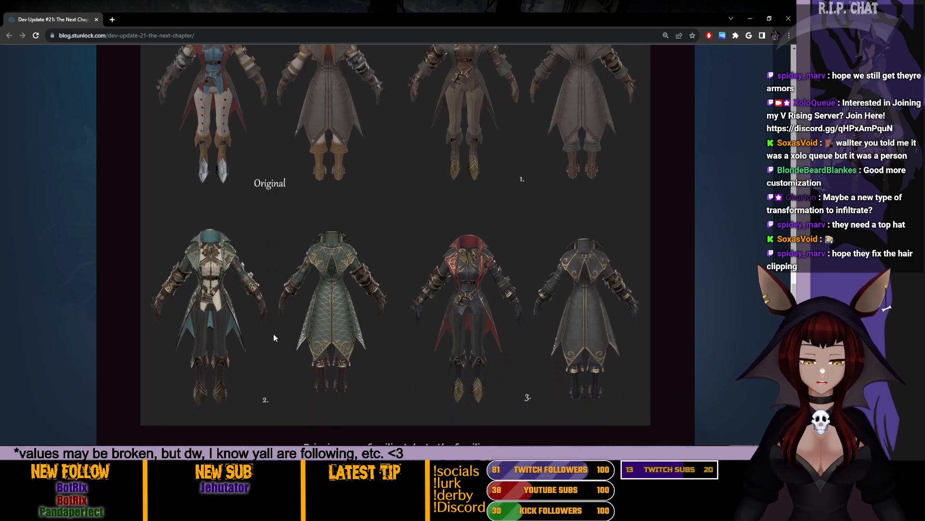
pyautogui.scroll(3)
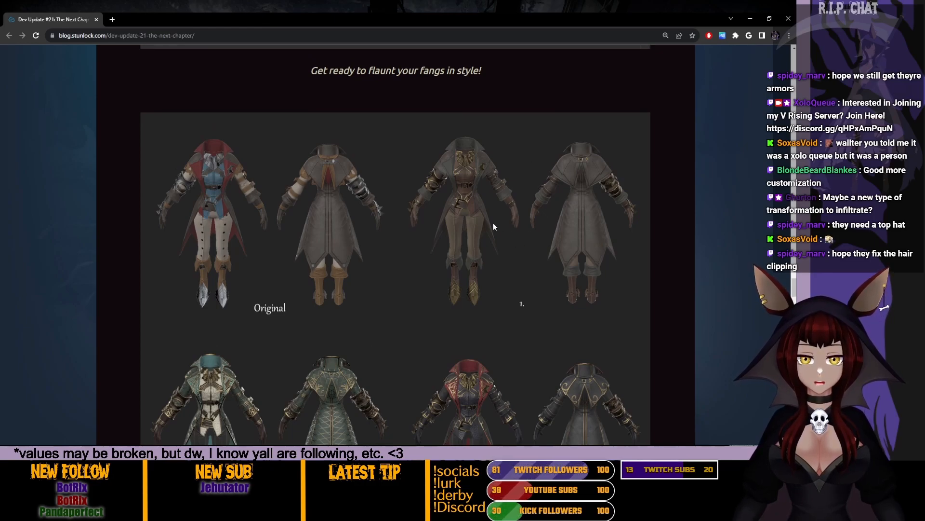
pyautogui.scroll(-3)
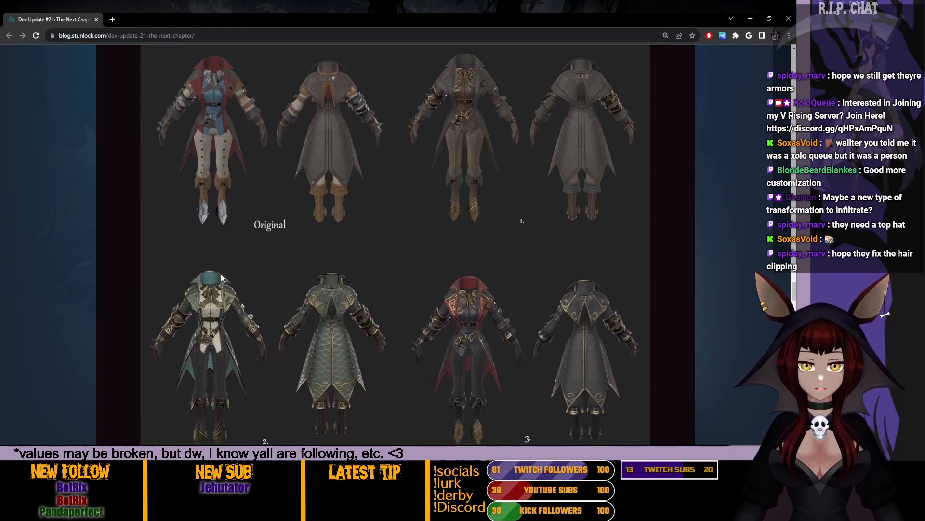
pyautogui.scroll(-3)
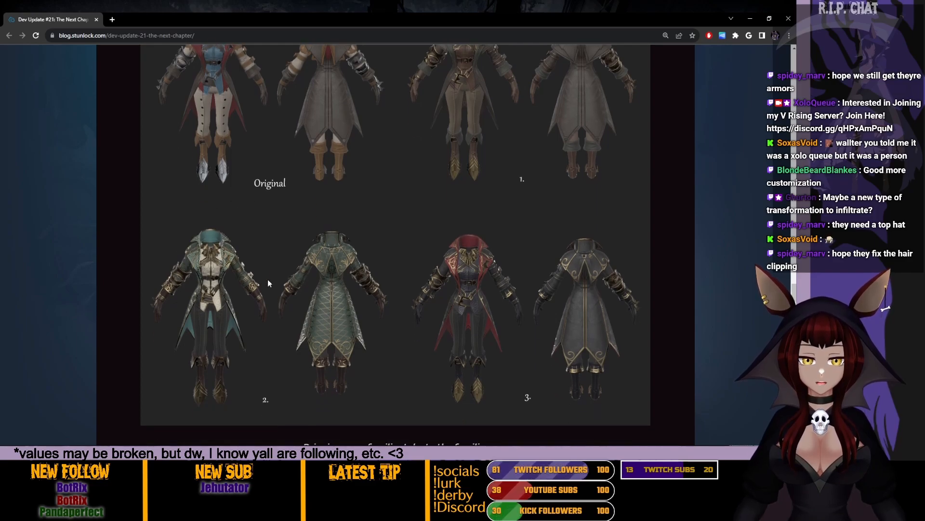
pyautogui.moveTo(449, 258)
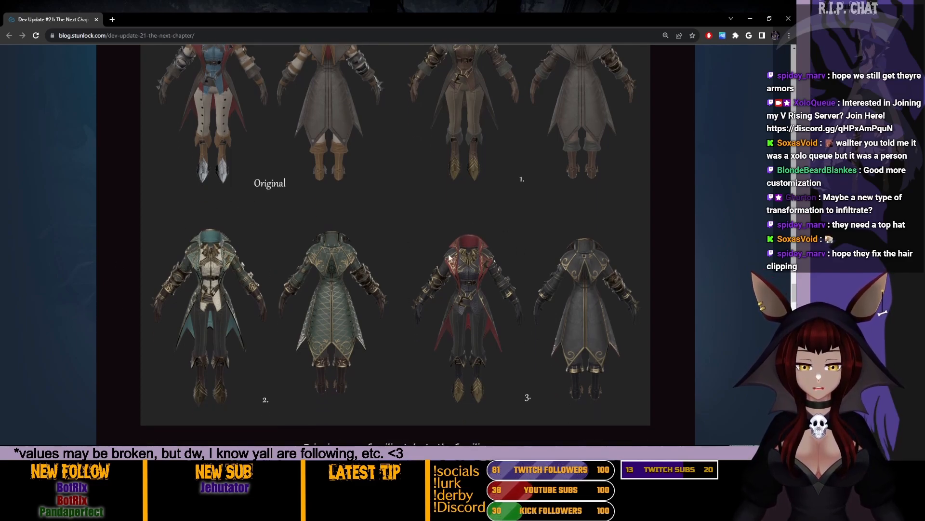
pyautogui.moveTo(502, 221)
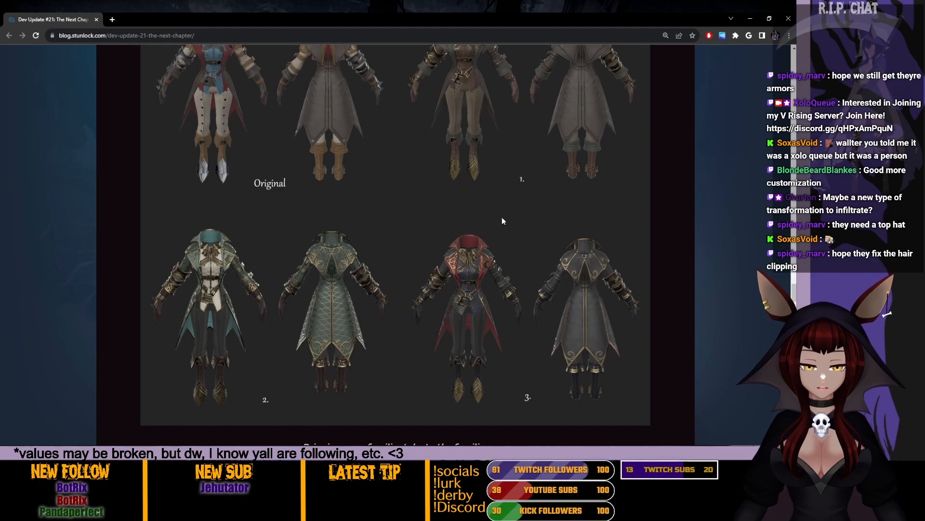
pyautogui.moveTo(126, 250)
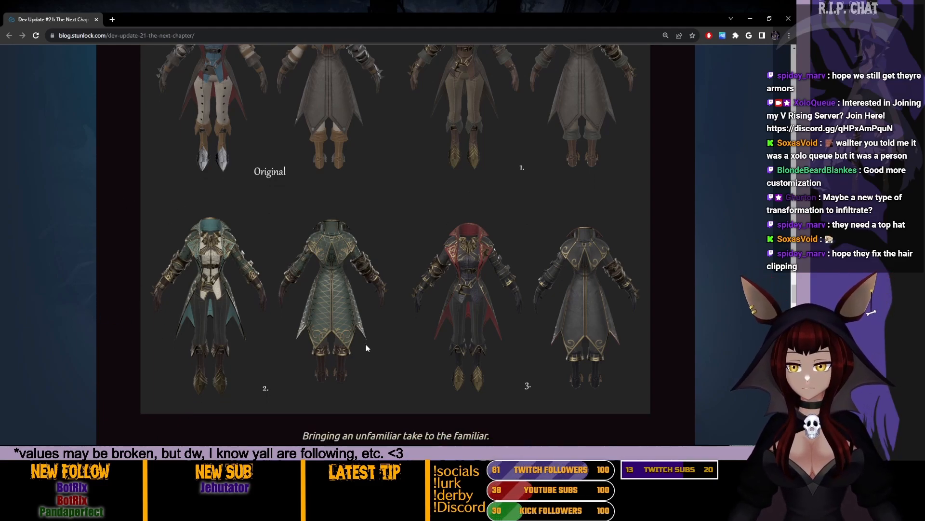
# Scroll past the castle cosmetics paragraph and the 'Yet.' chair art to 'Shaking Things Up'
pyautogui.scroll(-3)
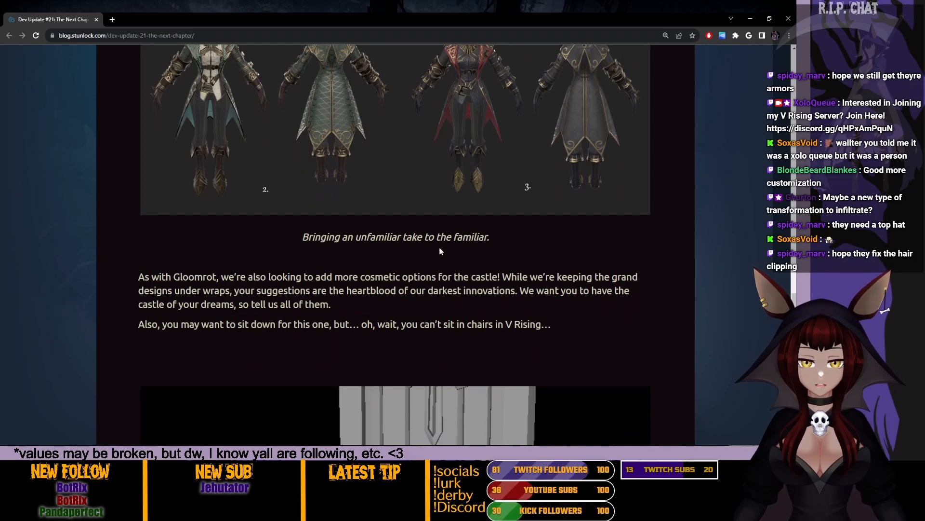
pyautogui.scroll(-3)
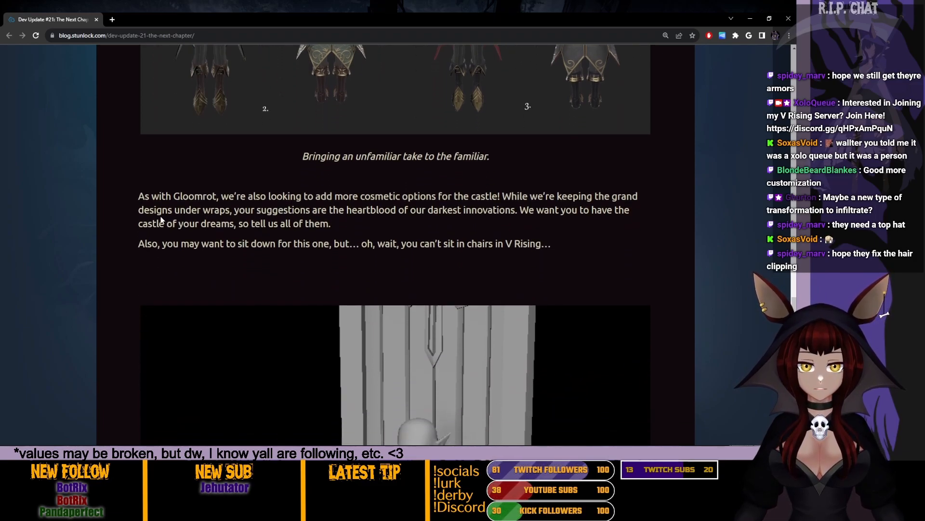
pyautogui.scroll(-3)
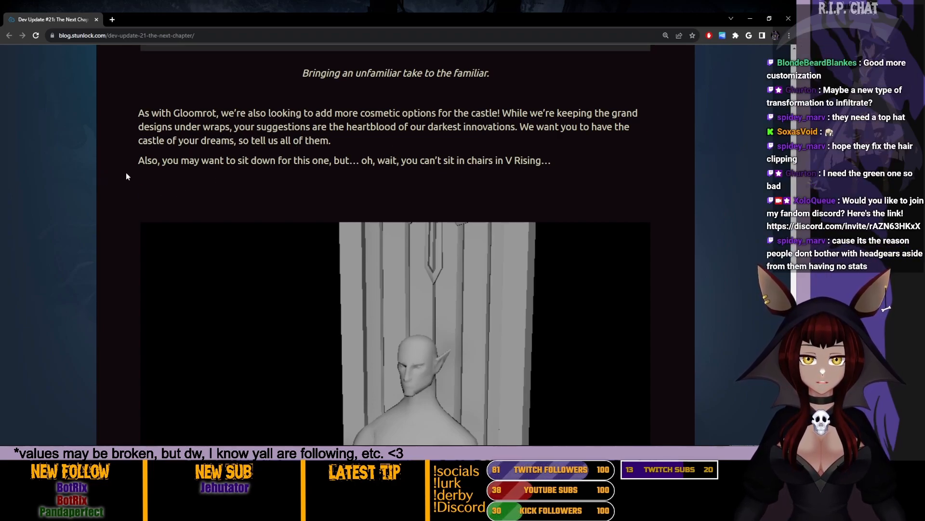
pyautogui.moveTo(138, 160); pyautogui.dragTo(332, 160)
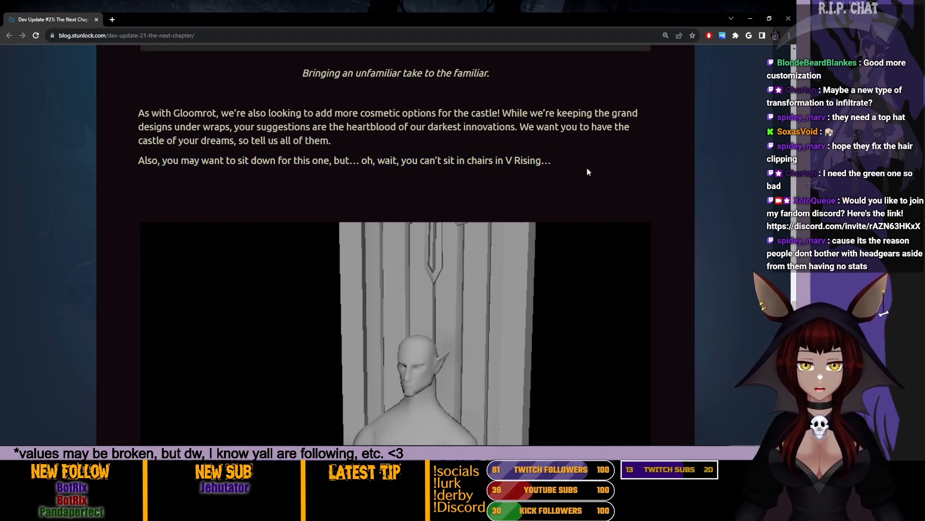
pyautogui.scroll(-3)
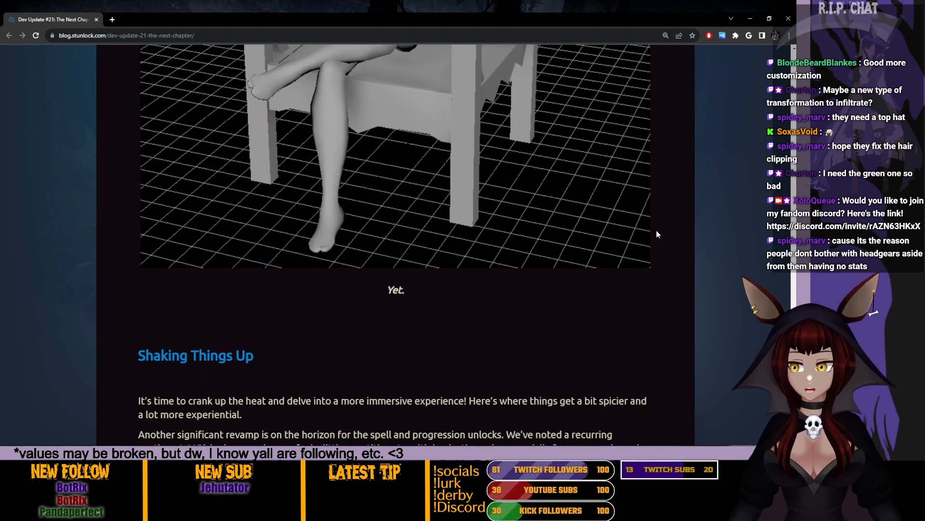
# Read 'Shaking Things Up' on separating spells from V Bloods, reaching the next illustration
pyautogui.scroll(3)
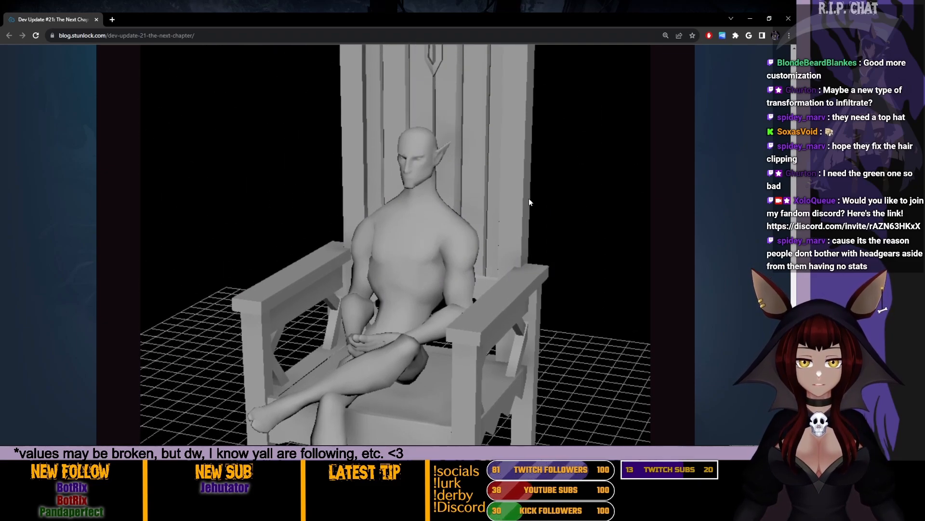
pyautogui.moveTo(574, 405)
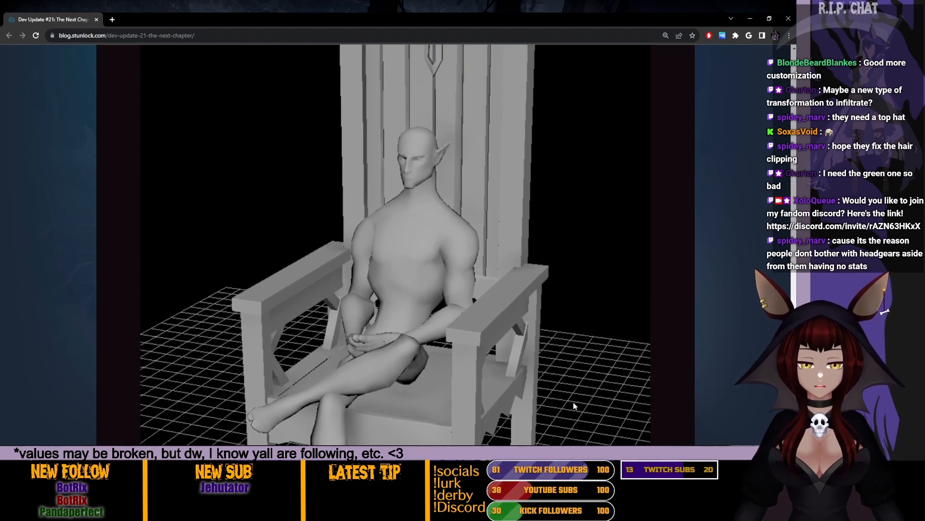
pyautogui.scroll(-3)
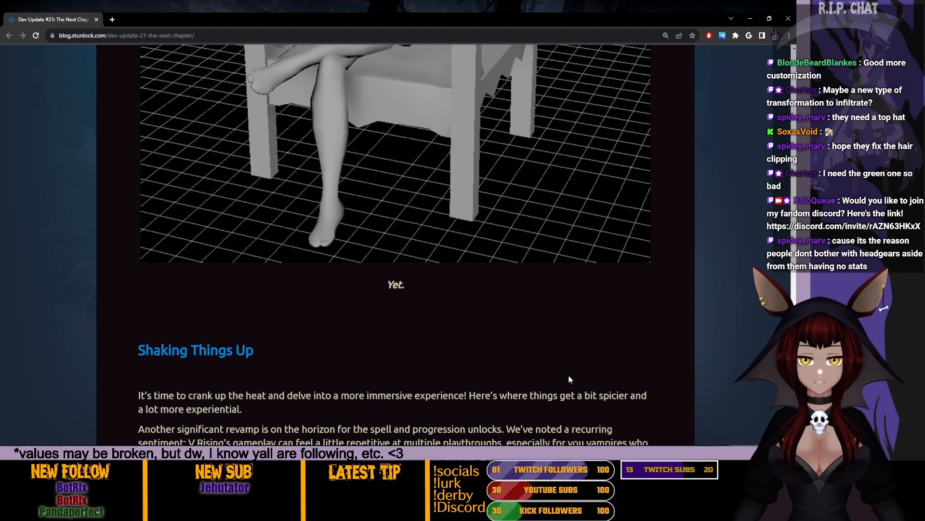
pyautogui.scroll(-3)
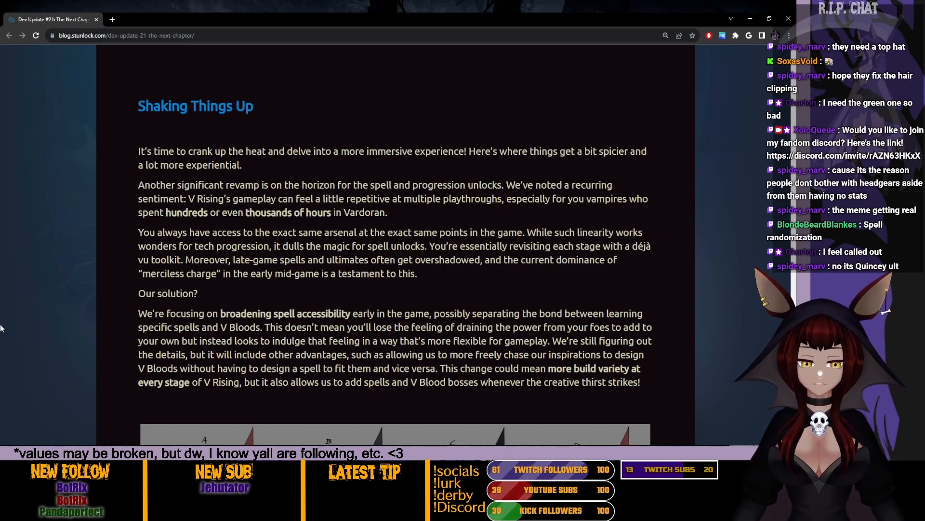
# Scroll past the four hooded scythe-wielding concept figures to the 'Twisting the Tale' heading
pyautogui.scroll(-3)
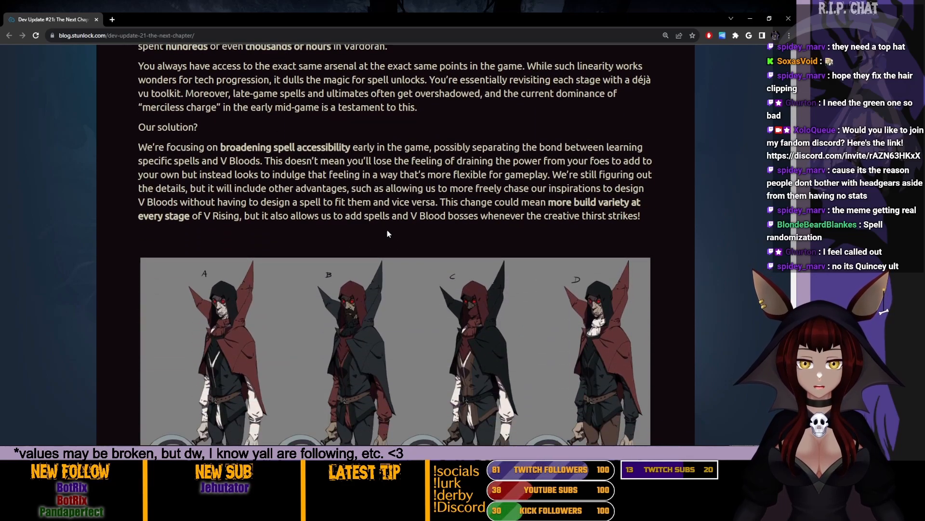
pyautogui.scroll(-3)
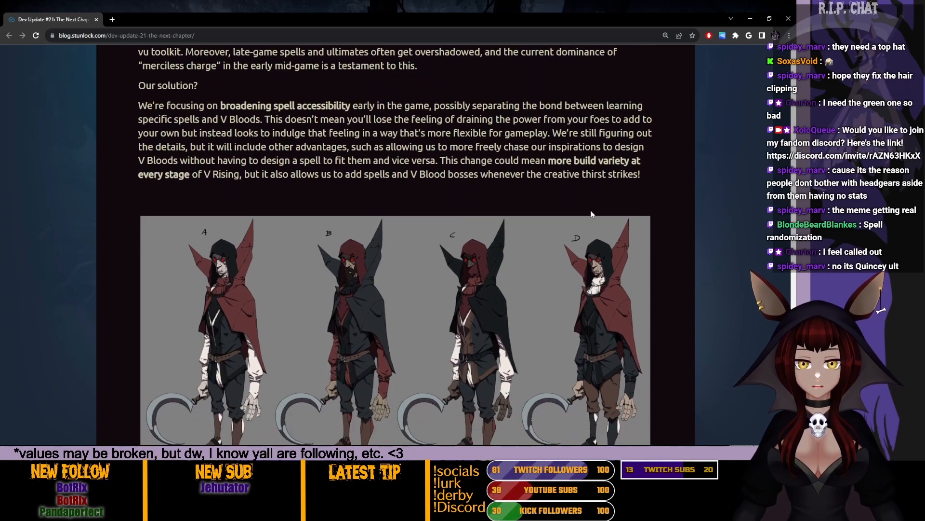
pyautogui.scroll(-3)
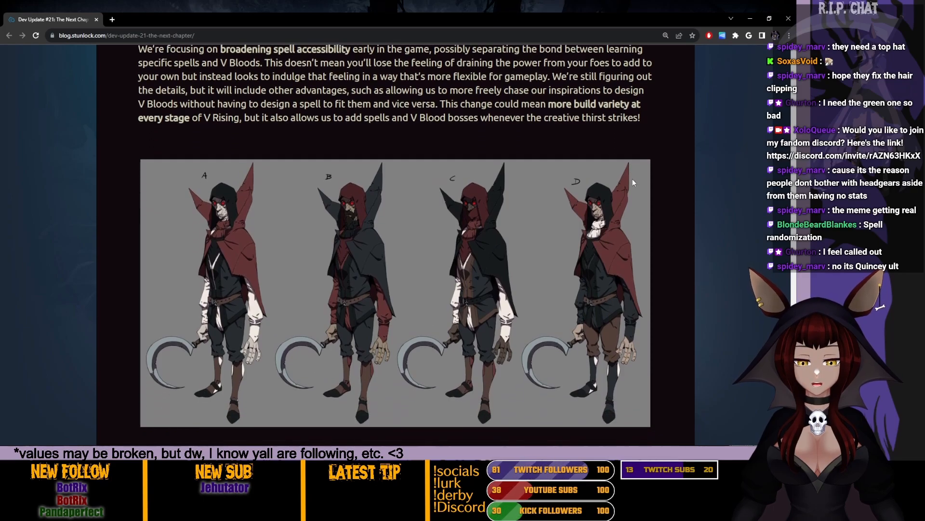
pyautogui.scroll(-3)
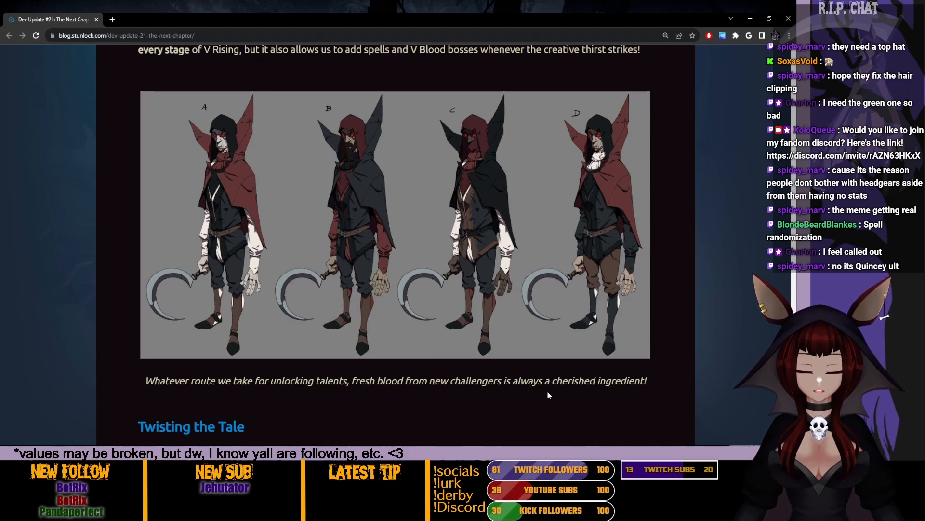
pyautogui.moveTo(689, 270)
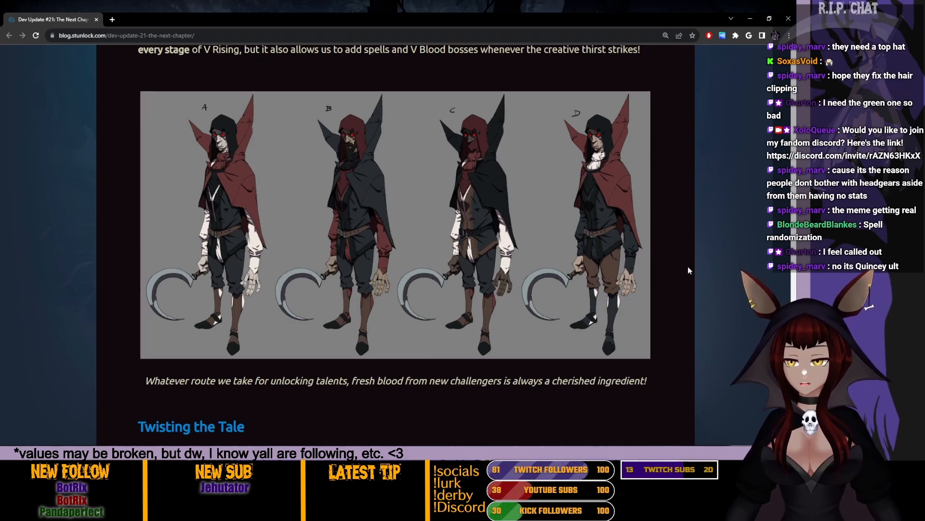
pyautogui.moveTo(184, 156)
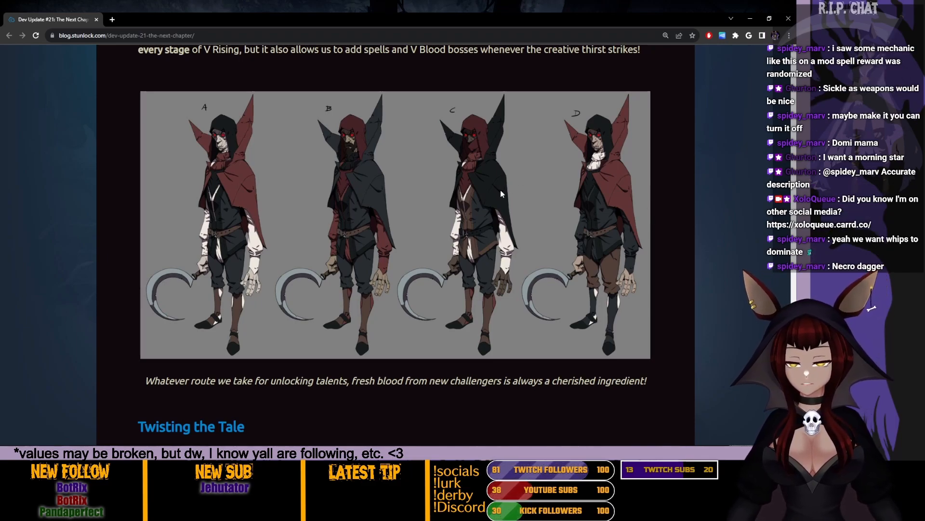
pyautogui.scroll(-3)
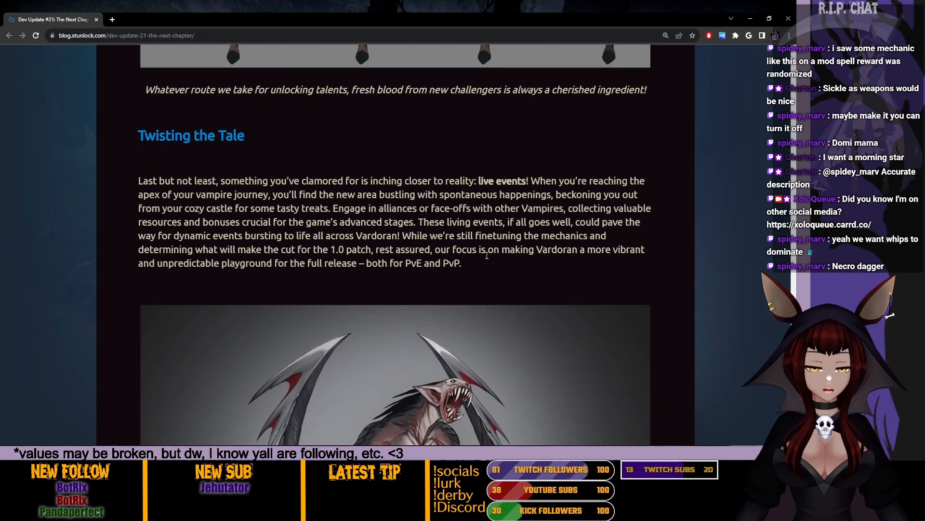
# Read the live events paragraph and continue to the winged bat-like creature artwork
pyautogui.scroll(-3)
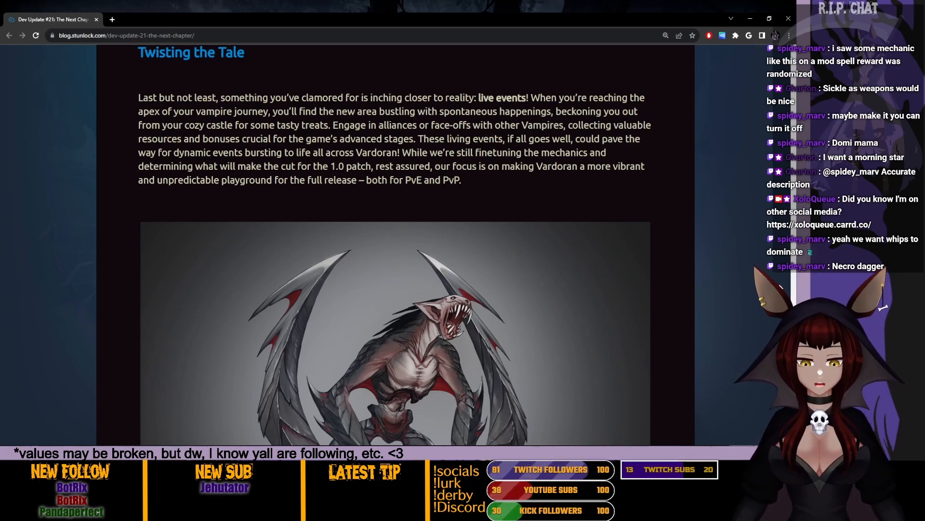
pyautogui.moveTo(394, 189)
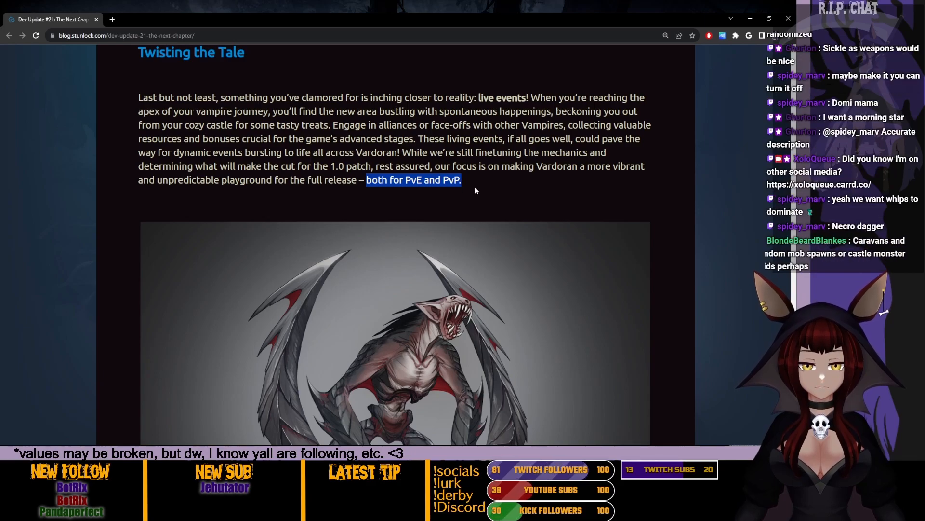
pyautogui.moveTo(469, 181)
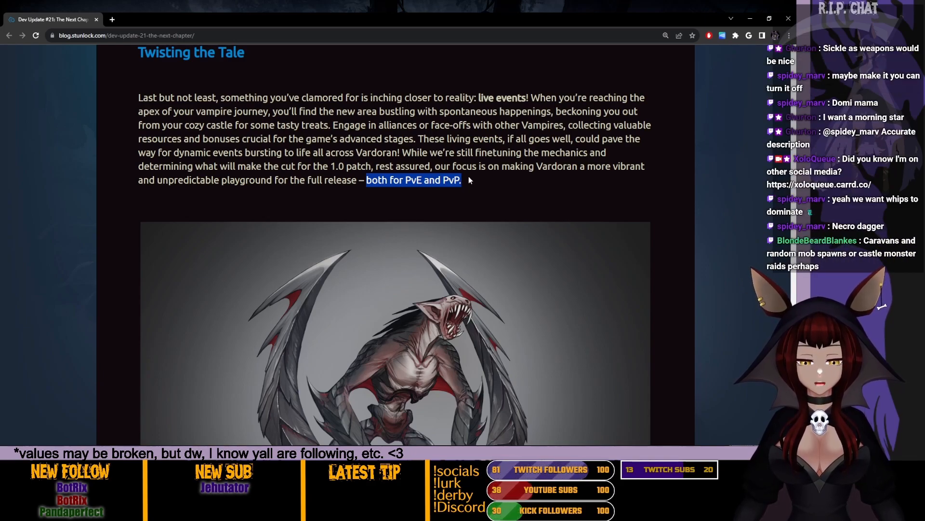
pyautogui.moveTo(481, 147)
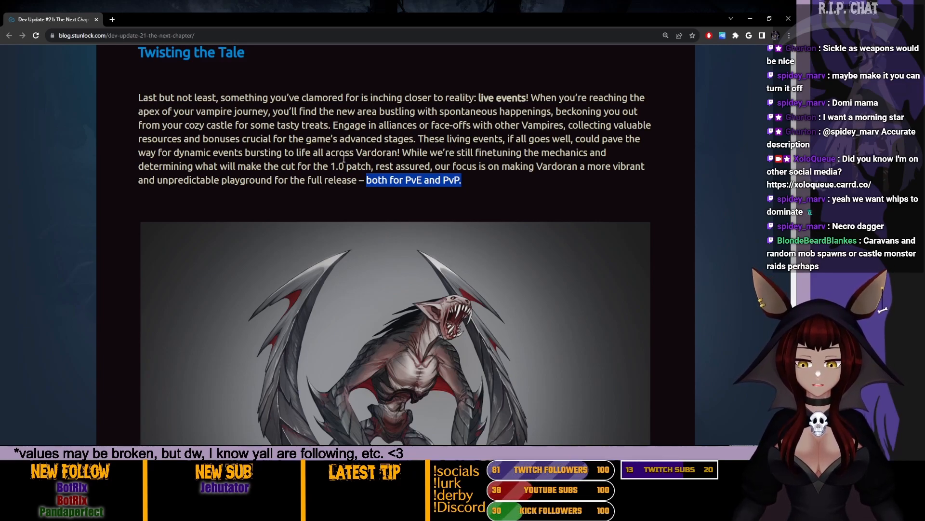
pyautogui.scroll(-3)
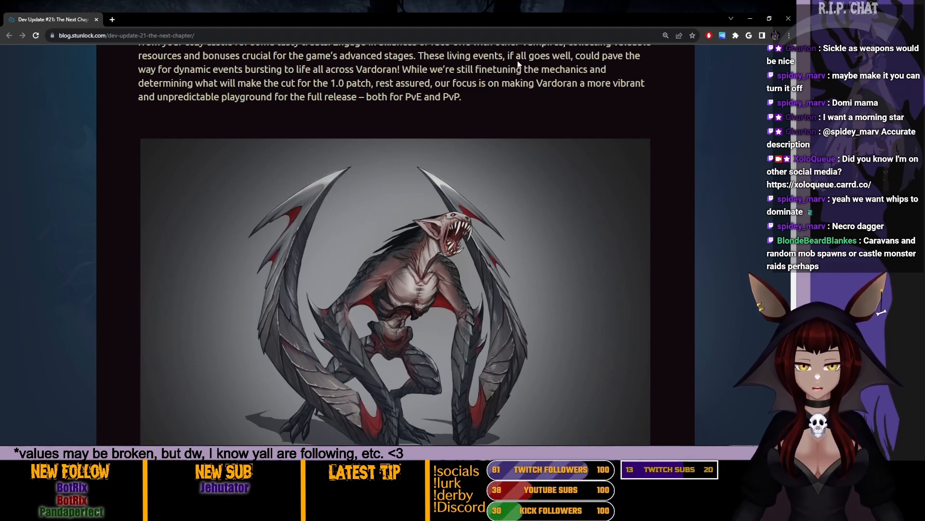
# Move past the creature caption and weapon-additions paragraph to 'Until Next Time, Vampires!'
pyautogui.scroll(-3)
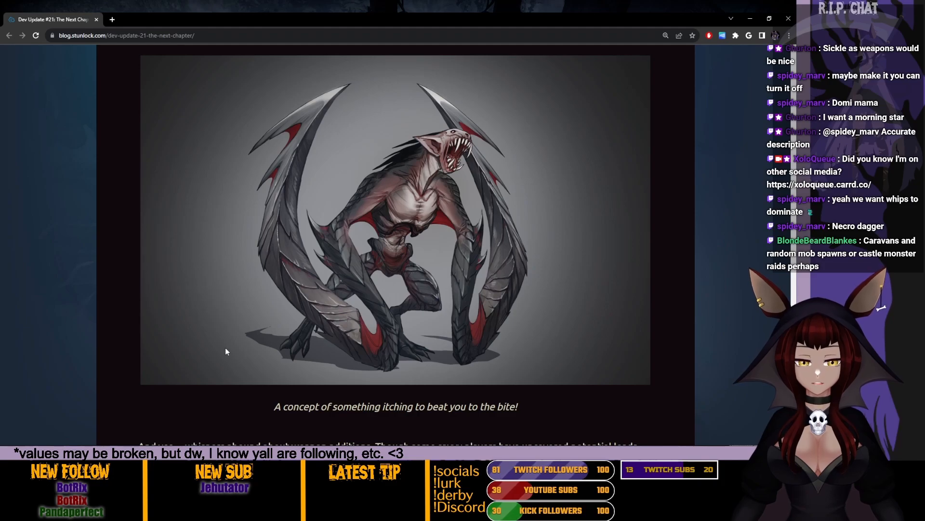
pyautogui.moveTo(268, 171)
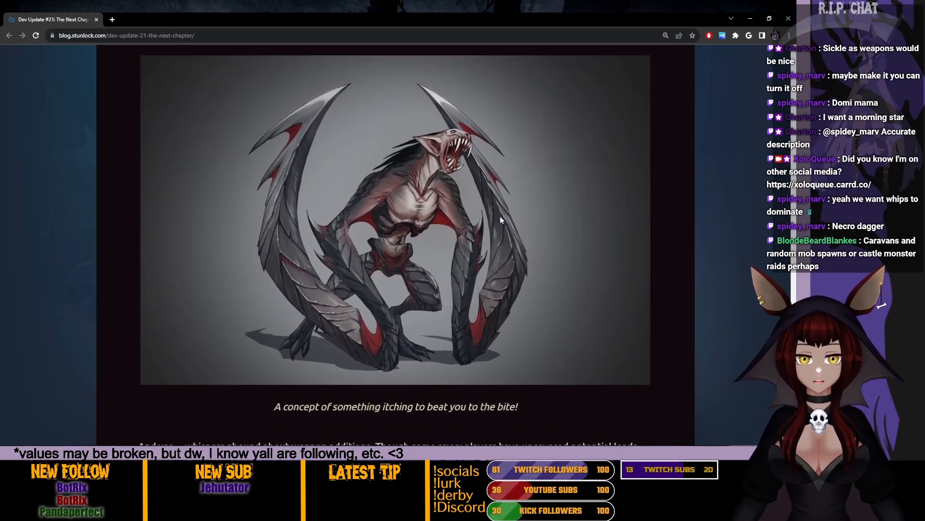
pyautogui.moveTo(294, 115)
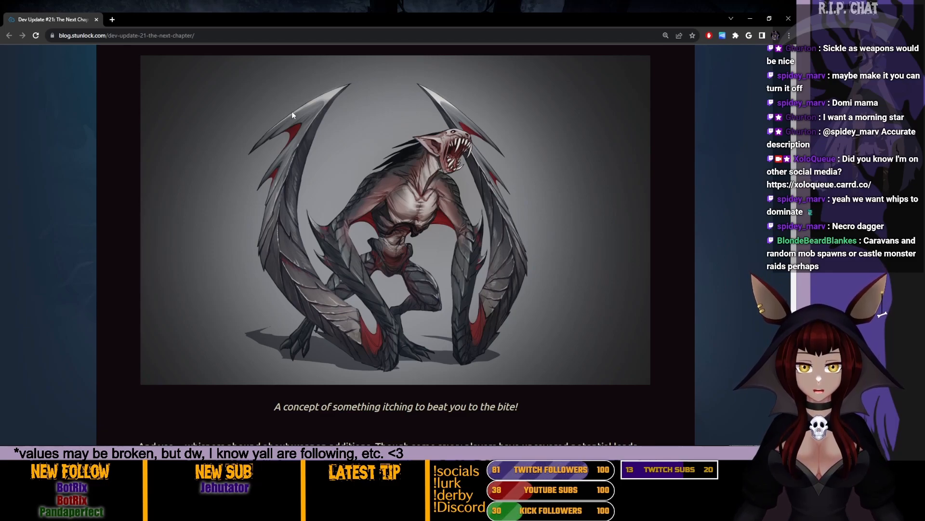
pyautogui.moveTo(449, 87)
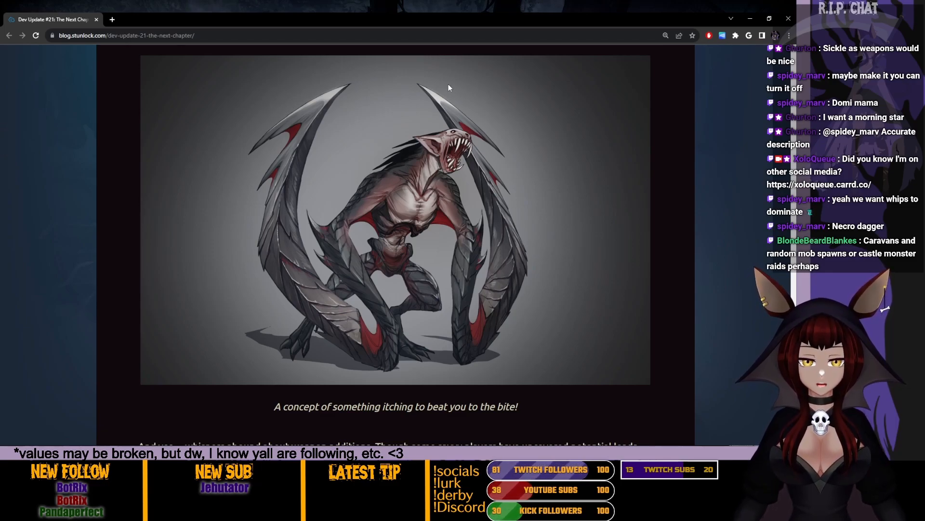
pyautogui.moveTo(497, 269)
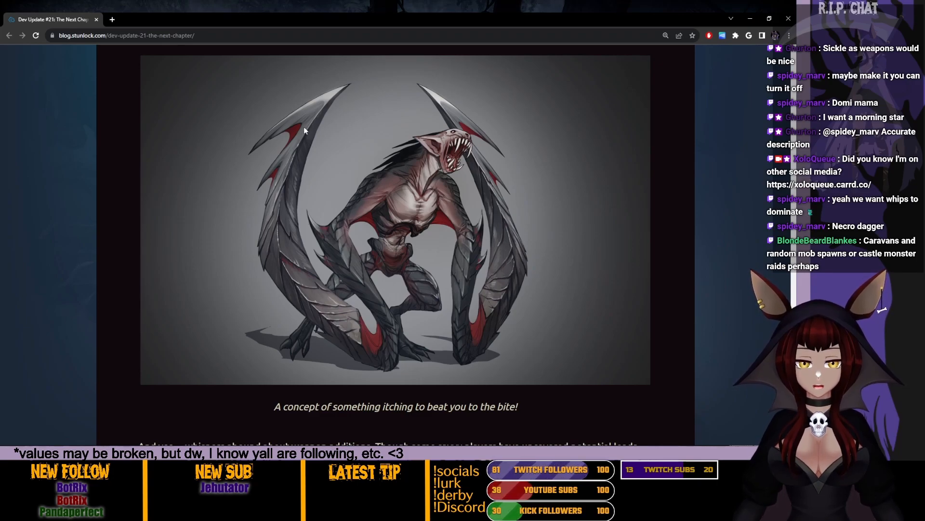
pyautogui.scroll(-3)
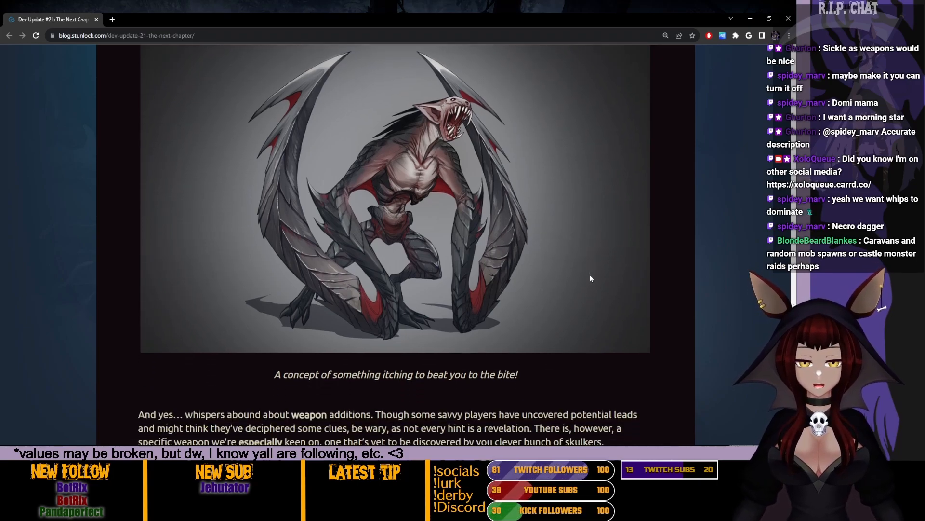
pyautogui.scroll(-3)
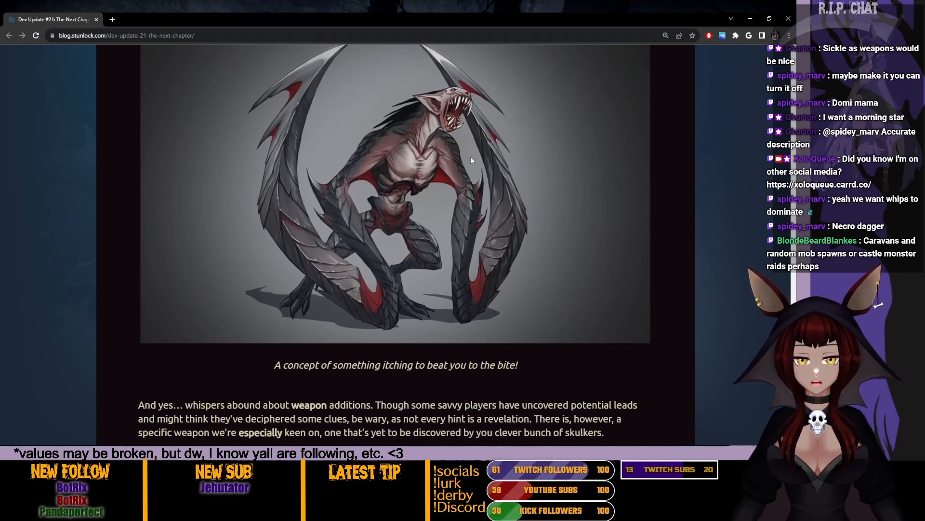
pyautogui.scroll(-3)
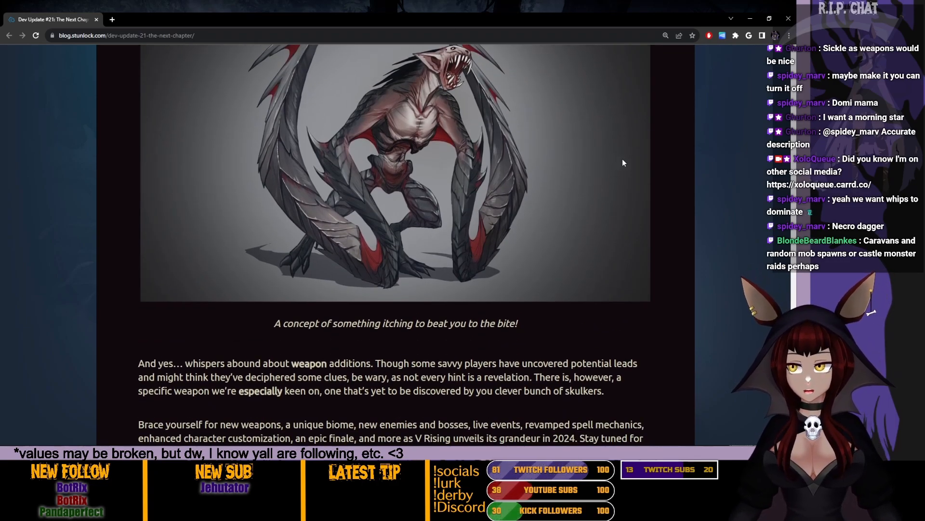
pyautogui.moveTo(735, 201)
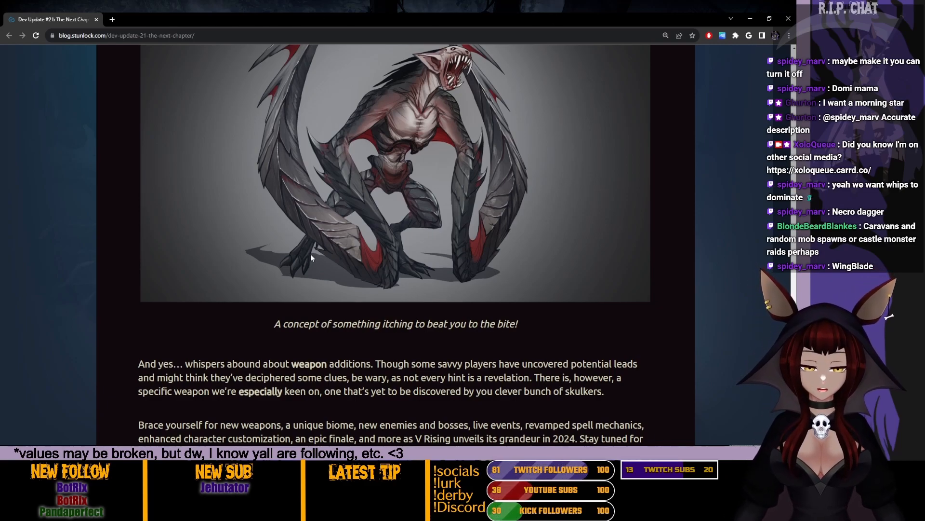
pyautogui.scroll(3)
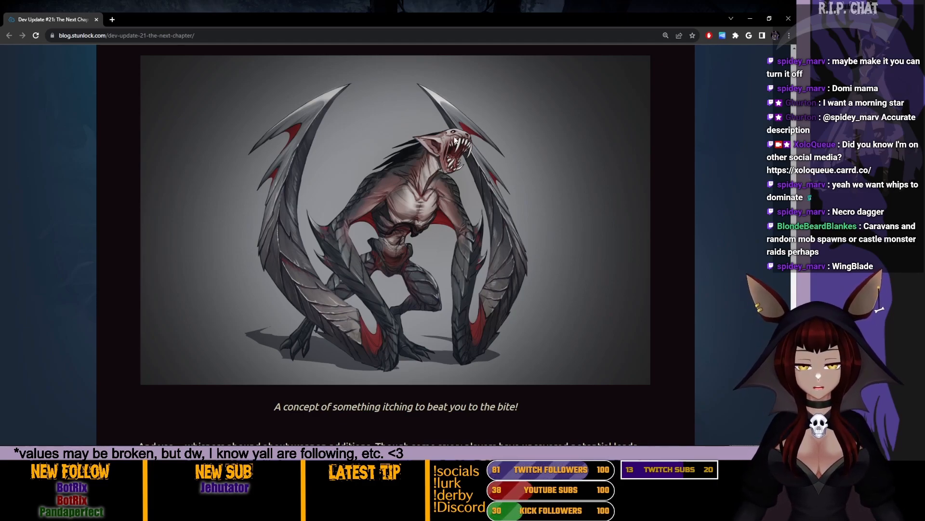
pyautogui.scroll(-3)
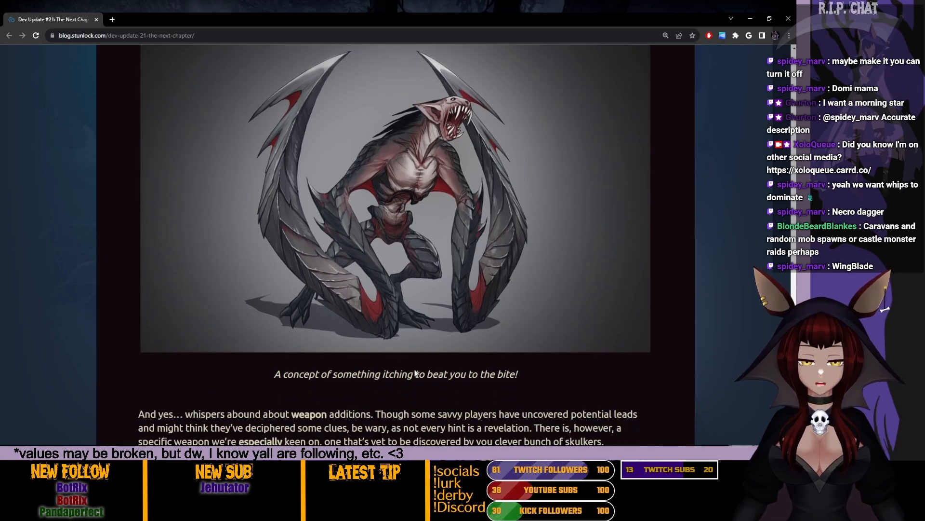
pyautogui.scroll(-3)
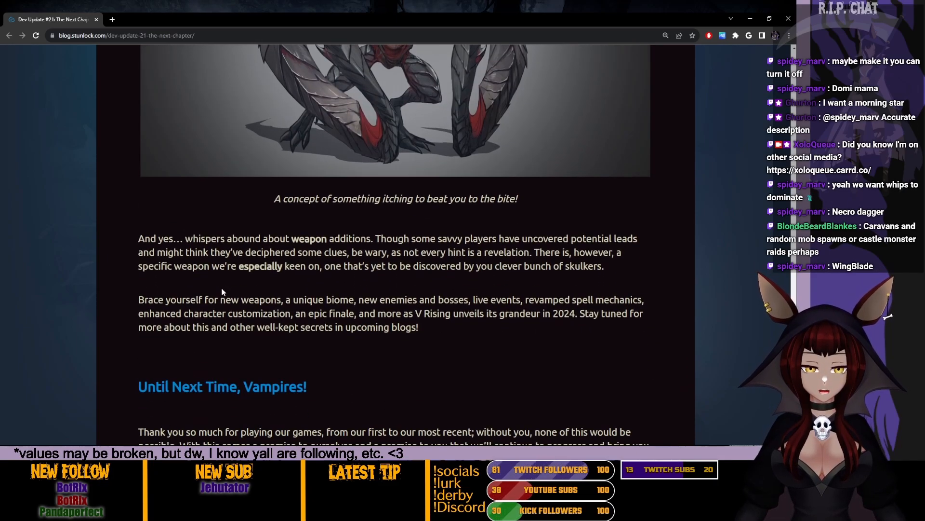
# Read the 2024 features, thank-you note and Early Access Steam line, selecting text while reading
pyautogui.scroll(-3)
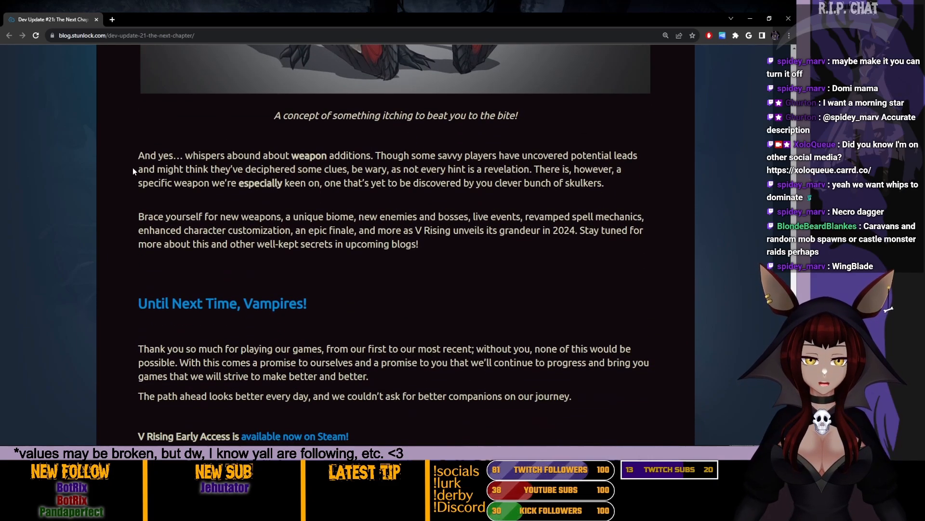
pyautogui.moveTo(122, 163)
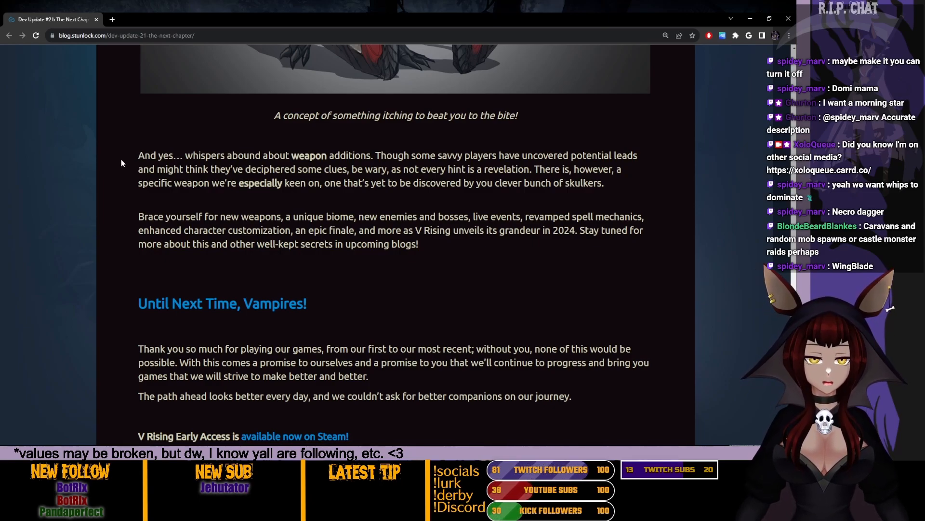
pyautogui.moveTo(138, 155); pyautogui.dragTo(374, 155)
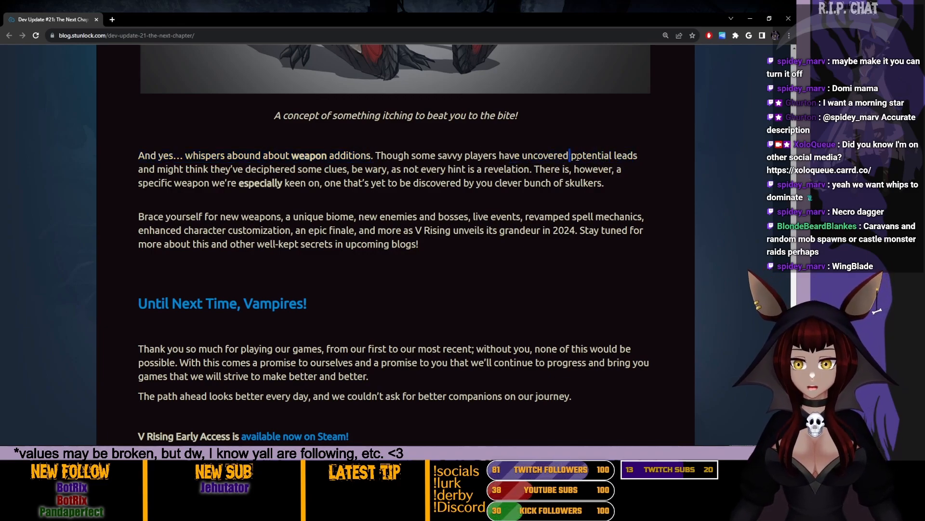
pyautogui.doubleClick(589, 155)
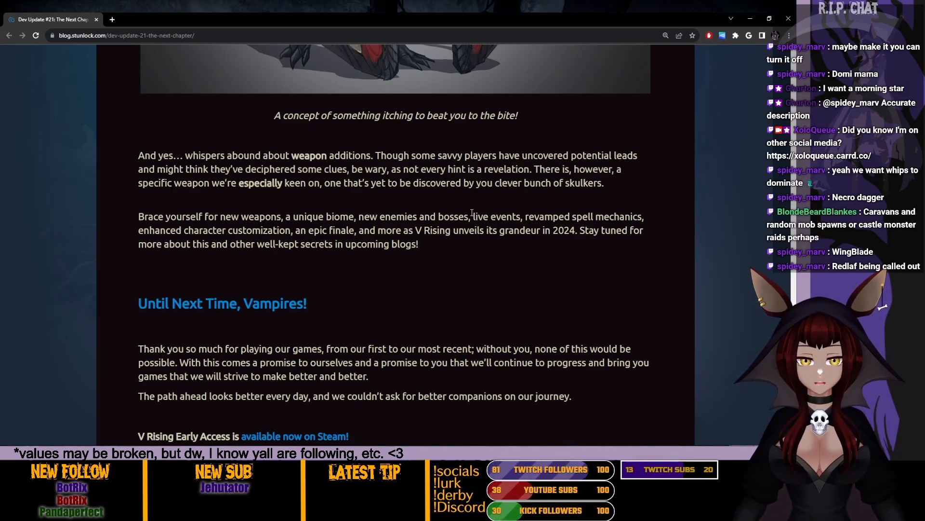
pyautogui.doubleClick(496, 215)
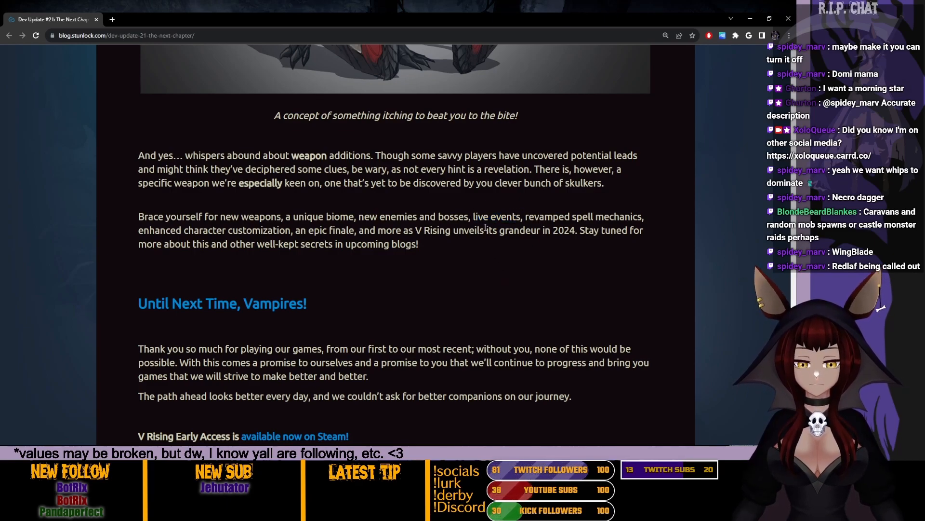
pyautogui.doubleClick(496, 216)
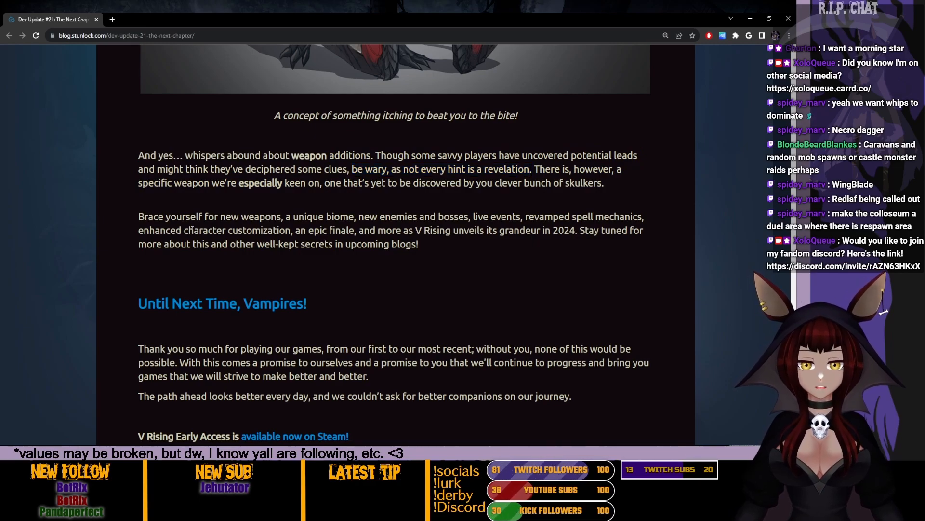
# Highlight 'especially keen on', reach The Marketing Team sign-off, then return to castle cosmetics
pyautogui.doubleClick(259, 182)
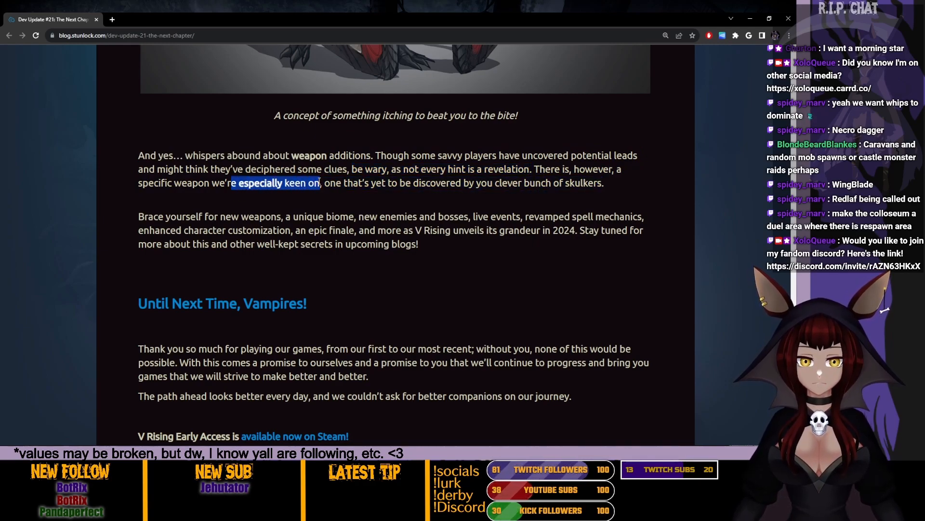
pyautogui.moveTo(451, 254)
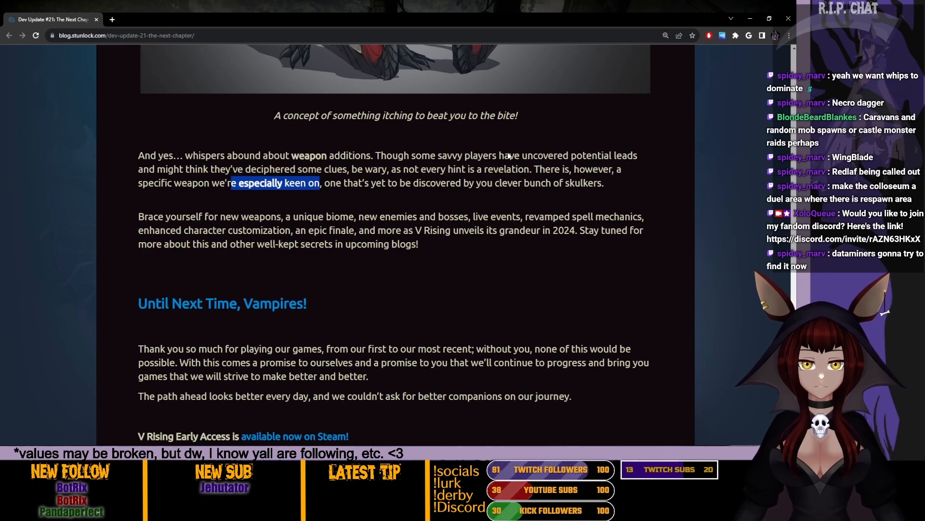
pyautogui.moveTo(395, 201)
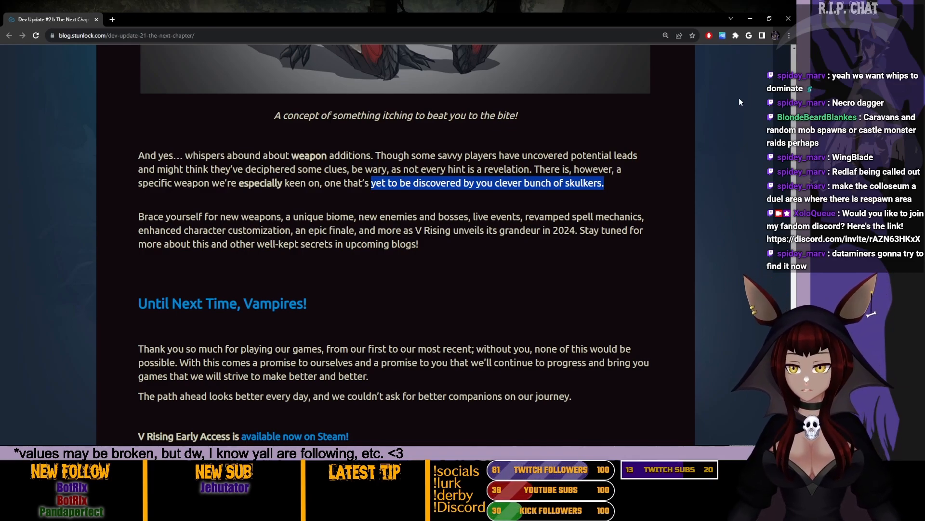
pyautogui.scroll(-3)
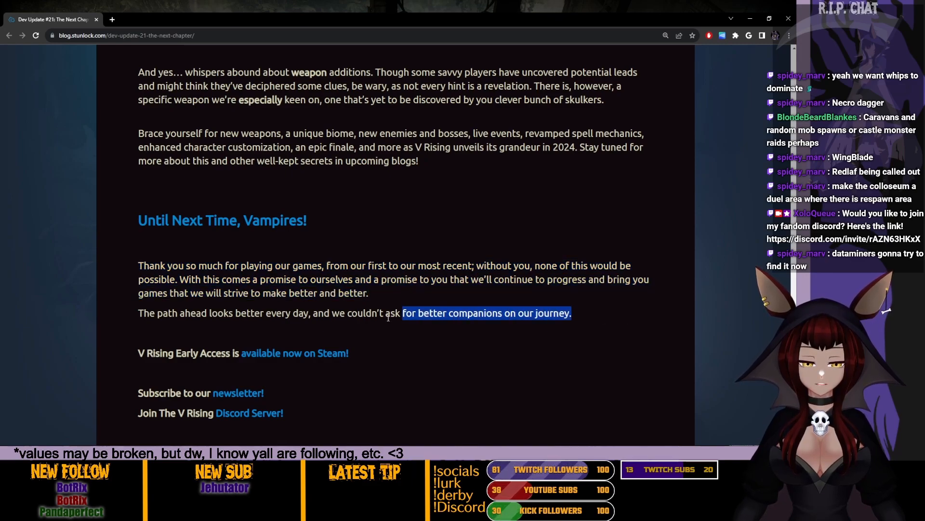
pyautogui.scroll(-3)
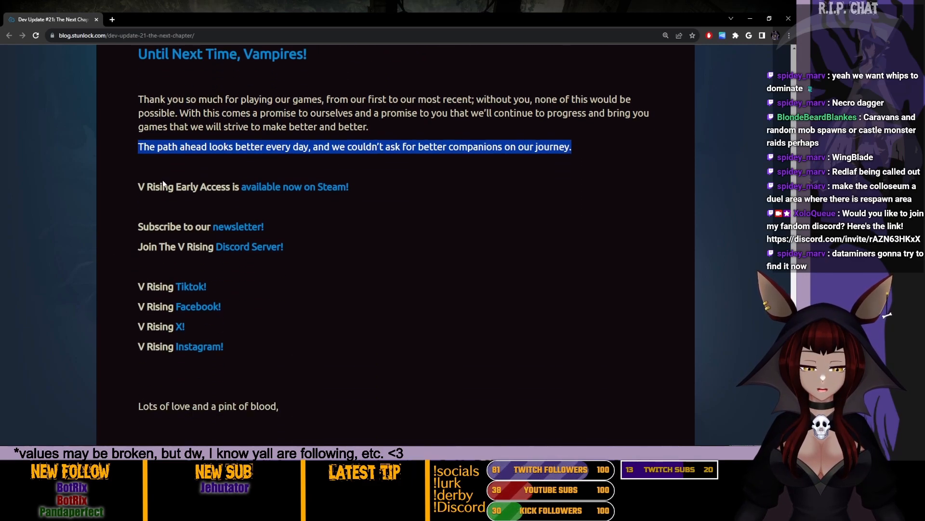
pyautogui.scroll(-3)
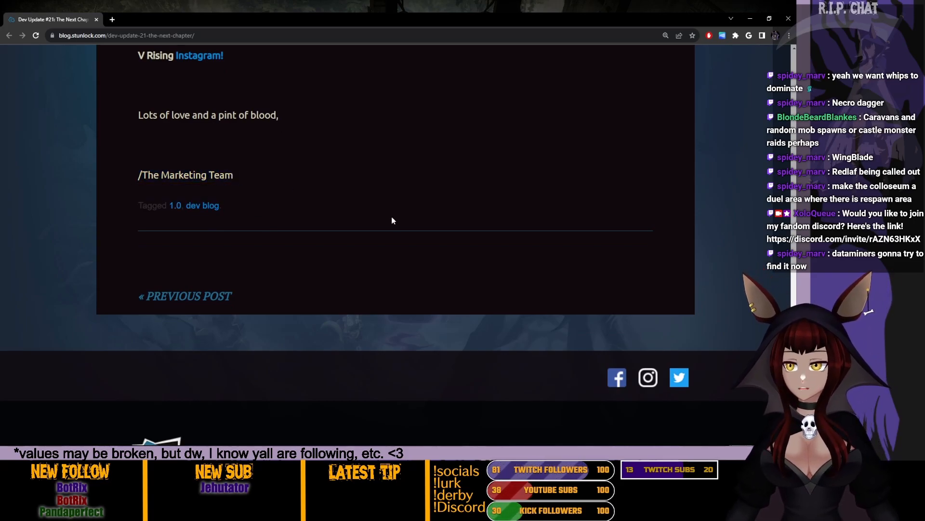
pyautogui.scroll(3)
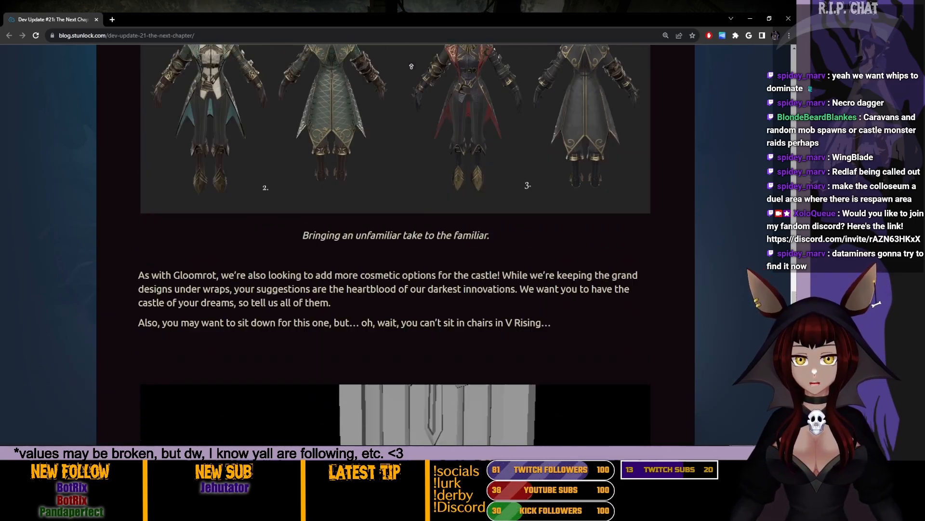
# Skim from the top past the 2019 vampire concept art and key art to the snowy biome
pyautogui.scroll(-3)
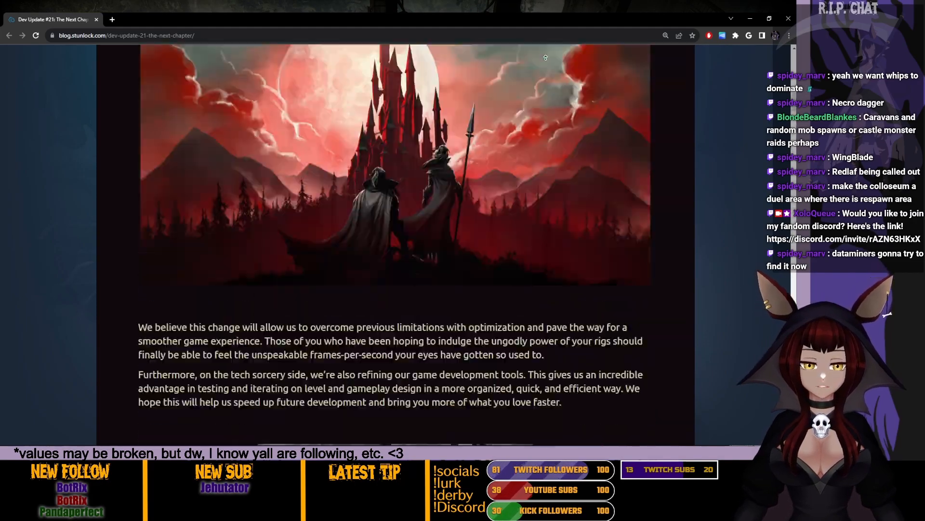
pyautogui.scroll(3)
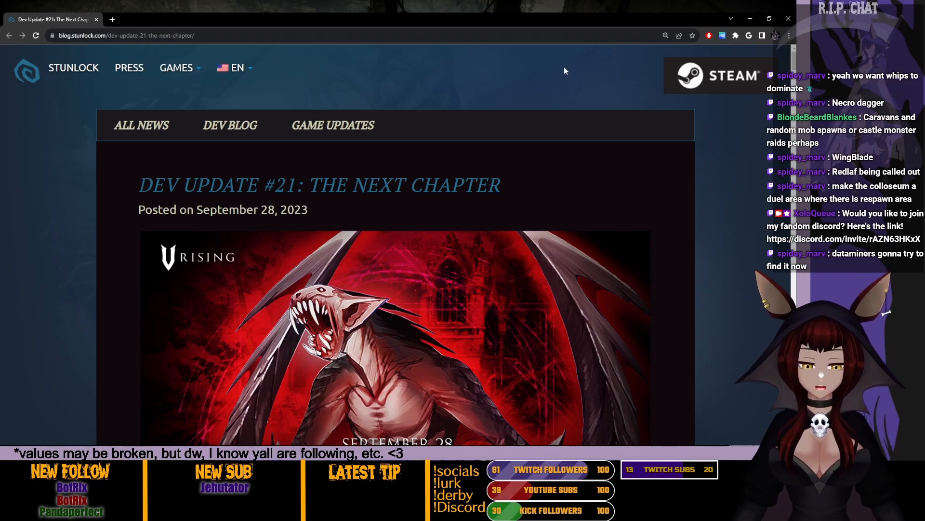
pyautogui.scroll(-3)
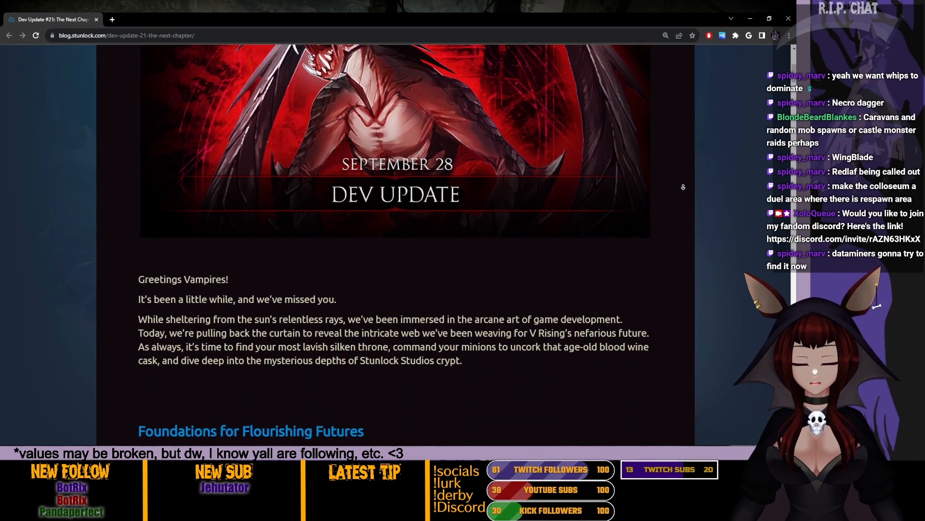
pyautogui.scroll(-3)
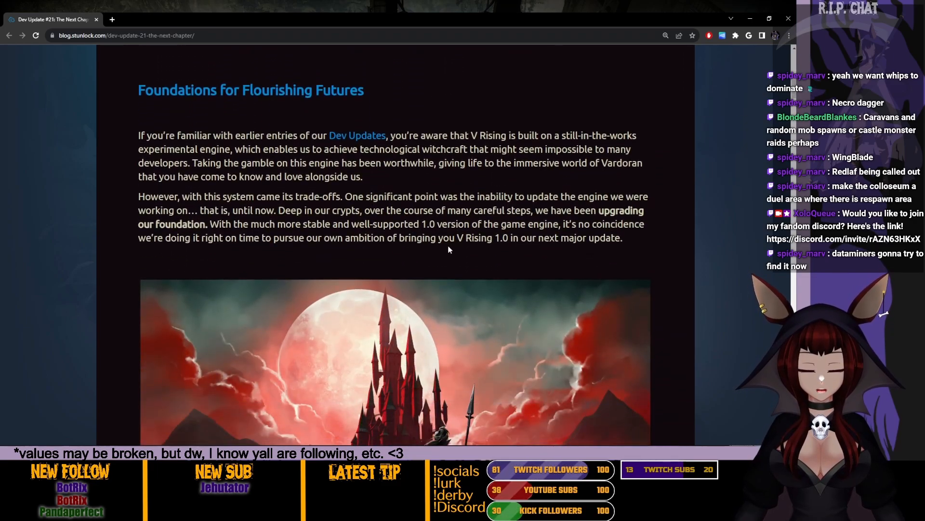
pyautogui.scroll(-3)
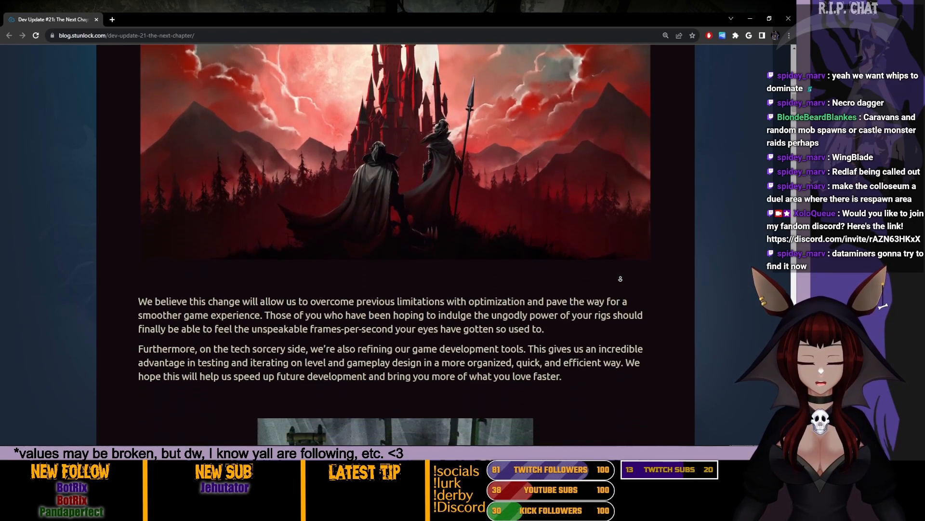
pyautogui.scroll(-3)
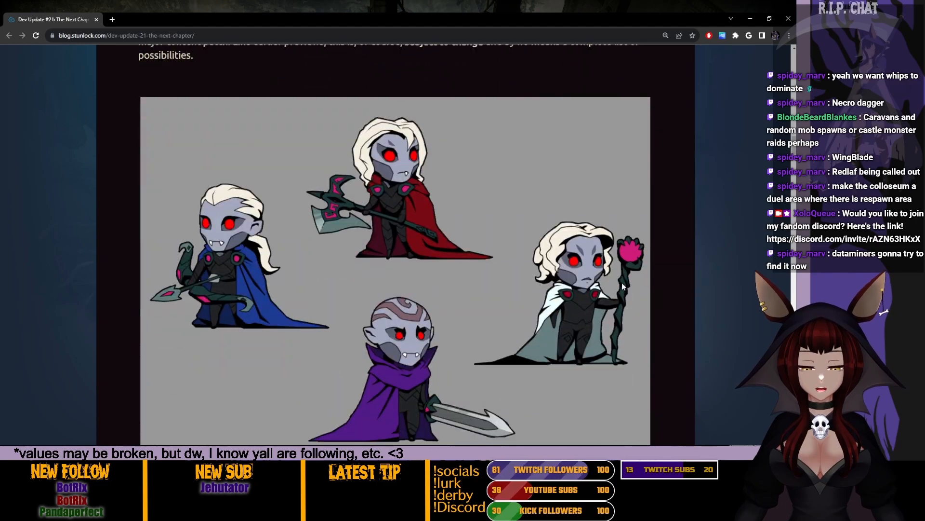
pyautogui.scroll(-3)
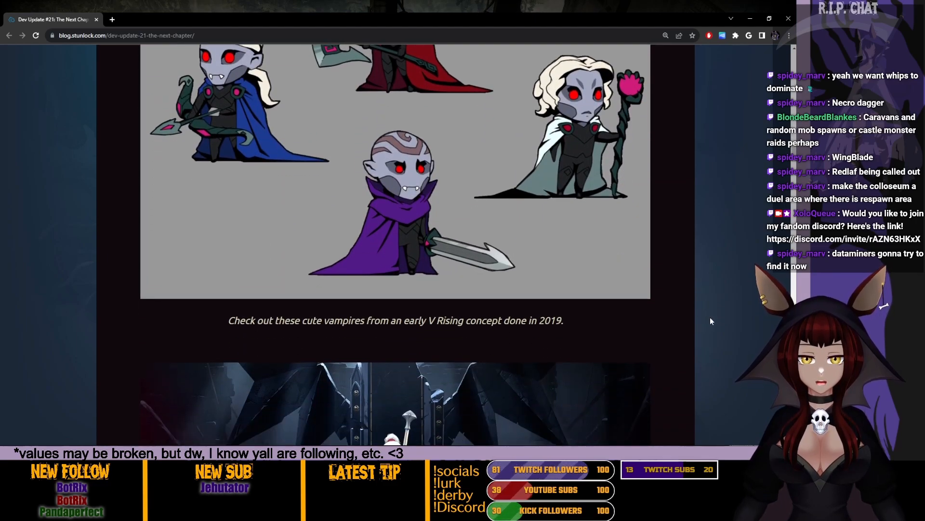
pyautogui.scroll(3)
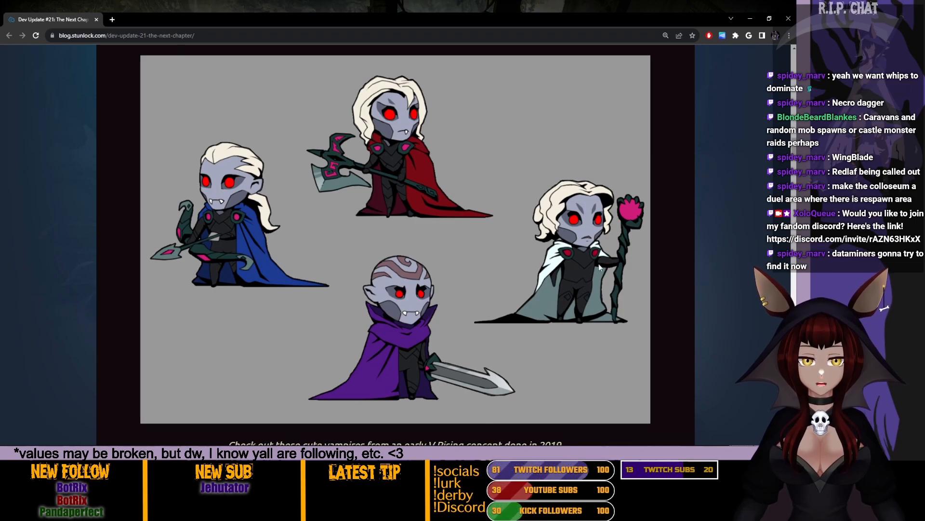
pyautogui.moveTo(265, 164)
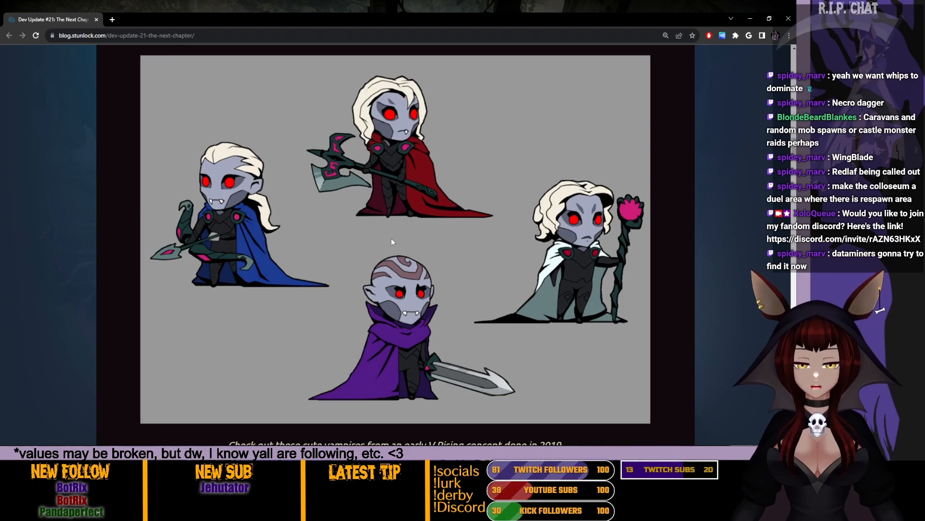
pyautogui.scroll(-3)
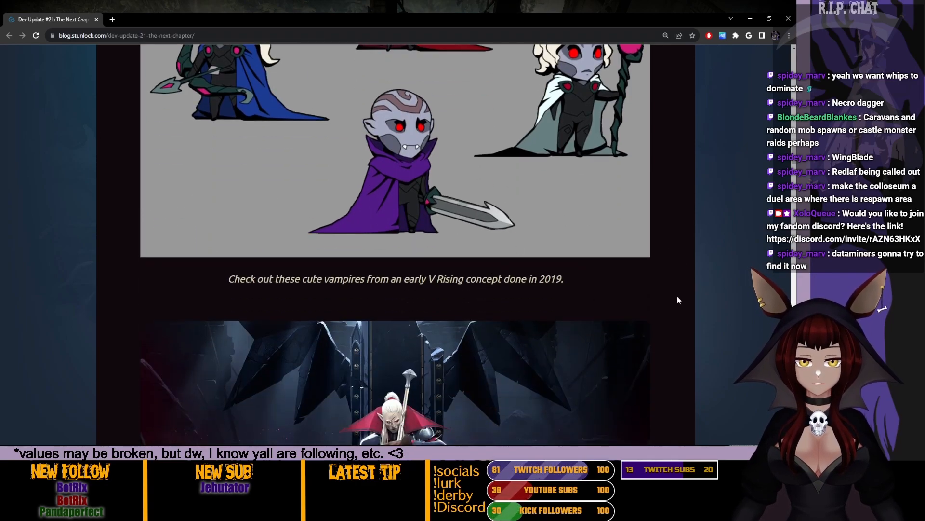
pyautogui.scroll(-3)
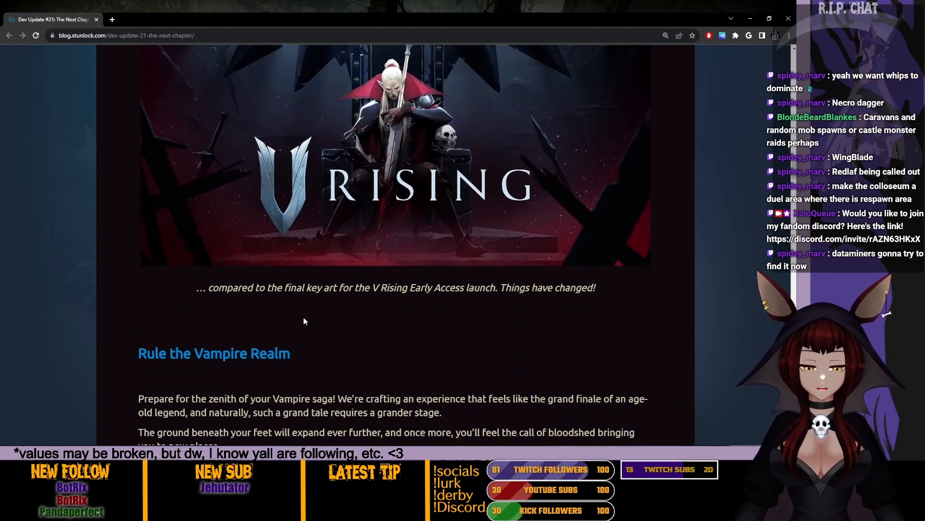
pyautogui.scroll(-3)
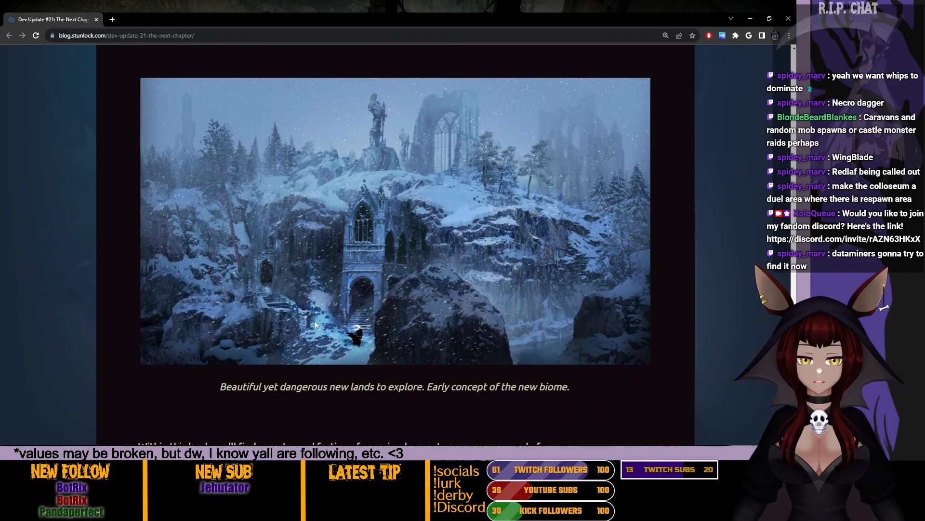
# Scroll to the line about an untapped faction of enemies and bosses
pyautogui.scroll(-3)
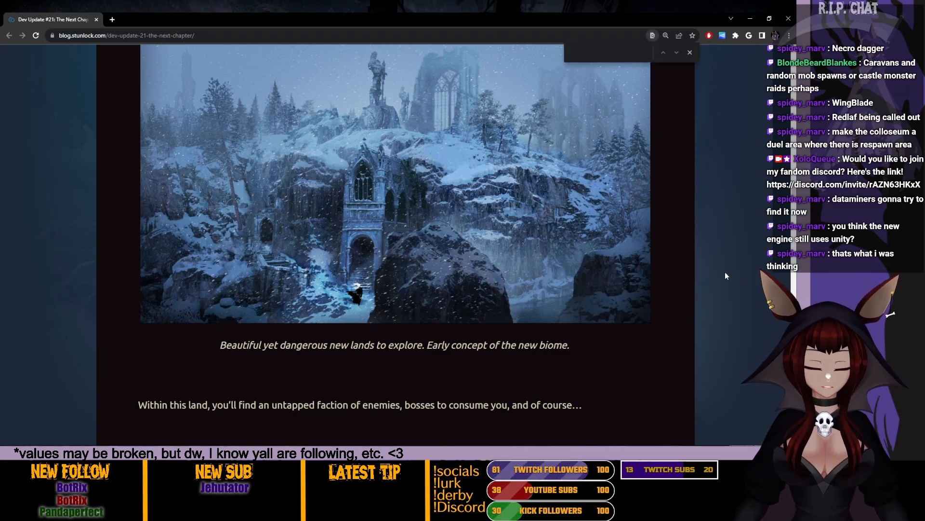
# Find 'engine' in the Foundations for Flourishing Futures section, then close the find bar
pyautogui.write('engine')
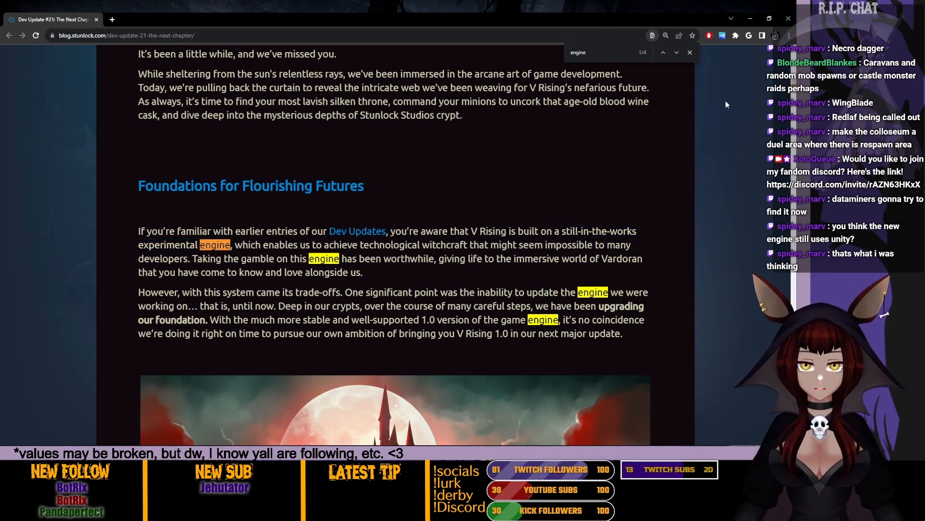
pyautogui.click(689, 52)
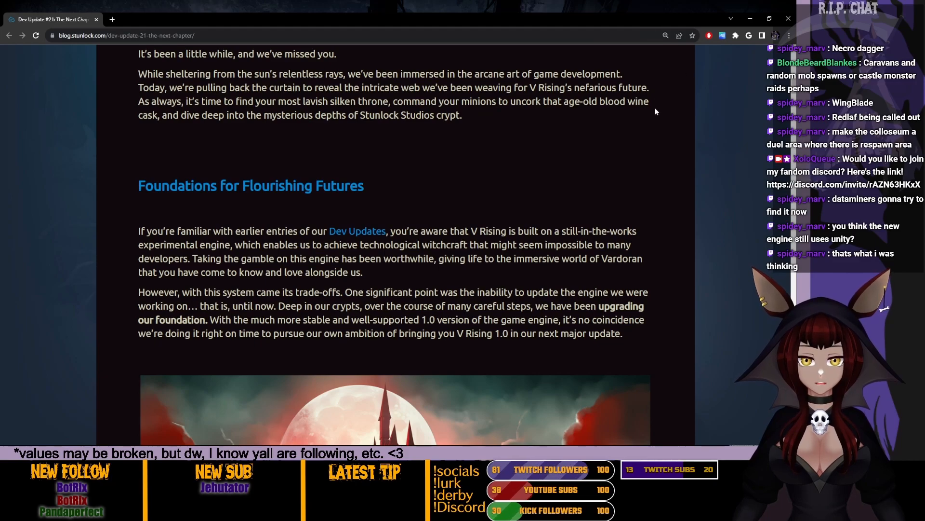
pyautogui.moveTo(236, 250)
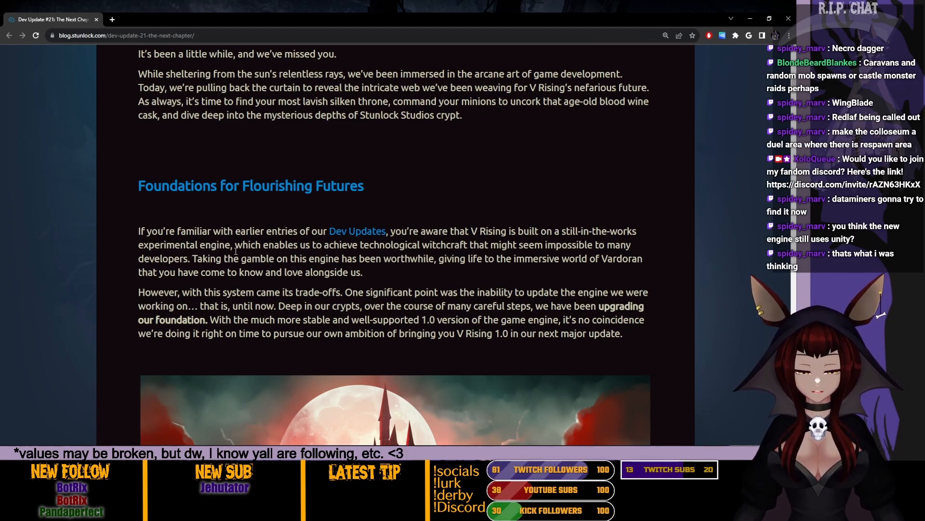
pyautogui.moveTo(110, 242)
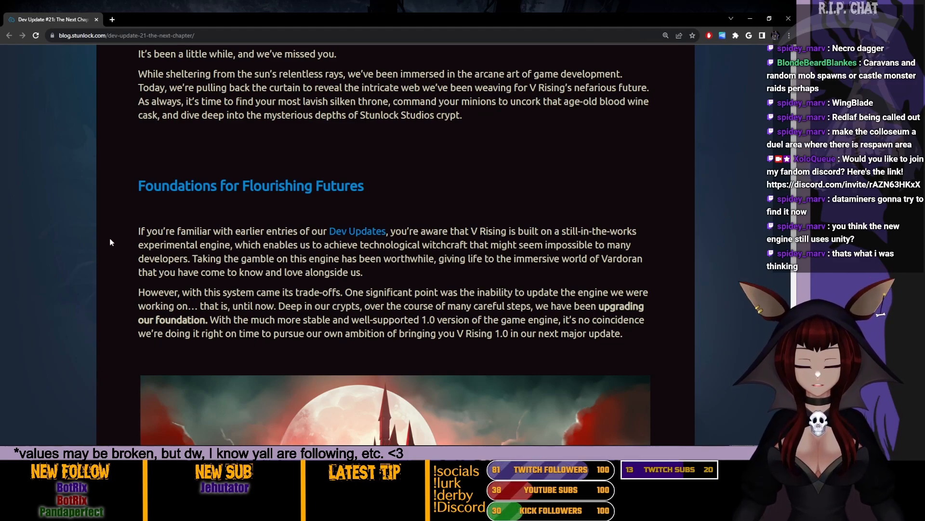